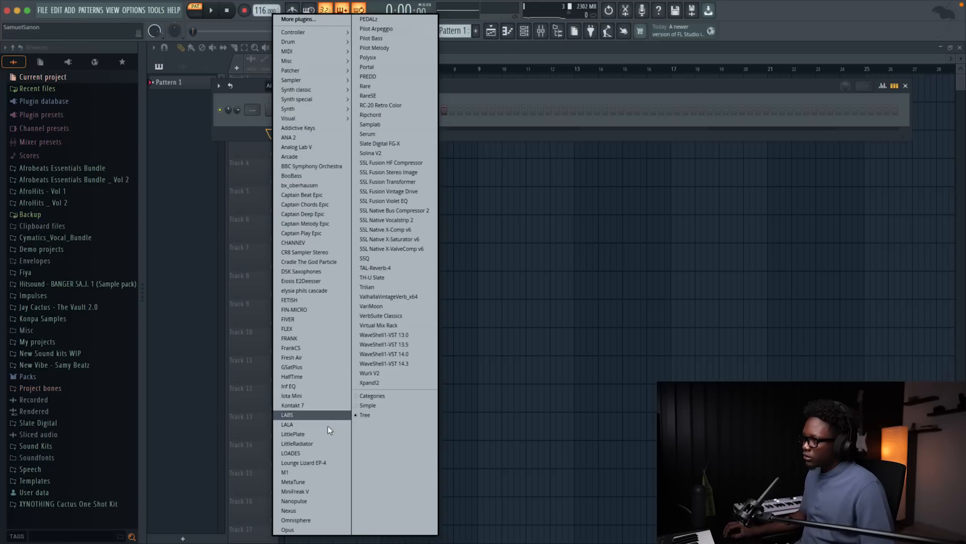
# Load Lounge Lizard EP-4 as a new channel and open its piano roll
pyautogui.click(303, 462)
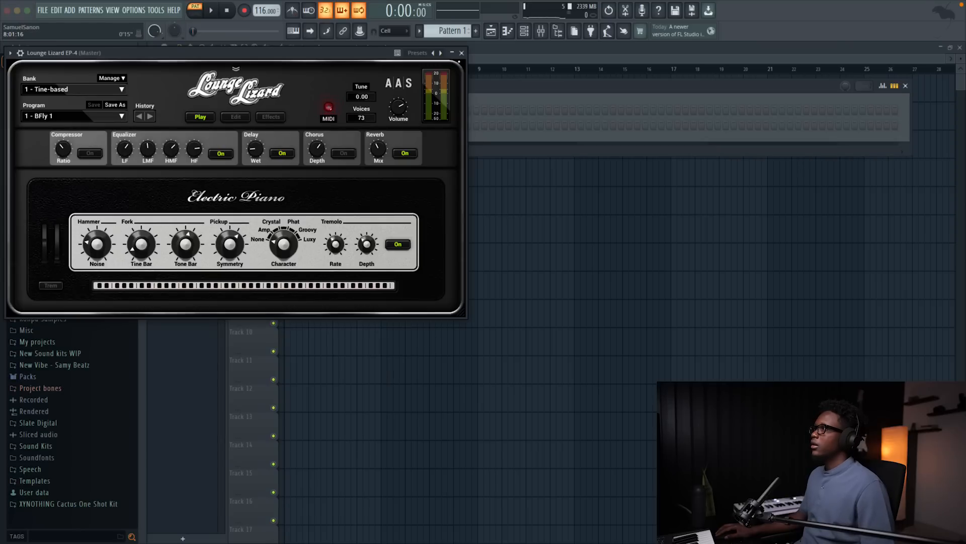
pyautogui.rightClick(285, 124)
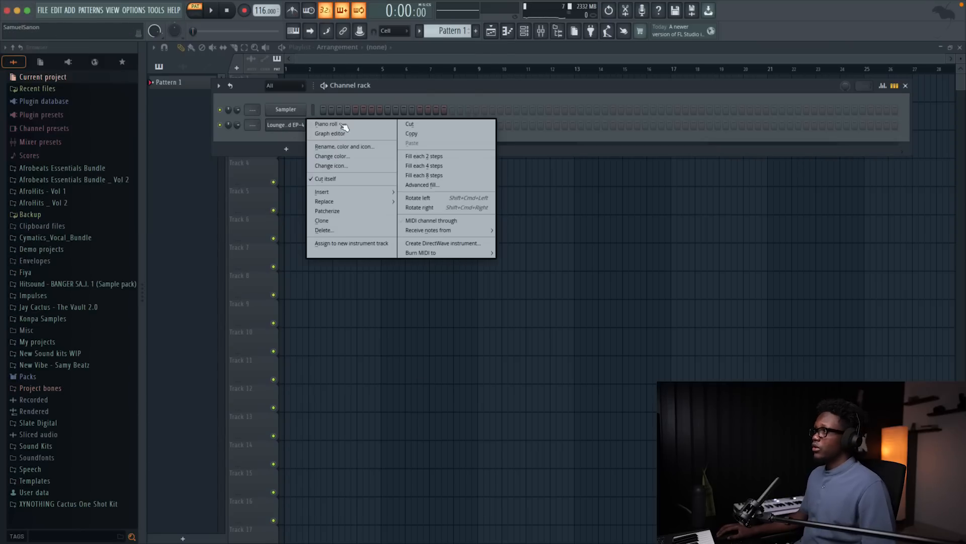
pyautogui.click(326, 124)
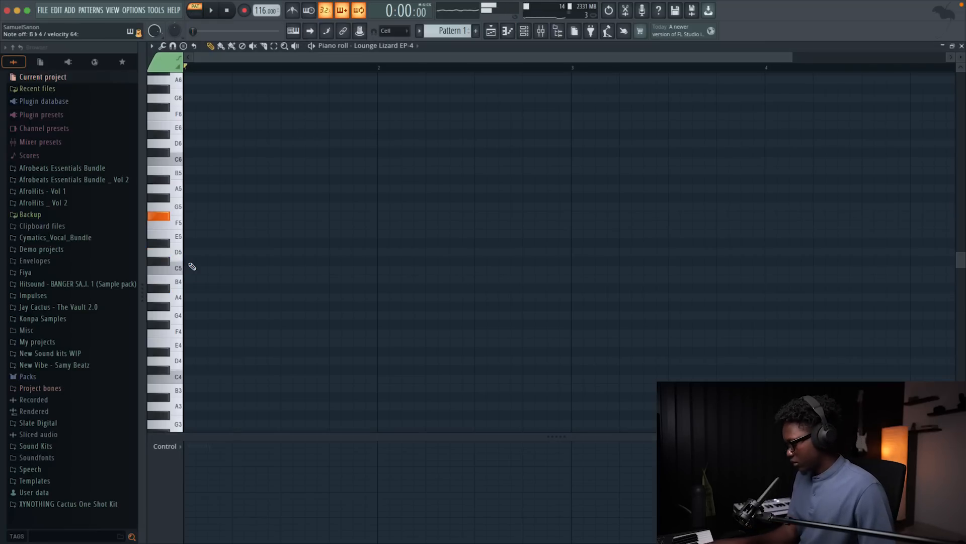
# Draw four EP-4 chords across four bars, trimming the last chord to end at bar five
pyautogui.click(158, 217)
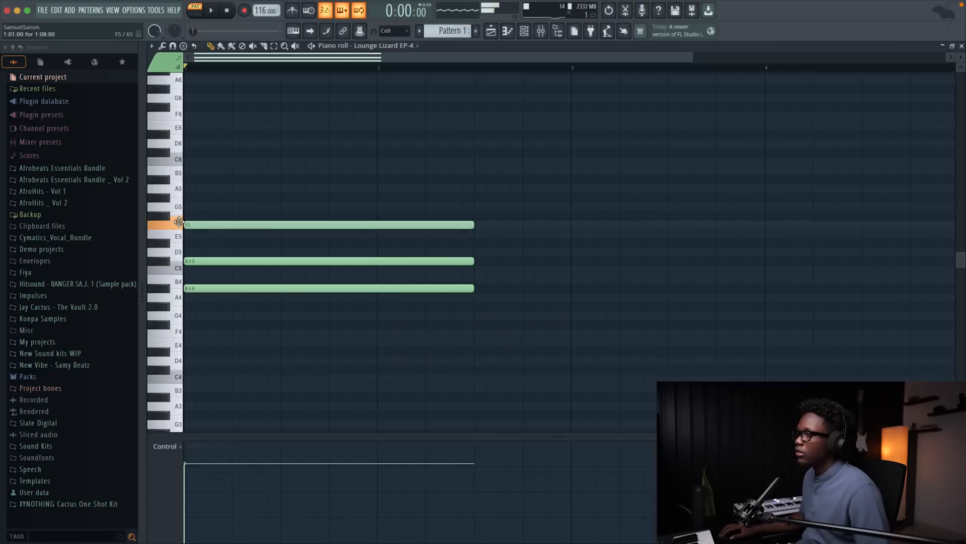
pyautogui.click(212, 11)
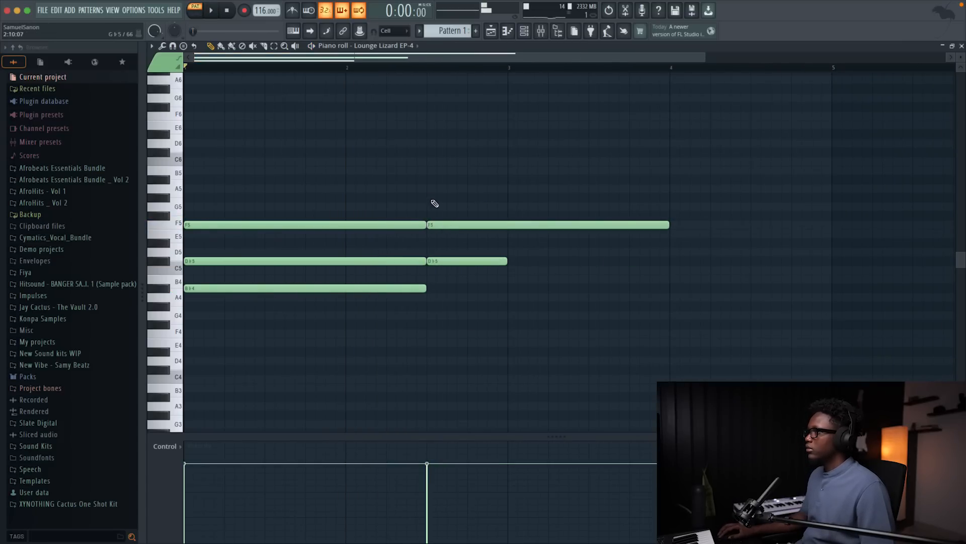
pyautogui.click(212, 11)
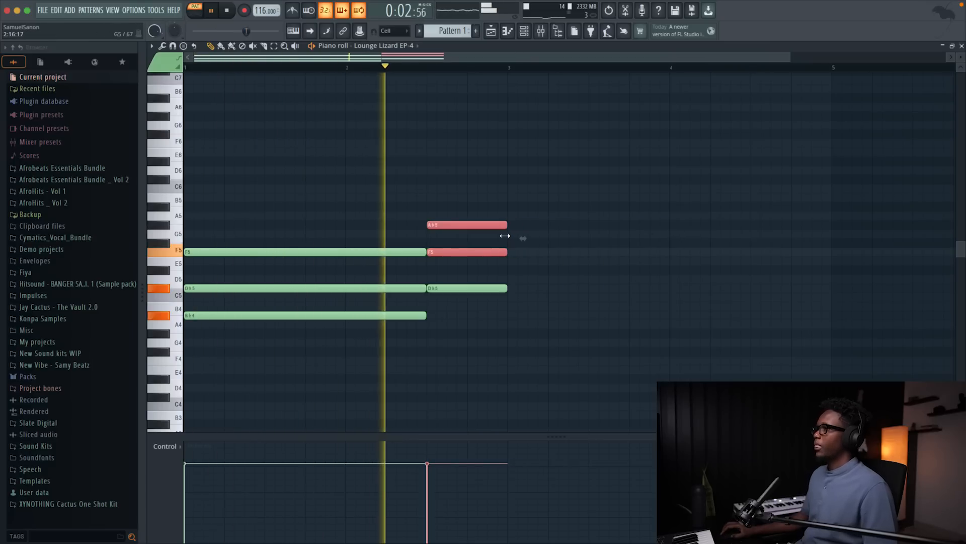
pyautogui.click(226, 11)
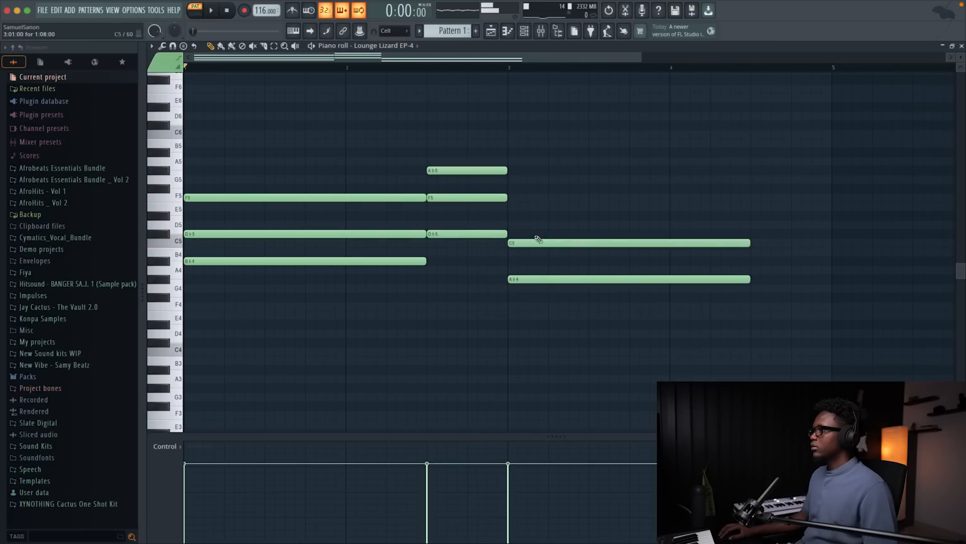
pyautogui.click(212, 11)
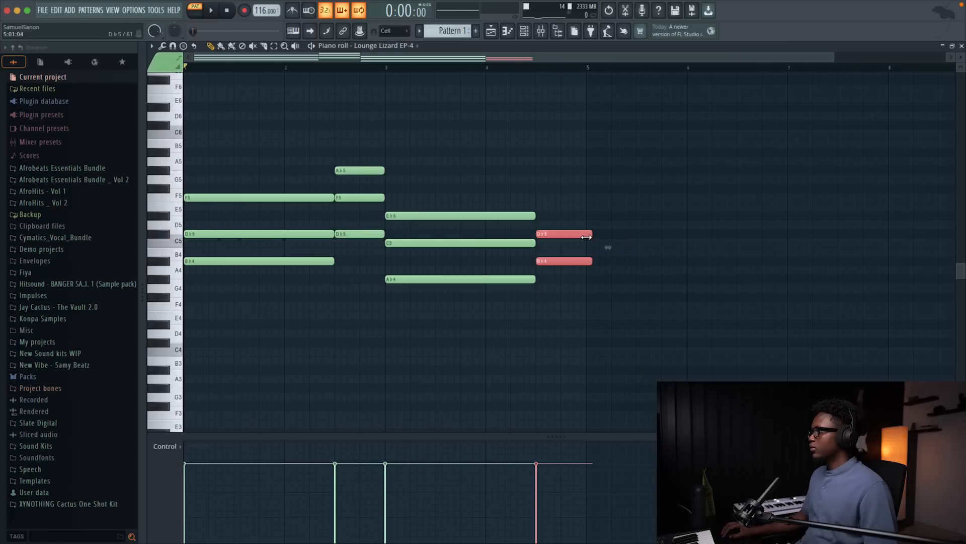
pyautogui.moveTo(535, 233); pyautogui.dragTo(552, 233)
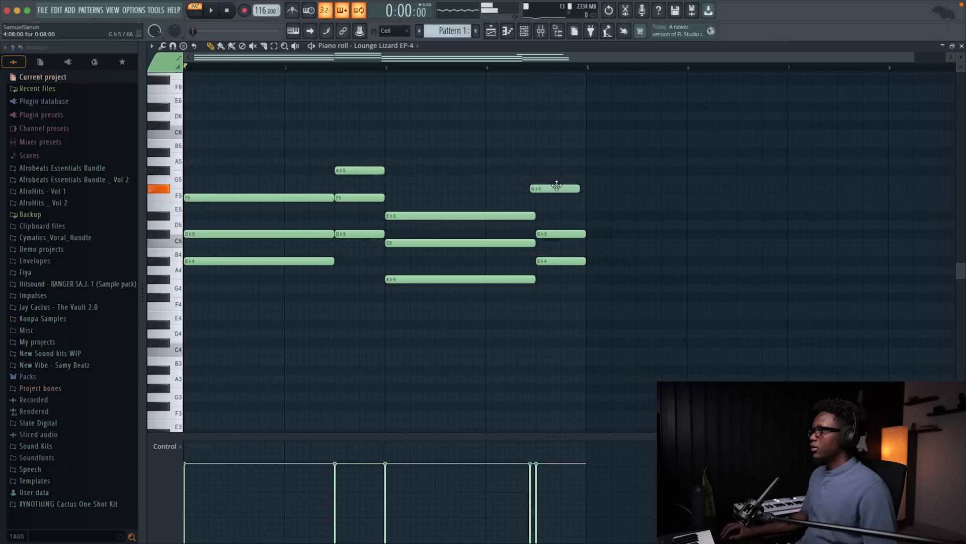
pyautogui.click(211, 10)
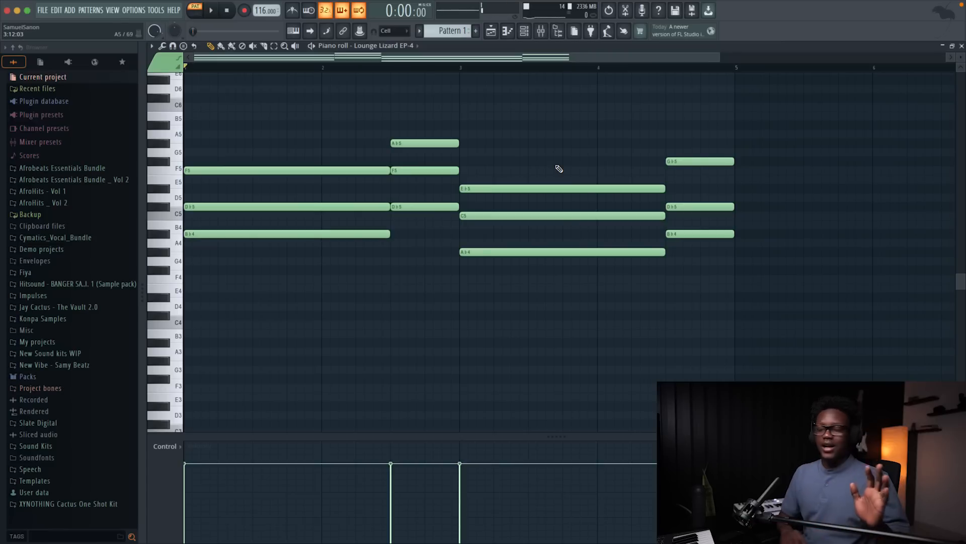
# Audition the chord progression and open the piano roll's Snap dropdown
pyautogui.scroll(-3)
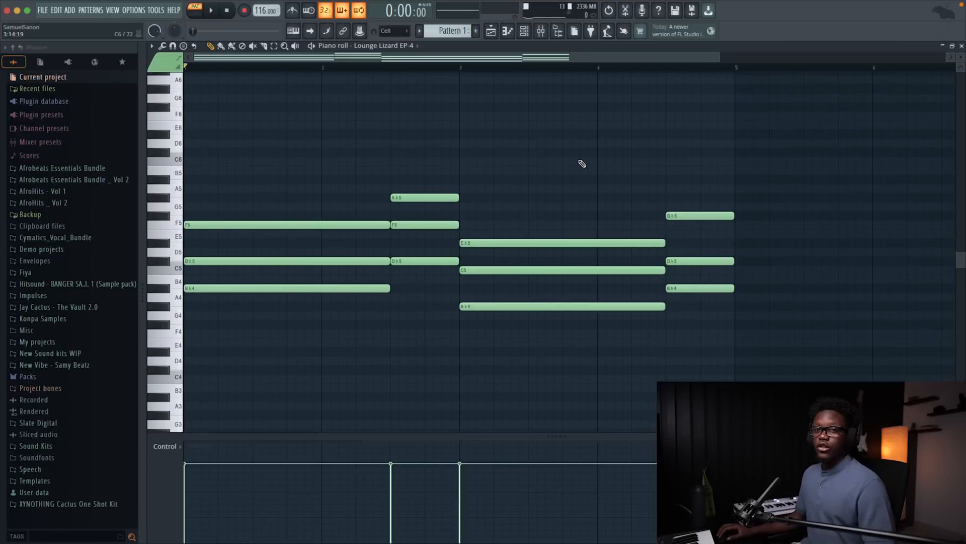
pyautogui.moveTo(572, 187)
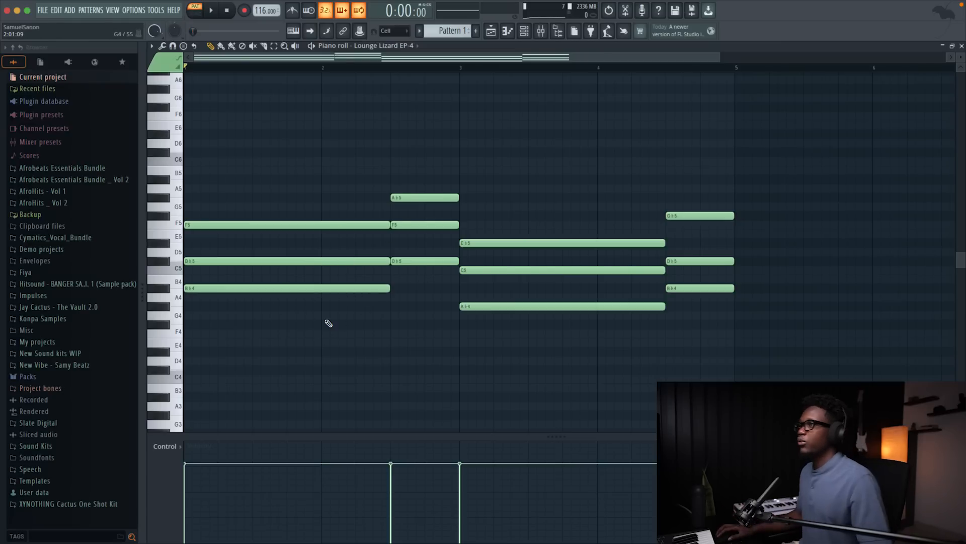
pyautogui.click(212, 11)
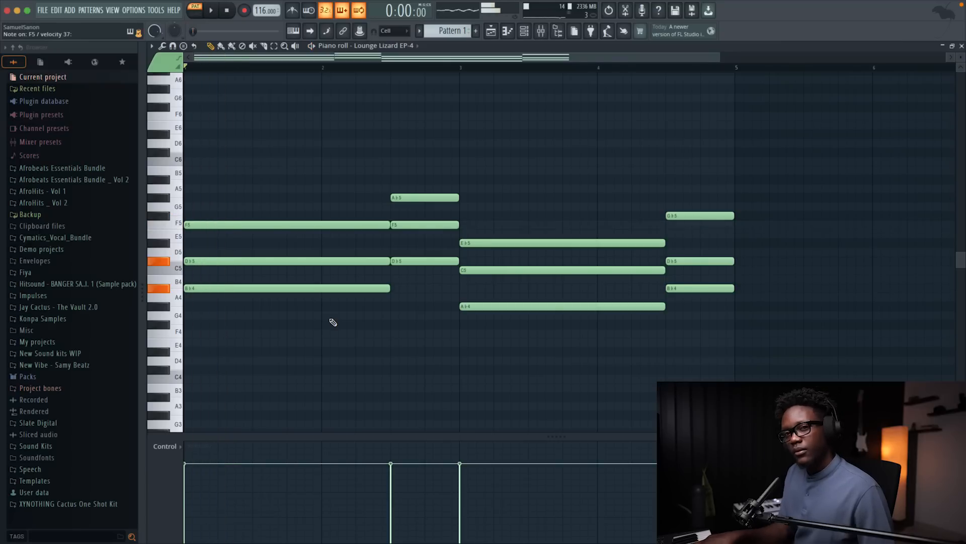
pyautogui.click(393, 31)
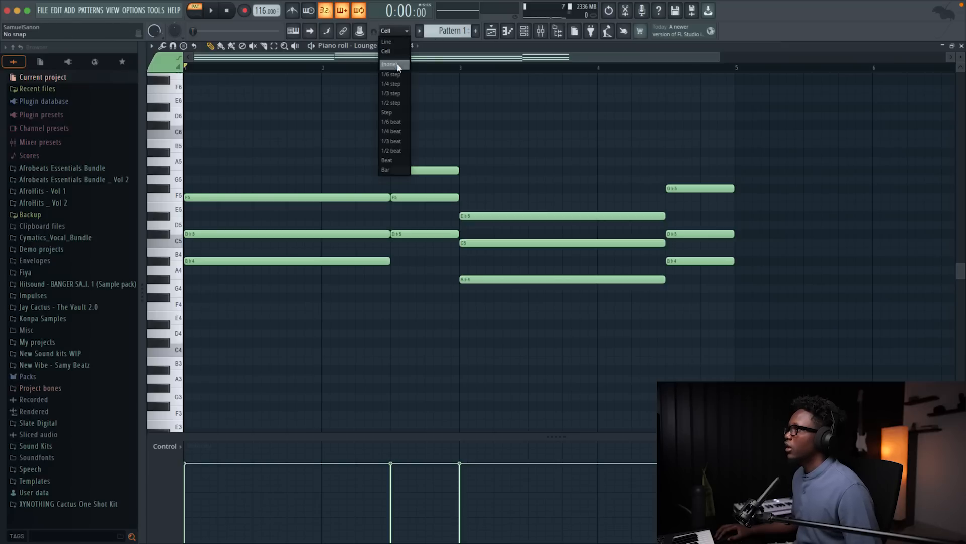
# Set snap to 1/4 step and record a new opening chord live
pyautogui.click(390, 83)
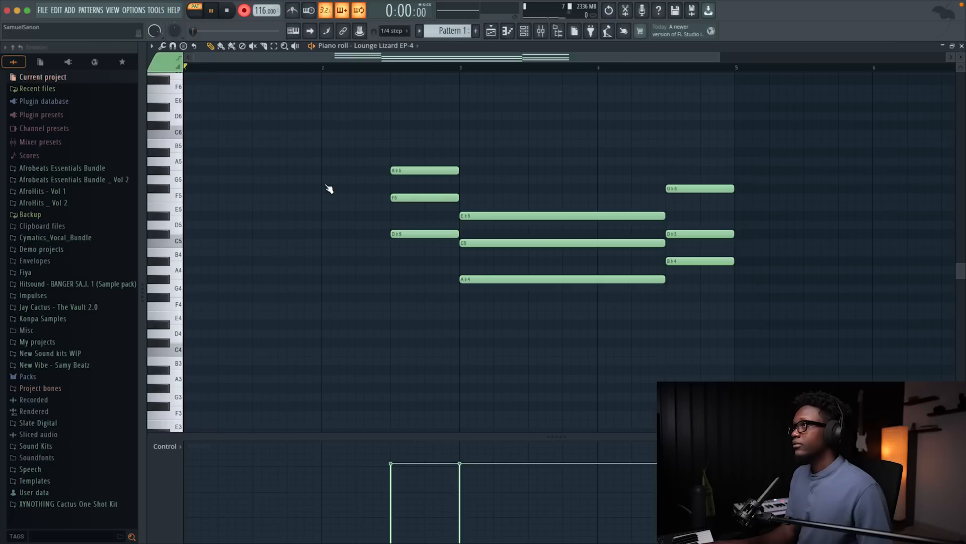
pyautogui.click(244, 10)
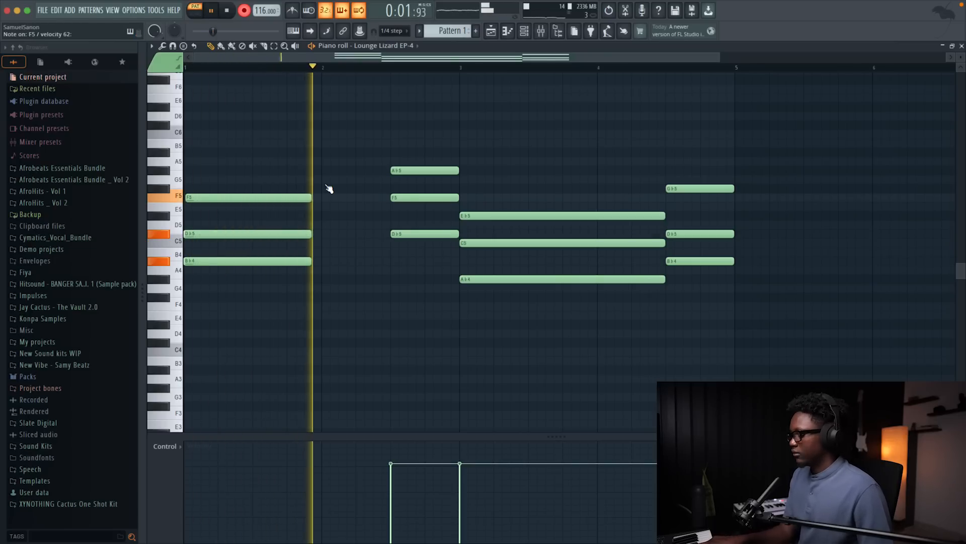
pyautogui.click(227, 10)
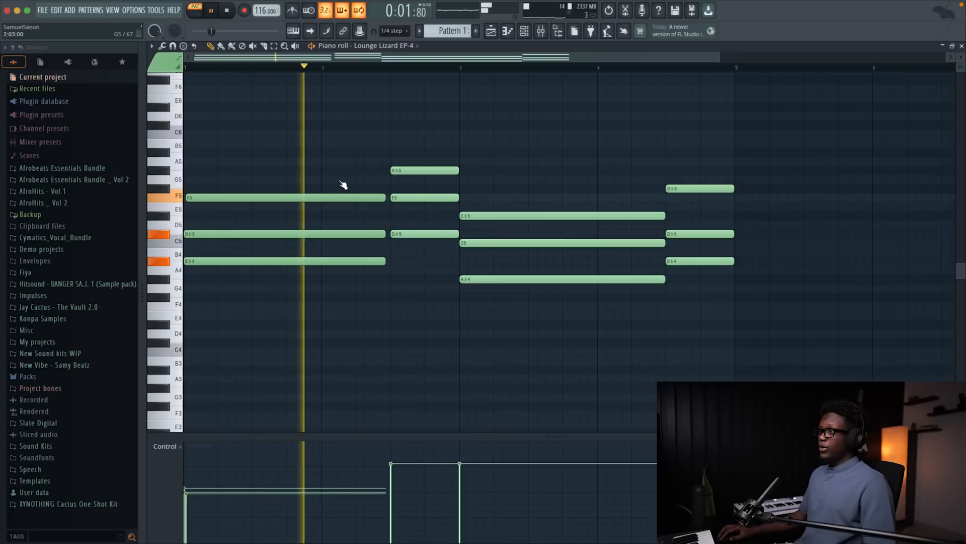
pyautogui.click(227, 11)
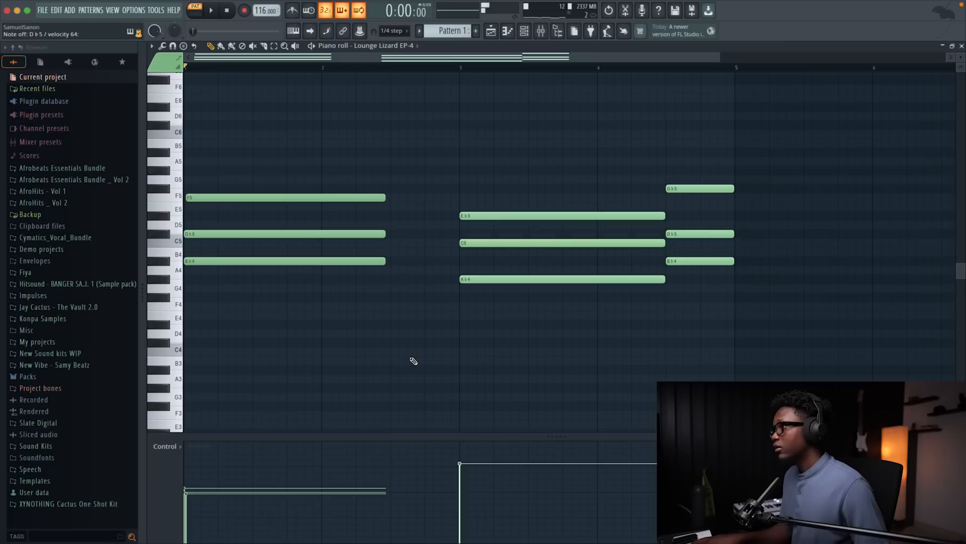
# Record the second chord live, undo a take near the third chord, and stop playback
pyautogui.click(212, 11)
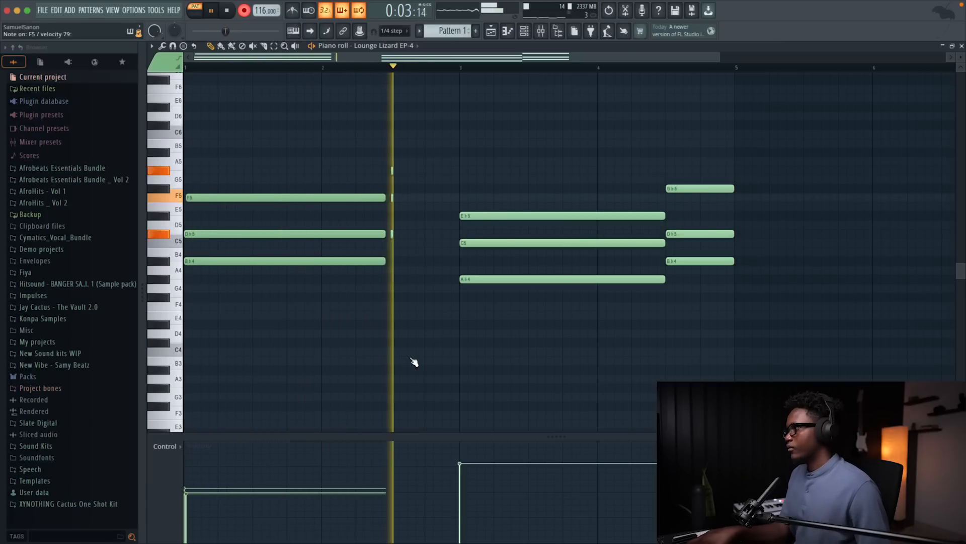
pyautogui.click(226, 11)
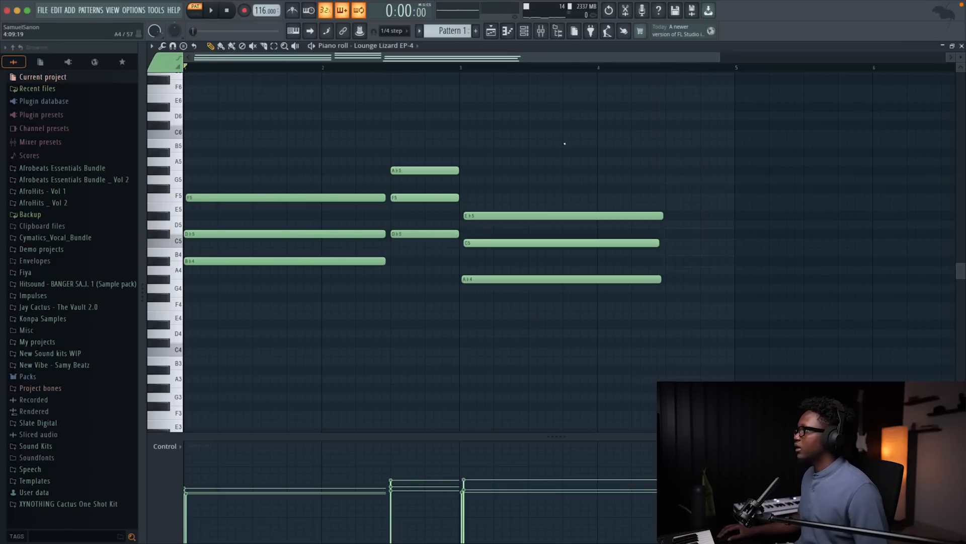
pyautogui.click(212, 11)
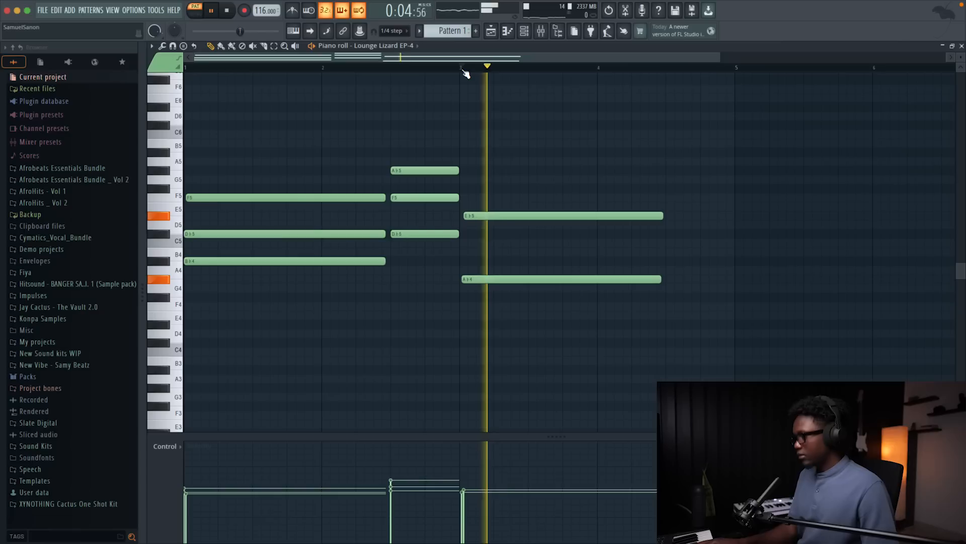
pyautogui.press('ctrl+z')
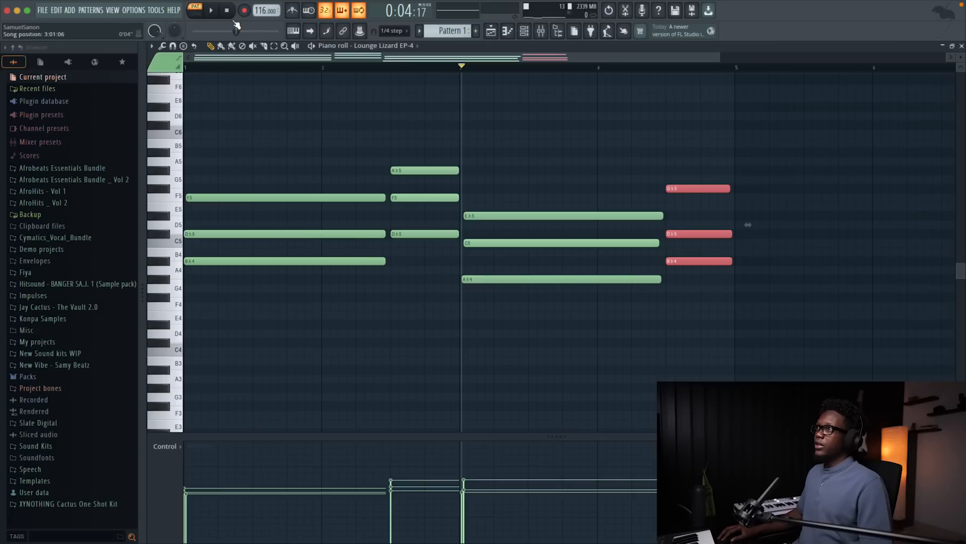
pyautogui.click(211, 10)
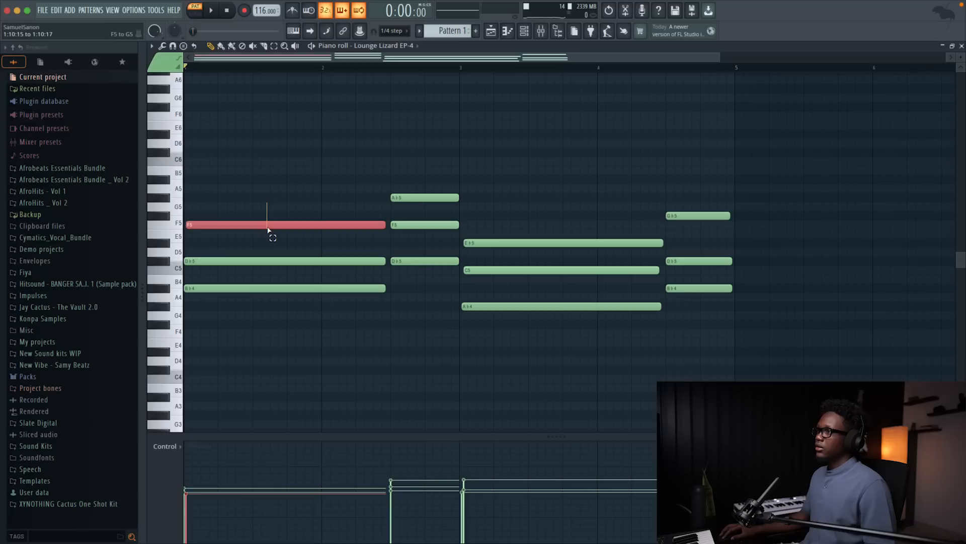
# Revoice the EP-4 chords, dropping the first chord's F an octave and moving notes in later chords
pyautogui.click(211, 10)
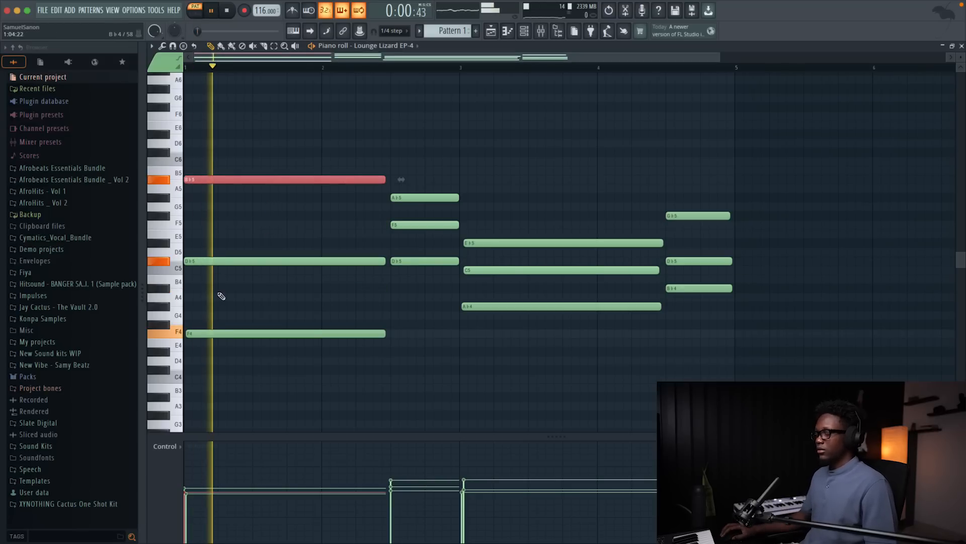
pyautogui.scroll(-3)
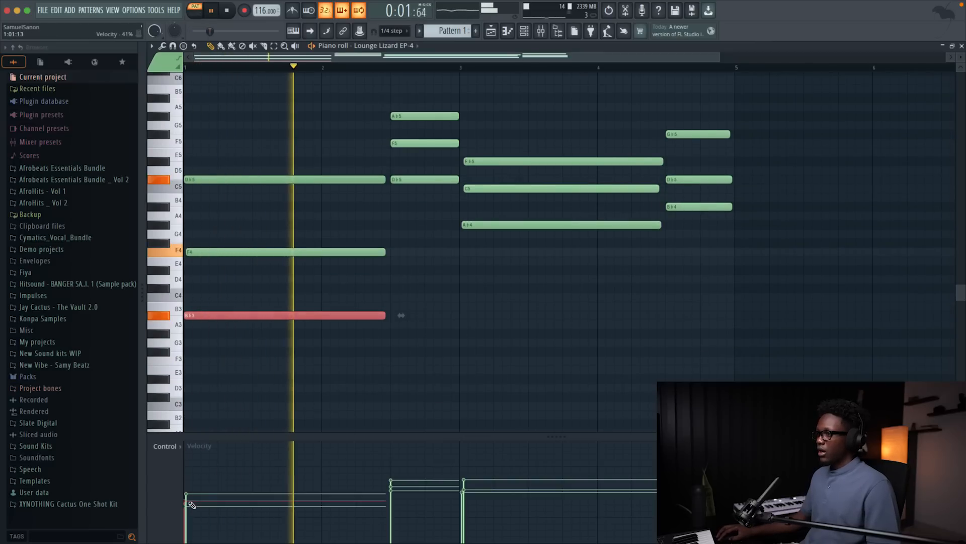
pyautogui.click(211, 11)
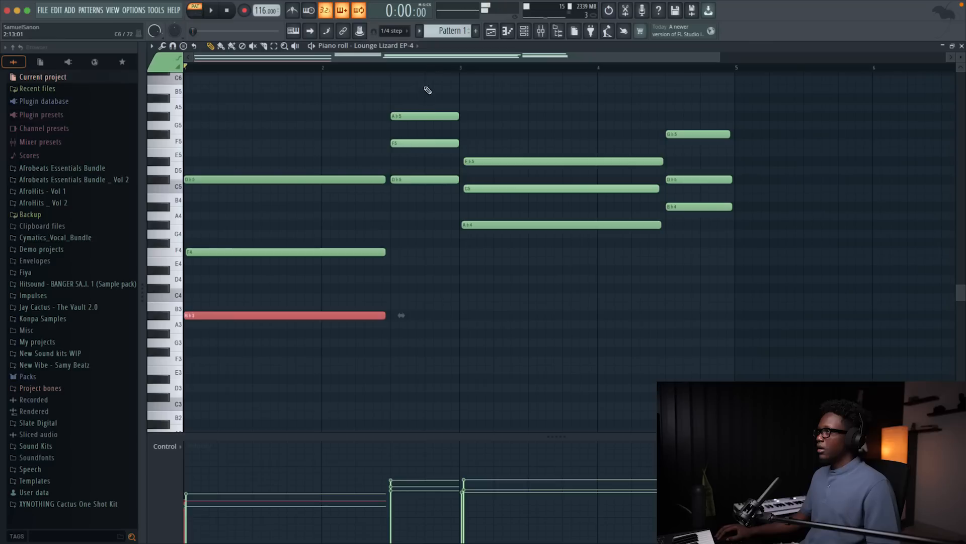
pyautogui.click(211, 11)
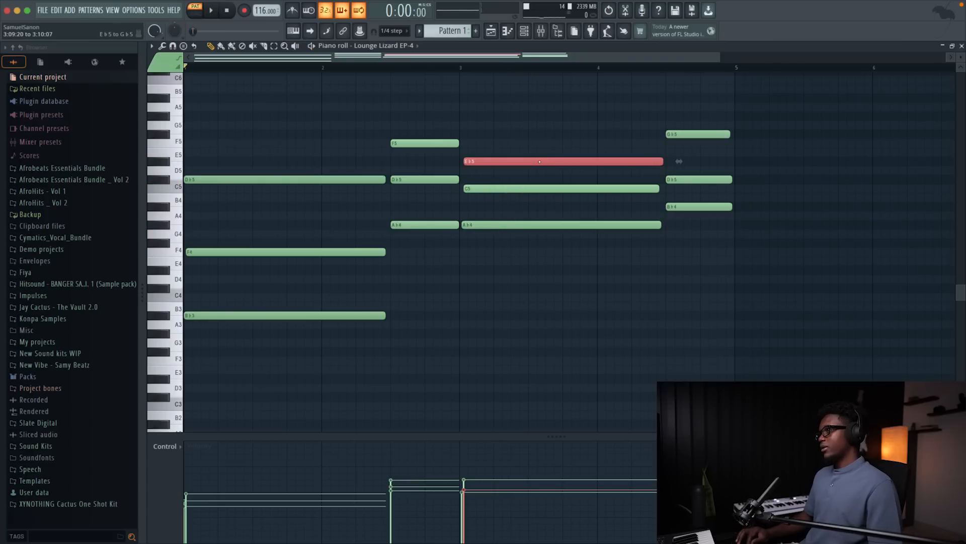
pyautogui.click(211, 10)
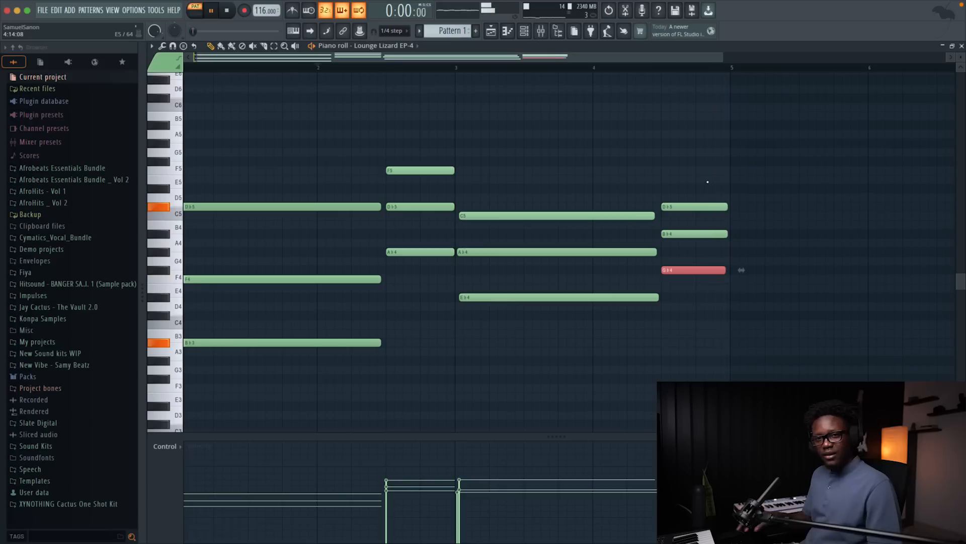
pyautogui.click(211, 11)
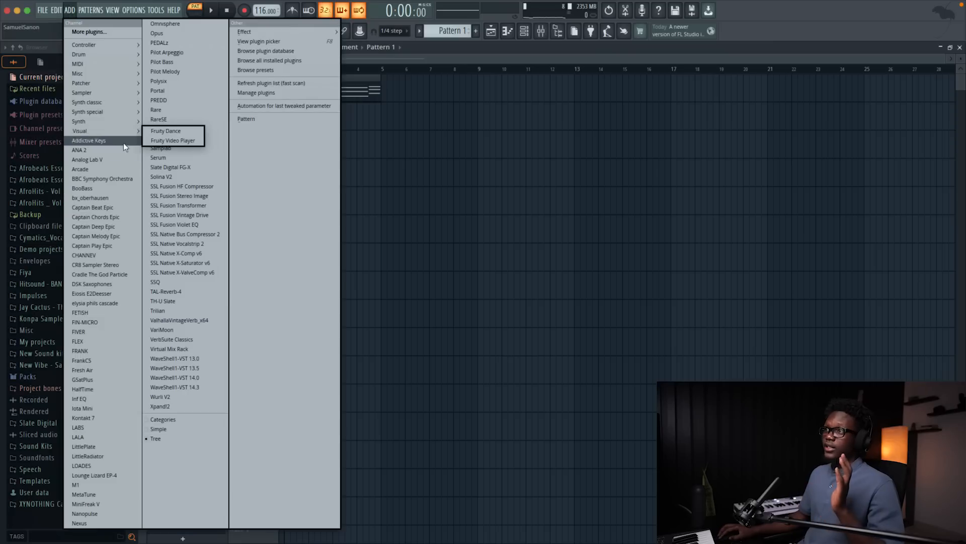
pyautogui.moveTo(80, 83)
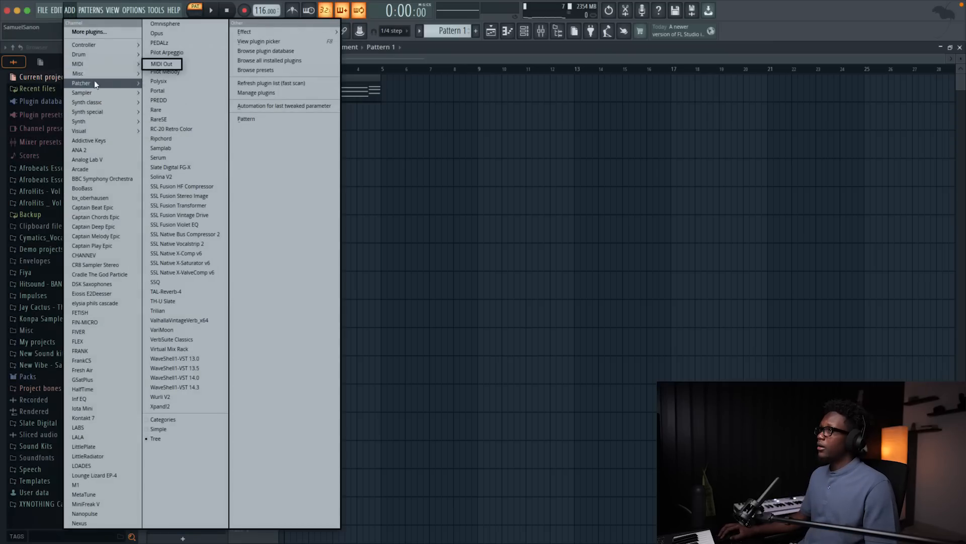
pyautogui.moveTo(99, 171)
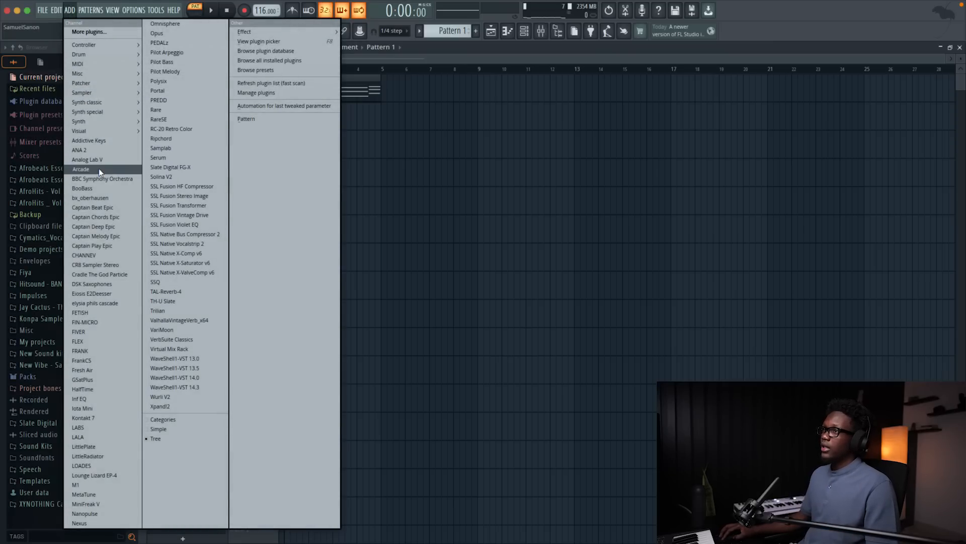
# Load Arcade with the Distant Voices sound and set its session key
pyautogui.click(81, 169)
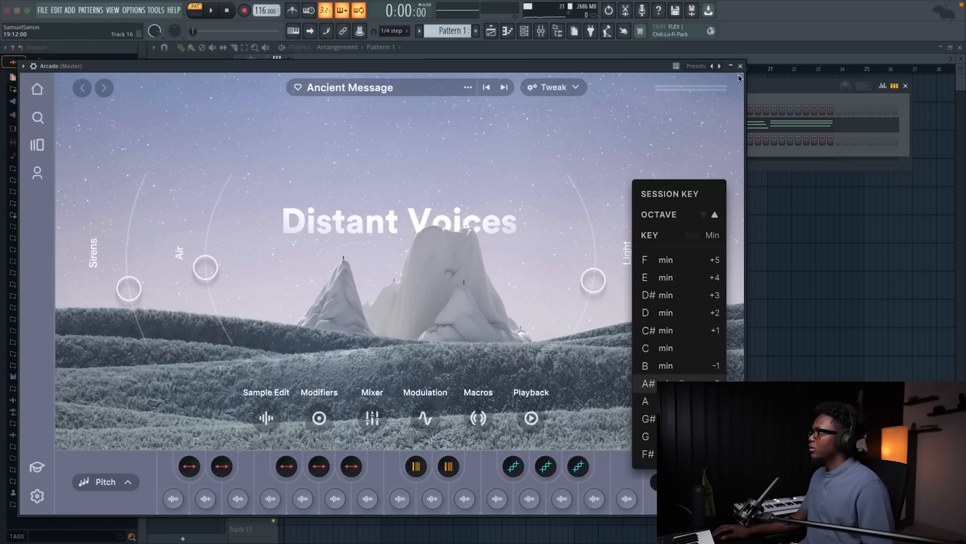
pyautogui.click(740, 66)
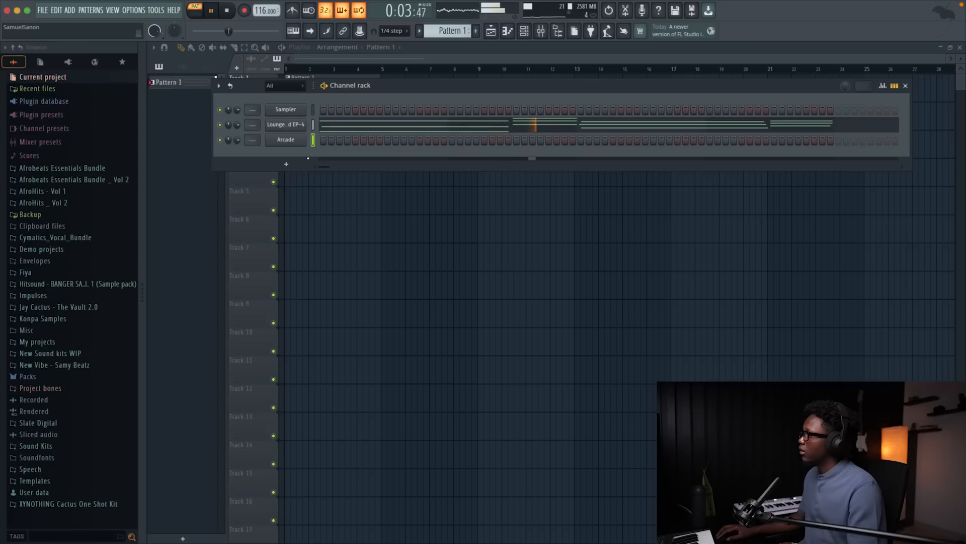
# In Arcade's piano roll, draw a long G4 note and shorten it to about bars two to three
pyautogui.rightClick(285, 139)
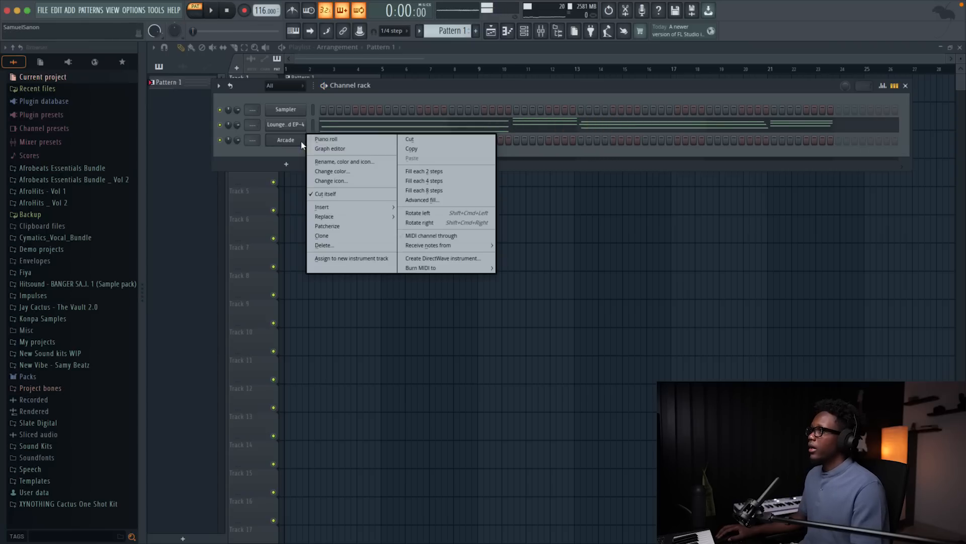
pyautogui.click(326, 139)
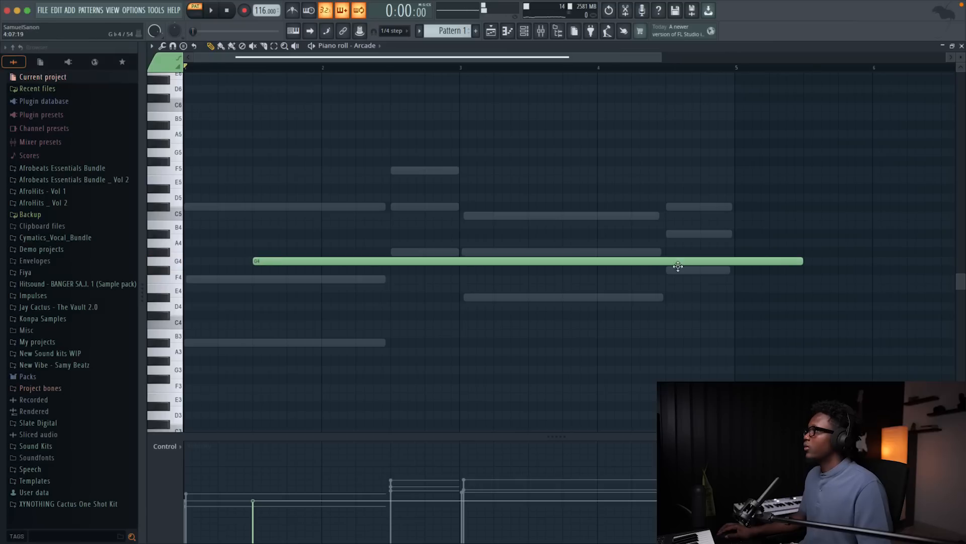
pyautogui.click(211, 11)
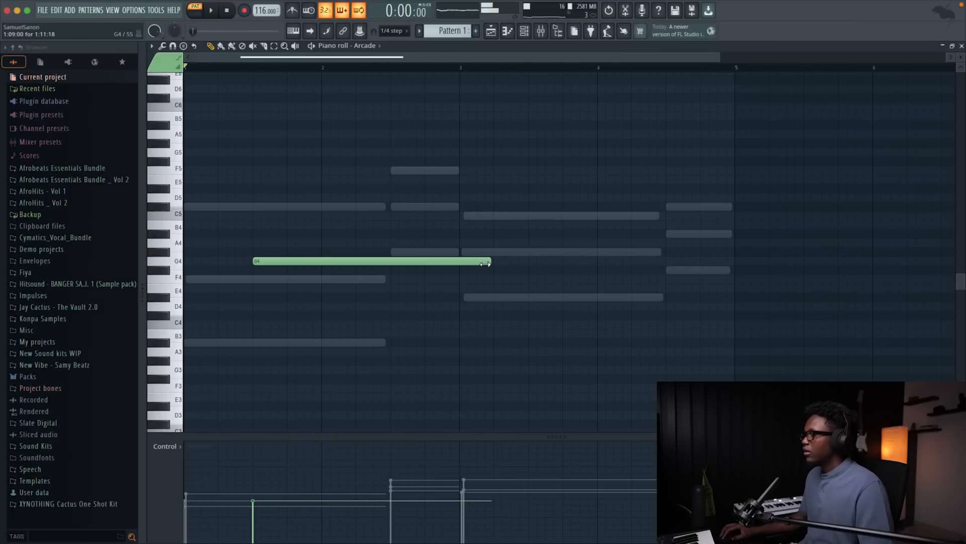
pyautogui.click(212, 10)
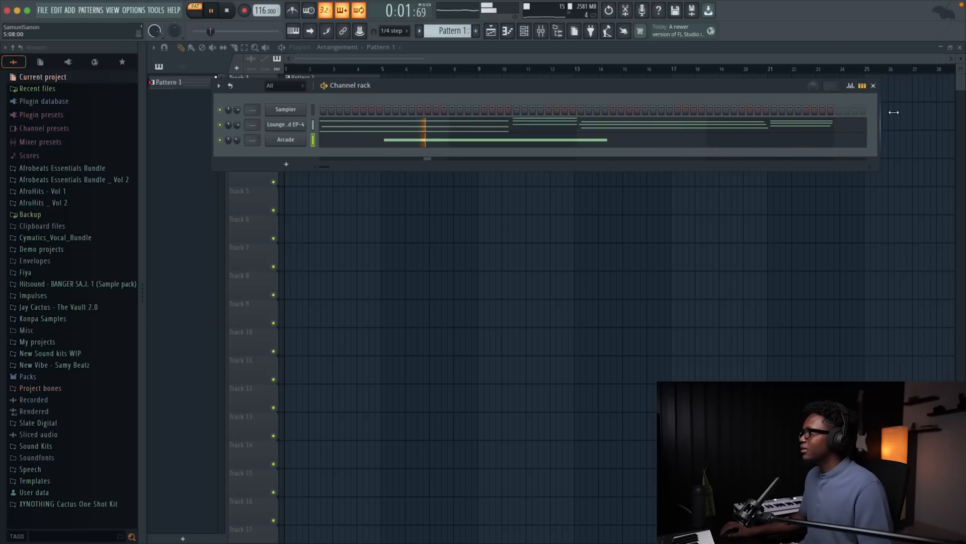
pyautogui.click(227, 10)
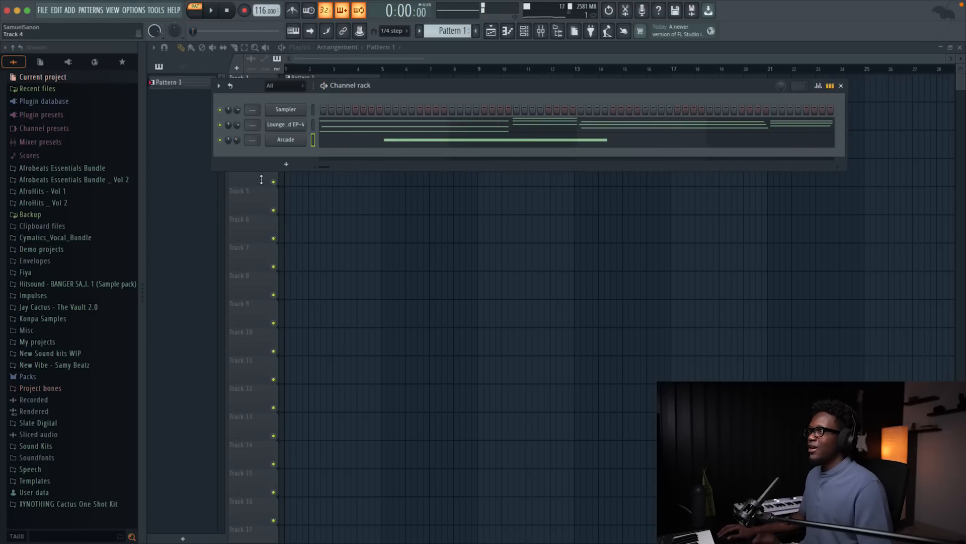
# Add Purity with a chosen preset and draw one note spanning the whole pattern
pyautogui.click(286, 164)
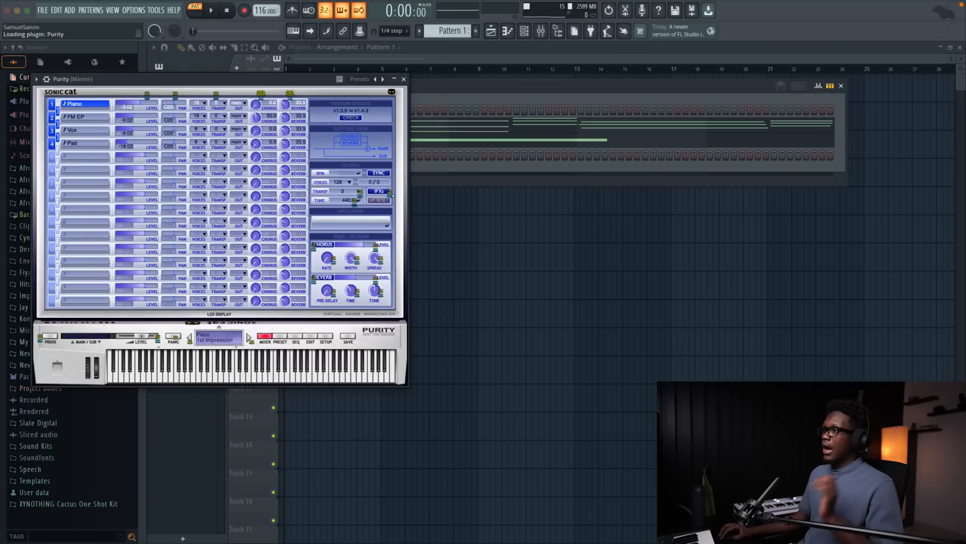
pyautogui.click(382, 79)
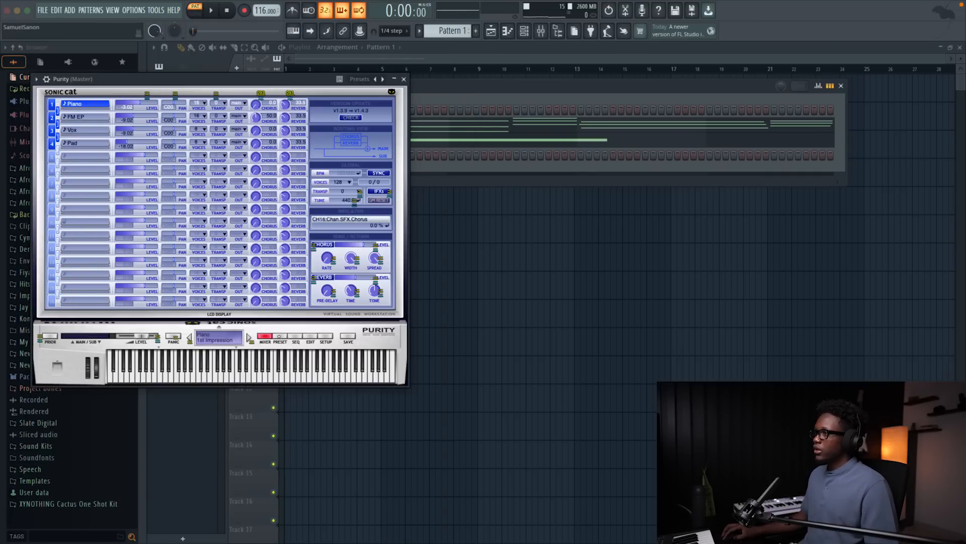
pyautogui.click(279, 338)
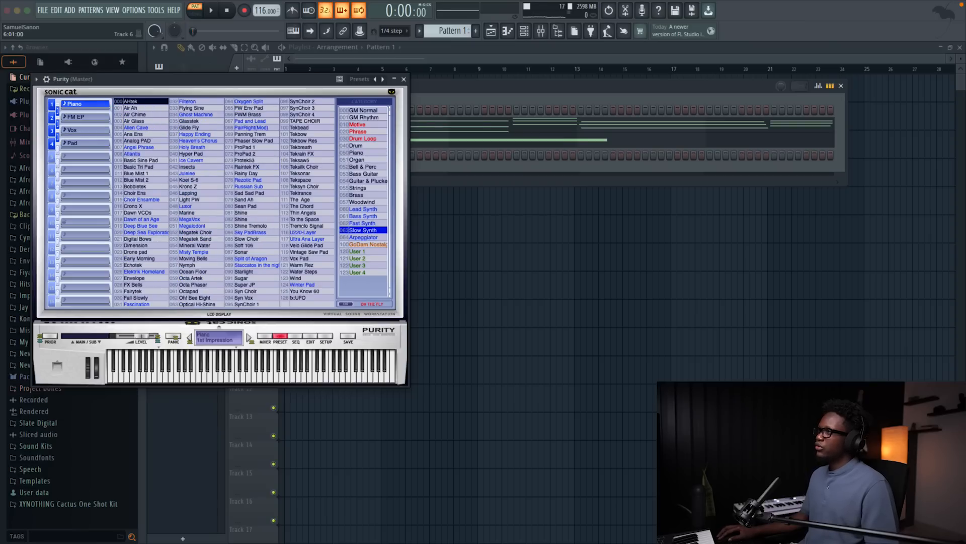
pyautogui.click(403, 79)
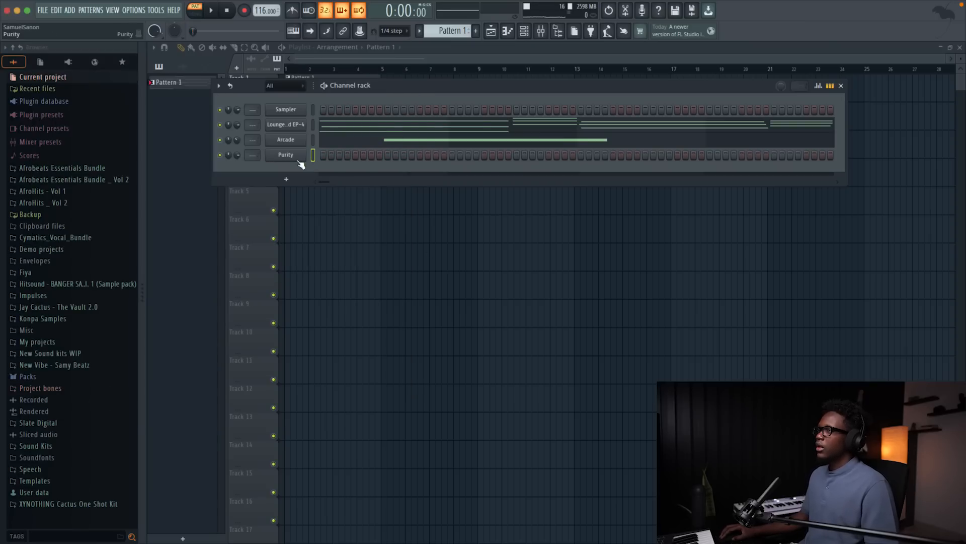
pyautogui.doubleClick(285, 154)
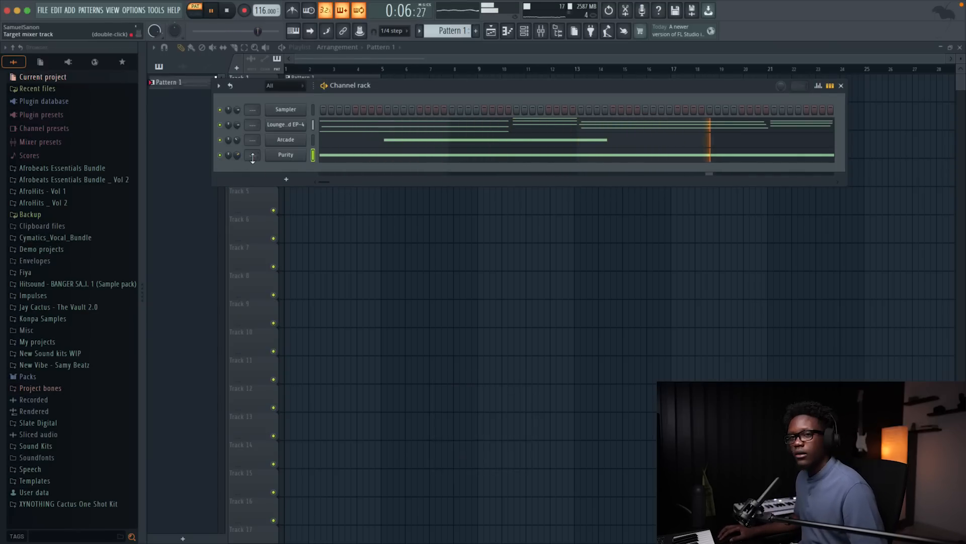
pyautogui.click(227, 10)
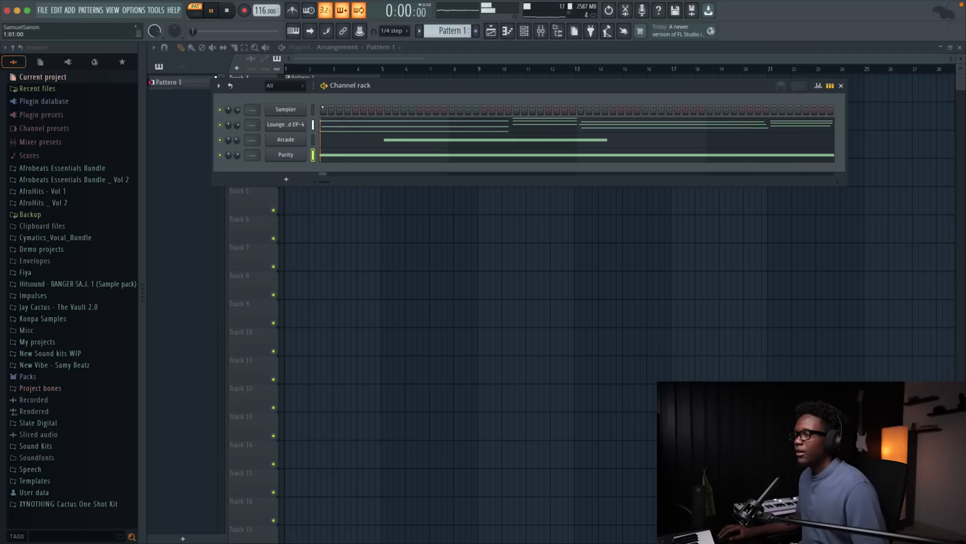
# Close the channel rack and browse Afrobeats Essentials Bundle Vol 2 Amapiano percussion samples
pyautogui.click(840, 85)
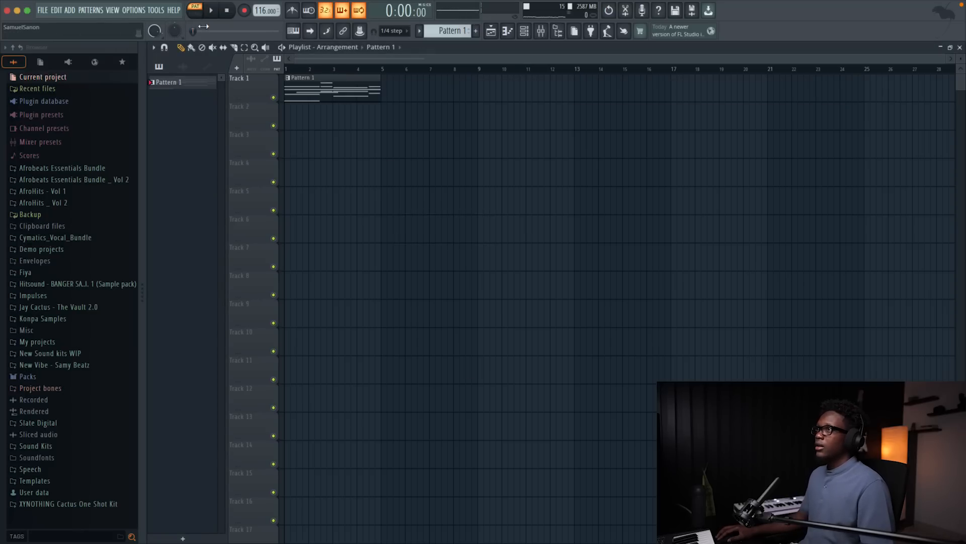
pyautogui.click(73, 179)
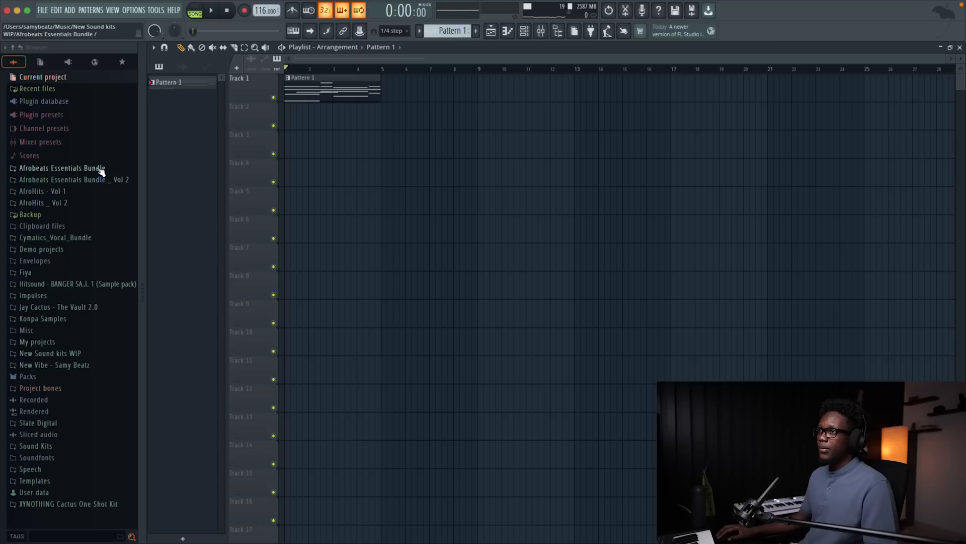
pyautogui.click(74, 179)
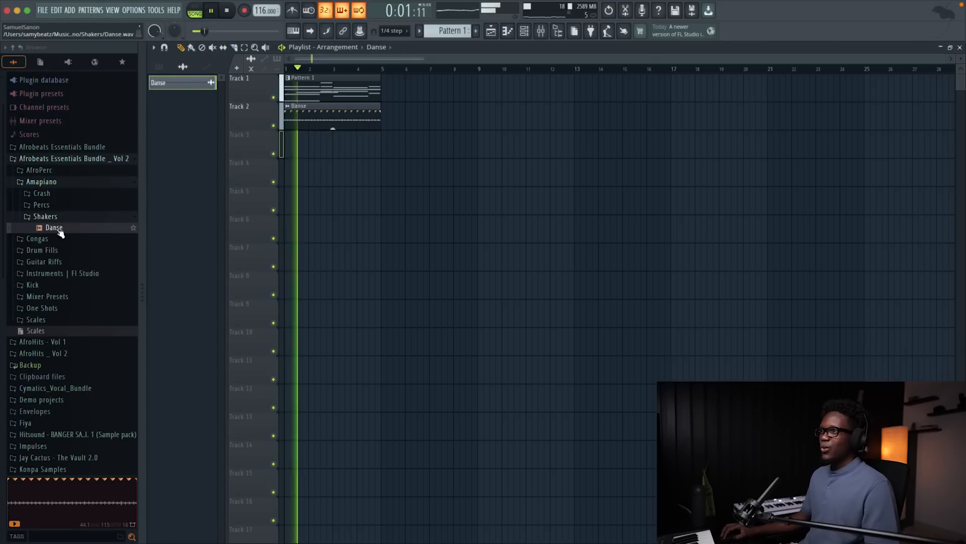
pyautogui.click(42, 204)
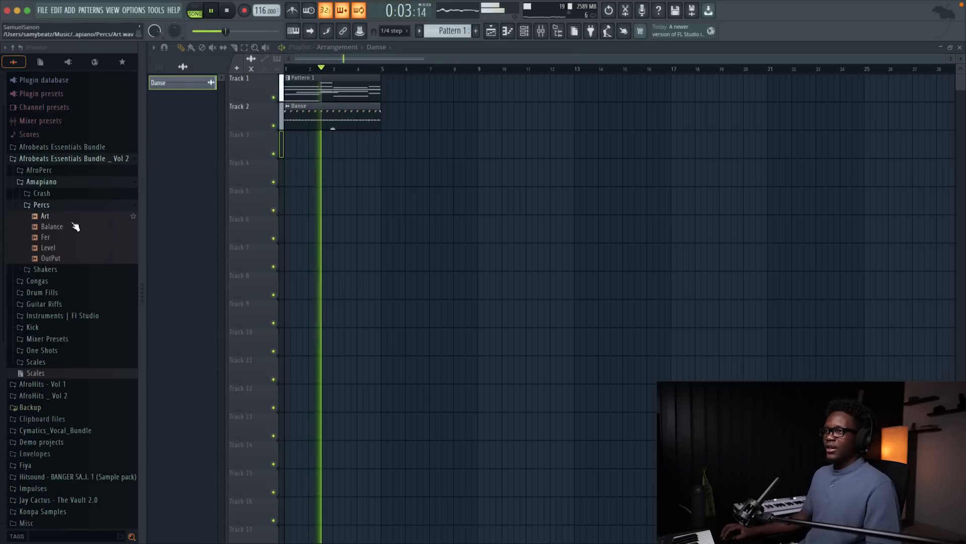
pyautogui.click(48, 247)
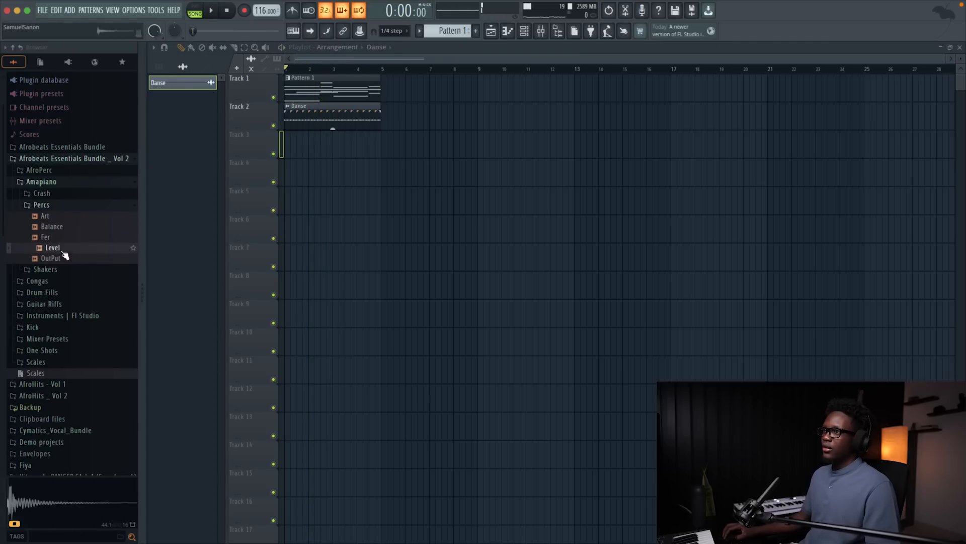
pyautogui.moveTo(45, 236)
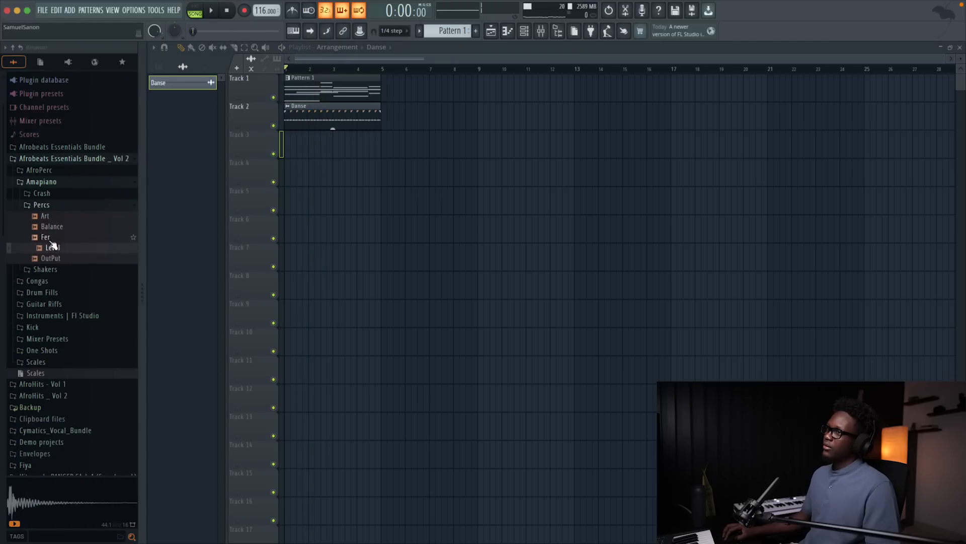
pyautogui.click(39, 170)
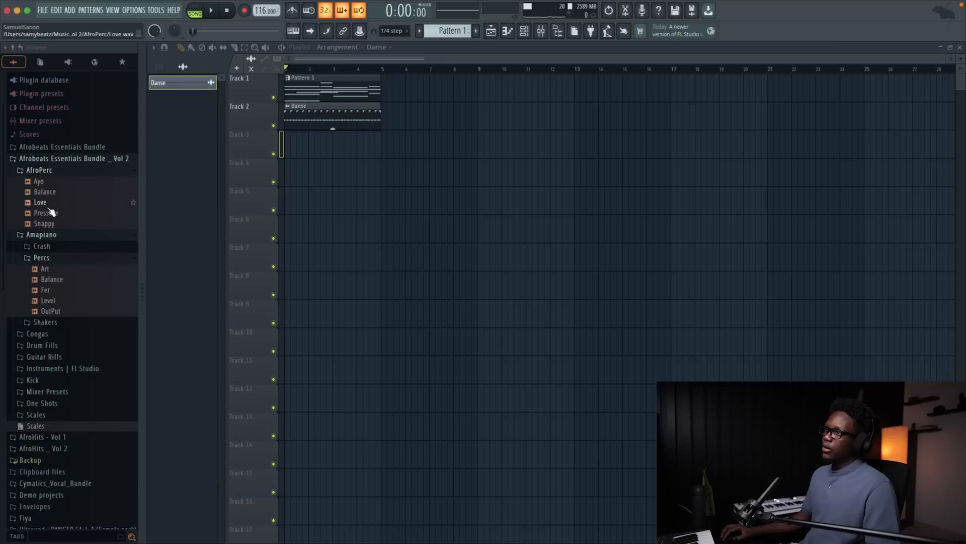
# Load the Love sample into a sampler channel and add Conga _ Clear from the Conga folder
pyautogui.rightClick(40, 203)
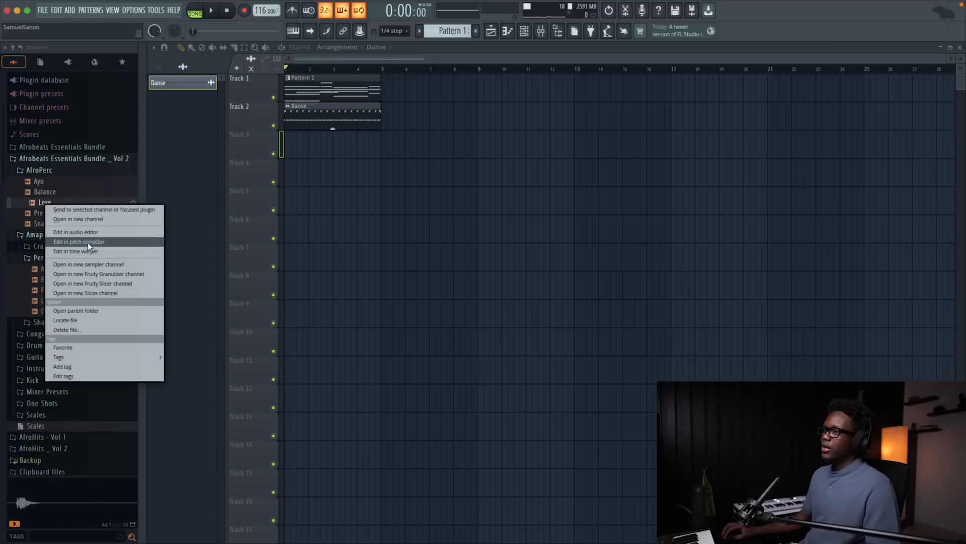
pyautogui.moveTo(75, 251)
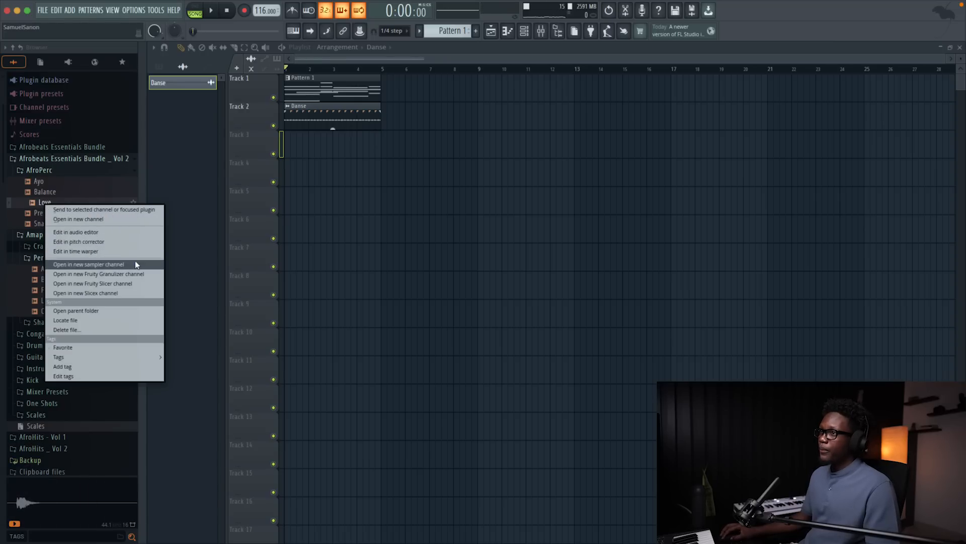
pyautogui.click(87, 263)
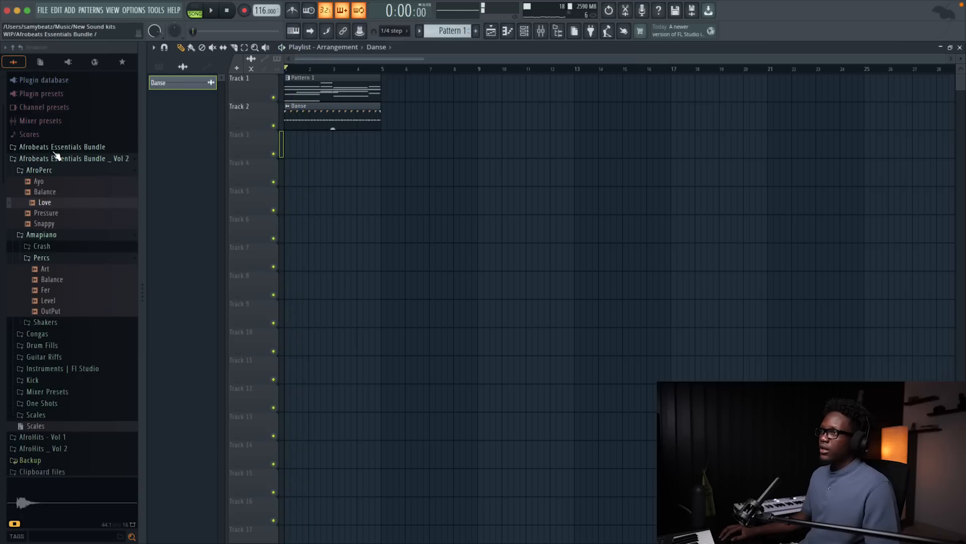
pyautogui.click(61, 146)
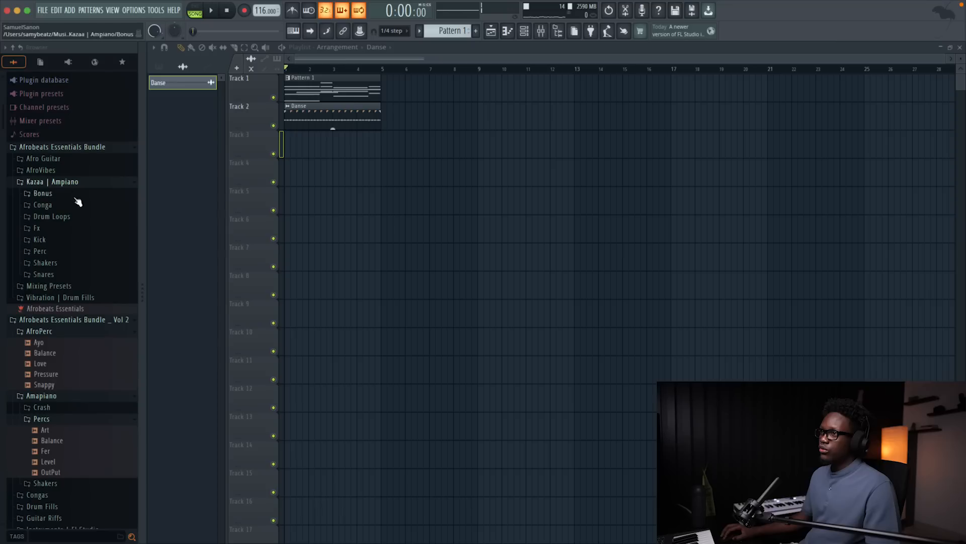
pyautogui.click(43, 205)
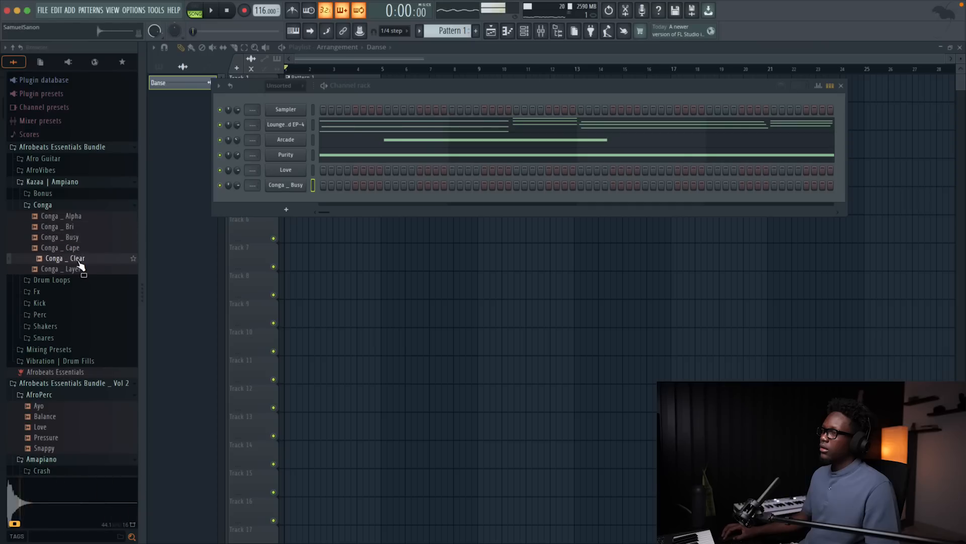
pyautogui.doubleClick(66, 258)
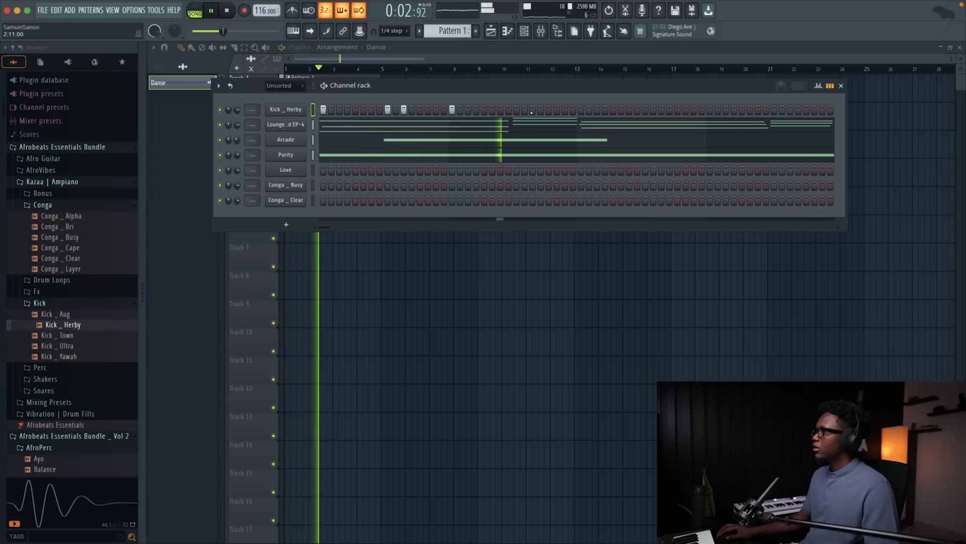
# Open the Kick _ Herby piano roll, set snapping to Line, and close it
pyautogui.rightClick(285, 109)
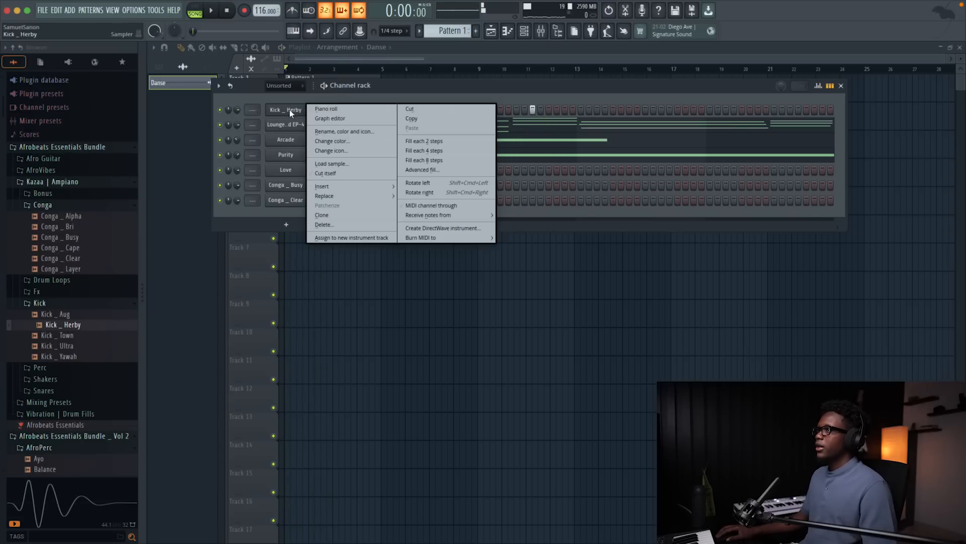
pyautogui.click(326, 109)
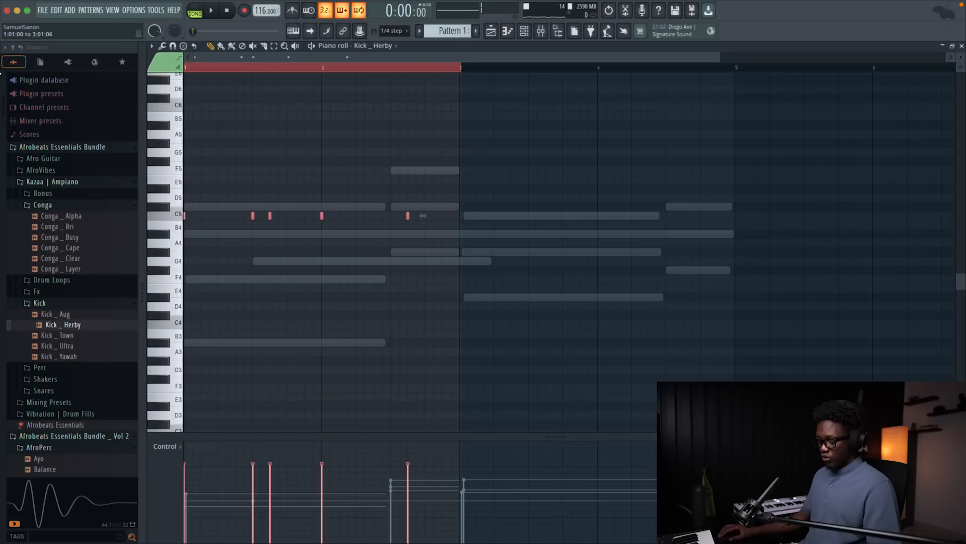
pyautogui.click(393, 31)
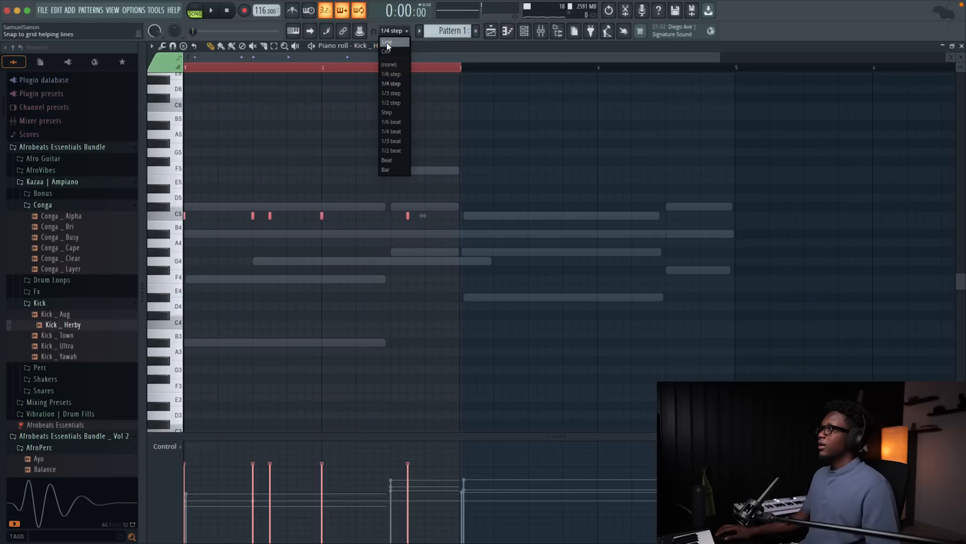
pyautogui.click(387, 42)
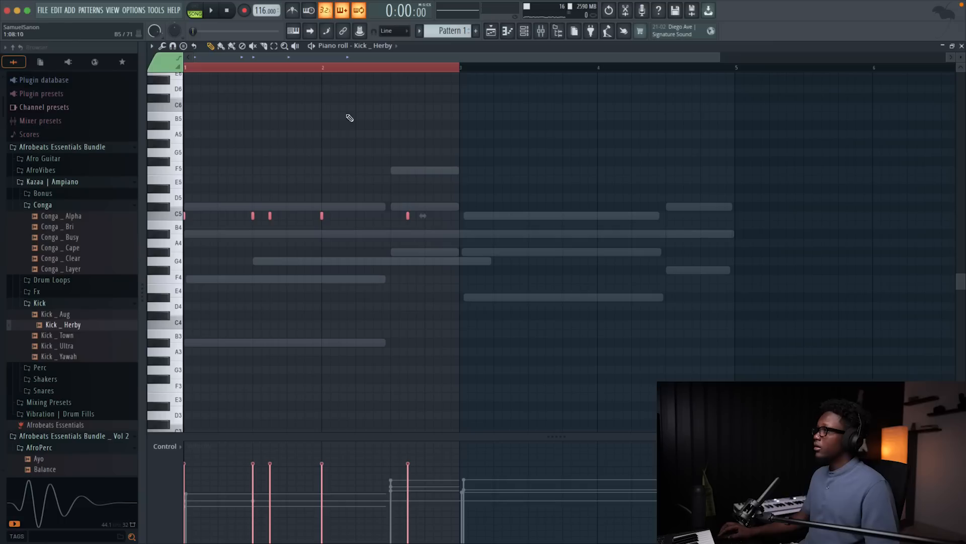
pyautogui.press('ctrl+z')
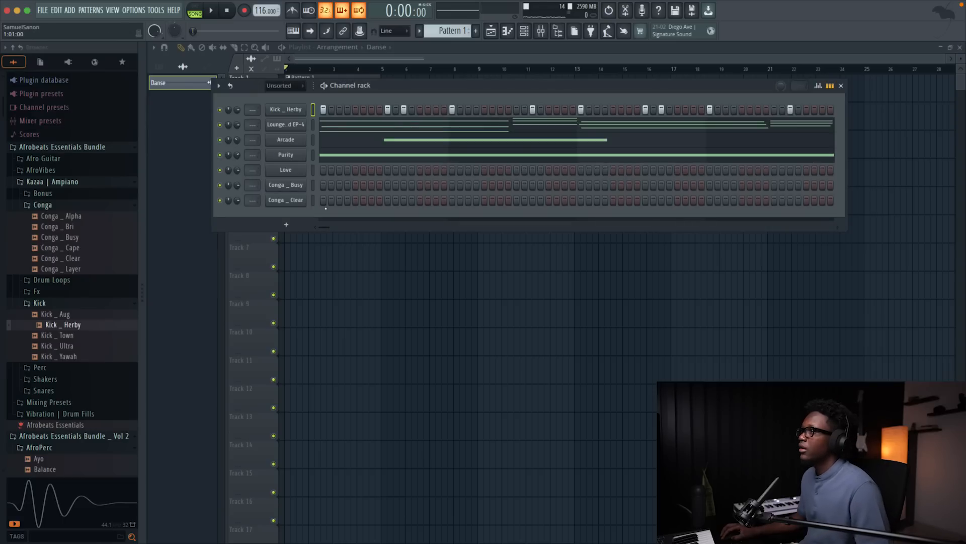
# Program a step rhythm on the Love channel and stop playback
pyautogui.click(211, 11)
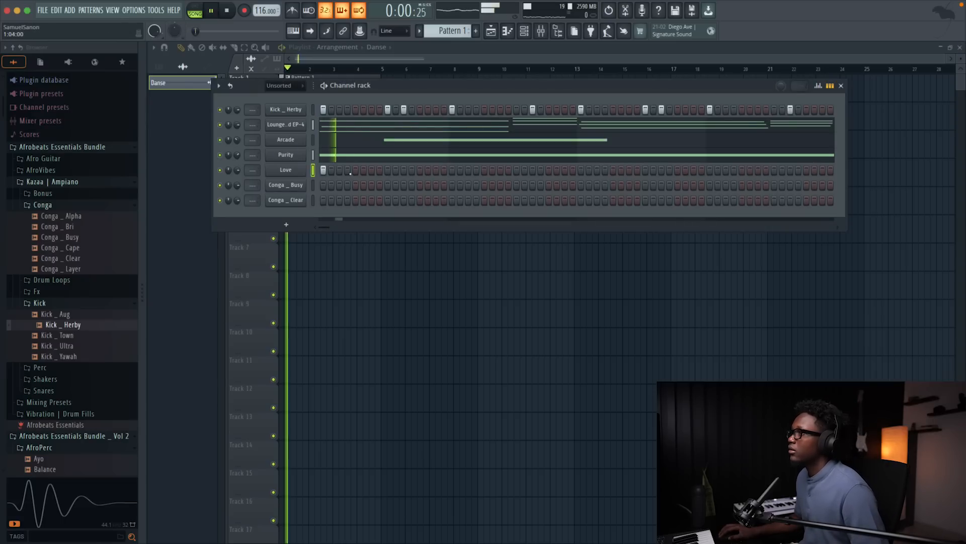
pyautogui.click(227, 10)
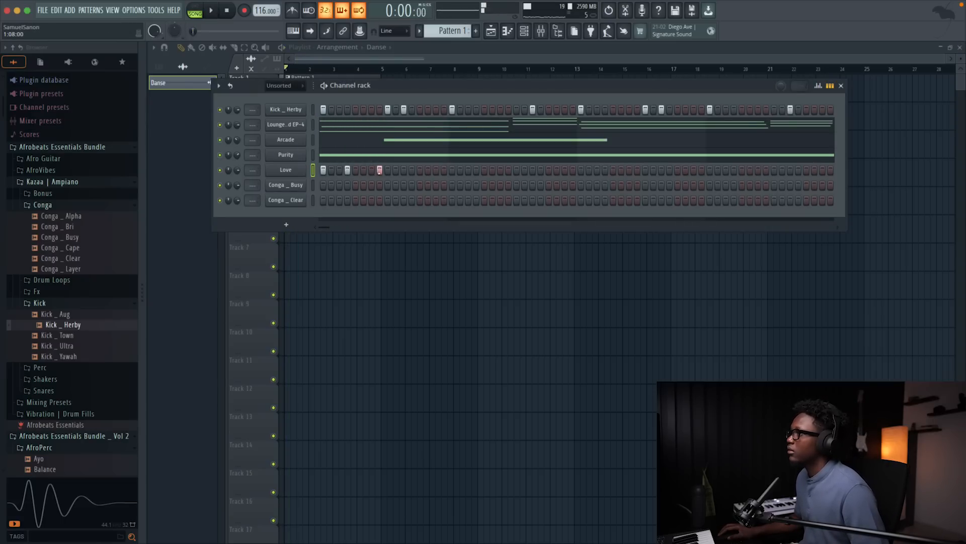
pyautogui.click(211, 10)
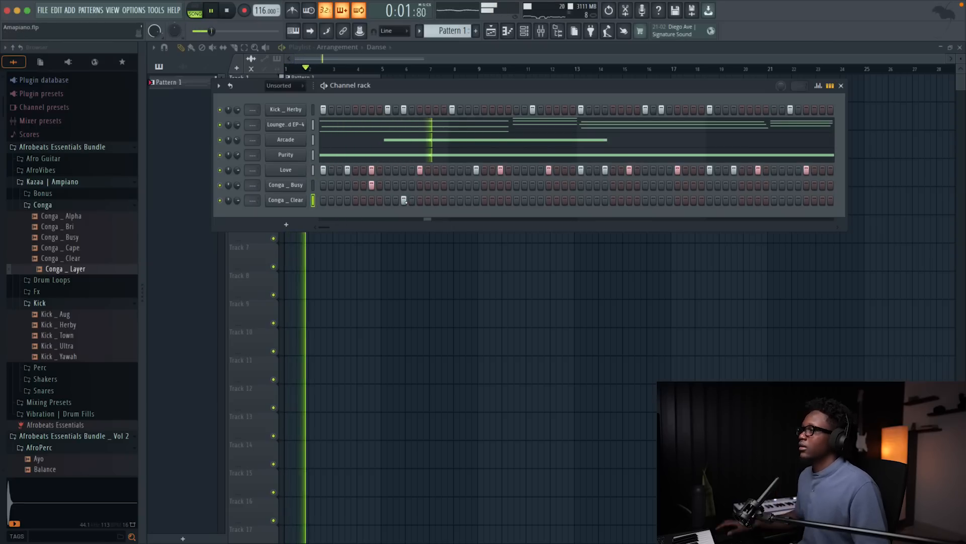
pyautogui.click(227, 12)
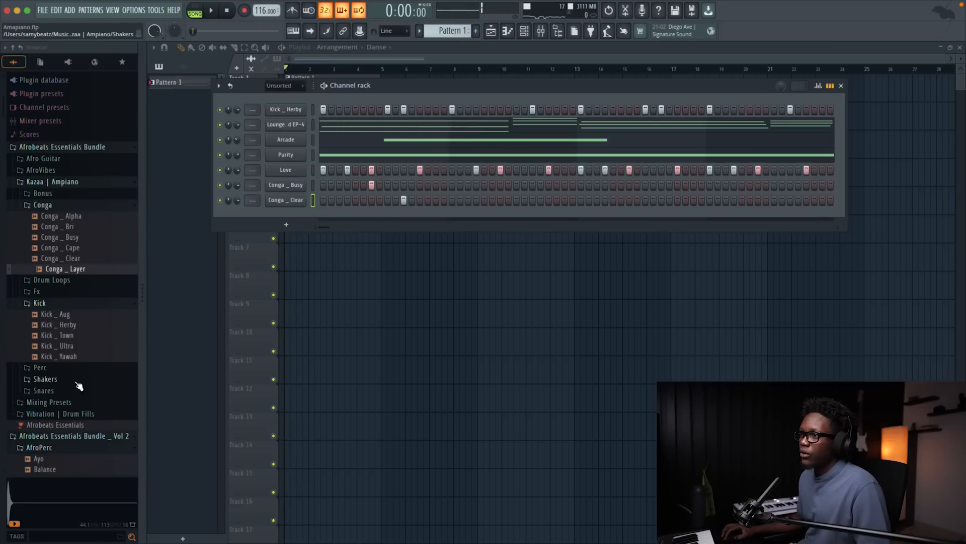
# Add a Snare _ Basic channel, add a Conga _ Clear step, and solo Arcade
pyautogui.click(44, 390)
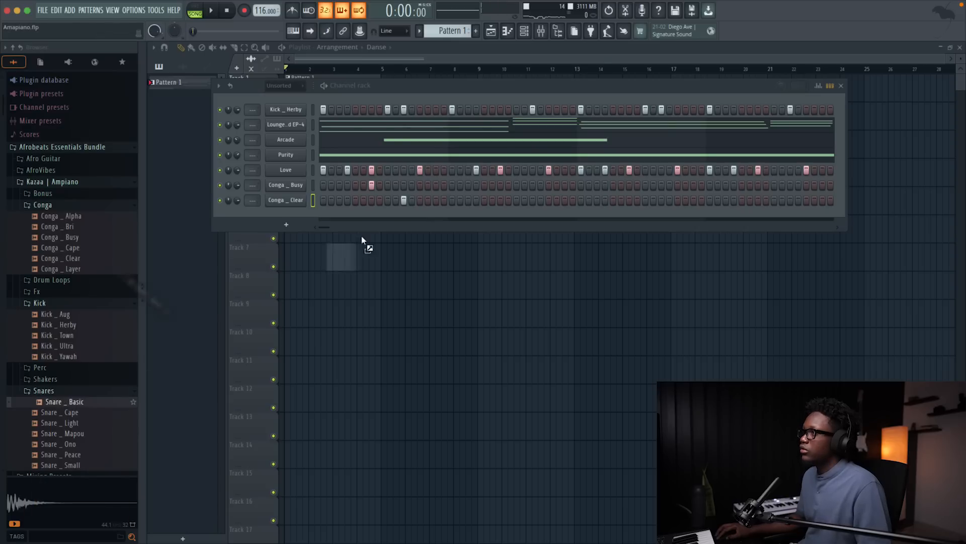
pyautogui.click(211, 10)
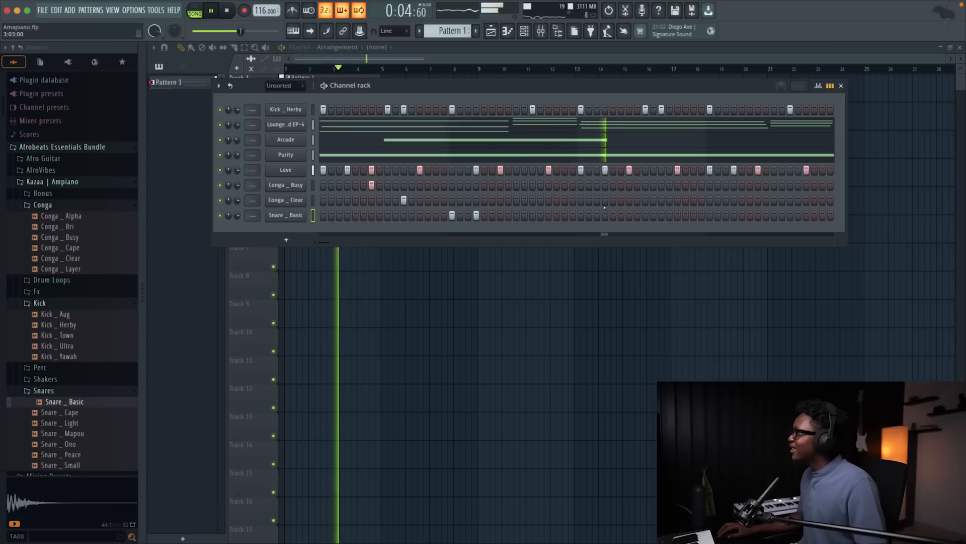
pyautogui.click(211, 10)
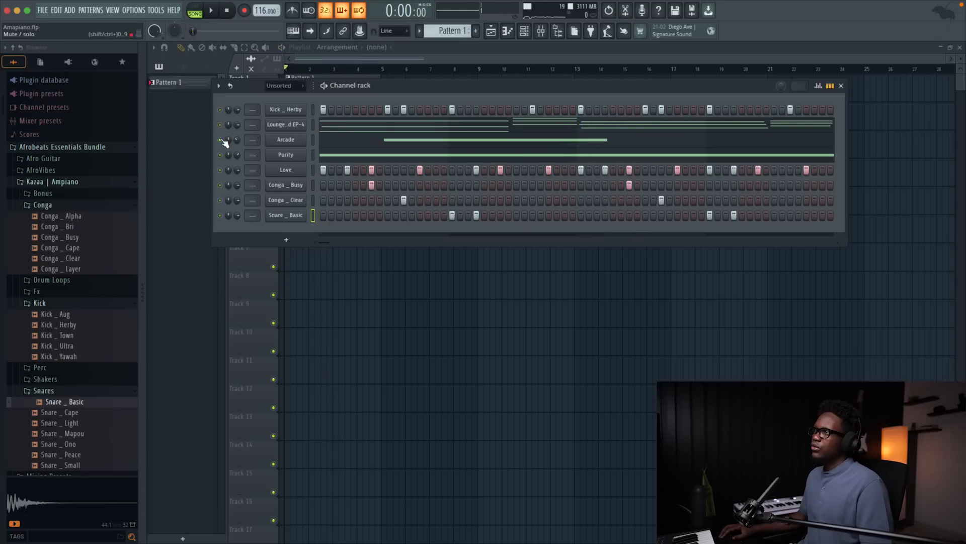
pyautogui.click(211, 11)
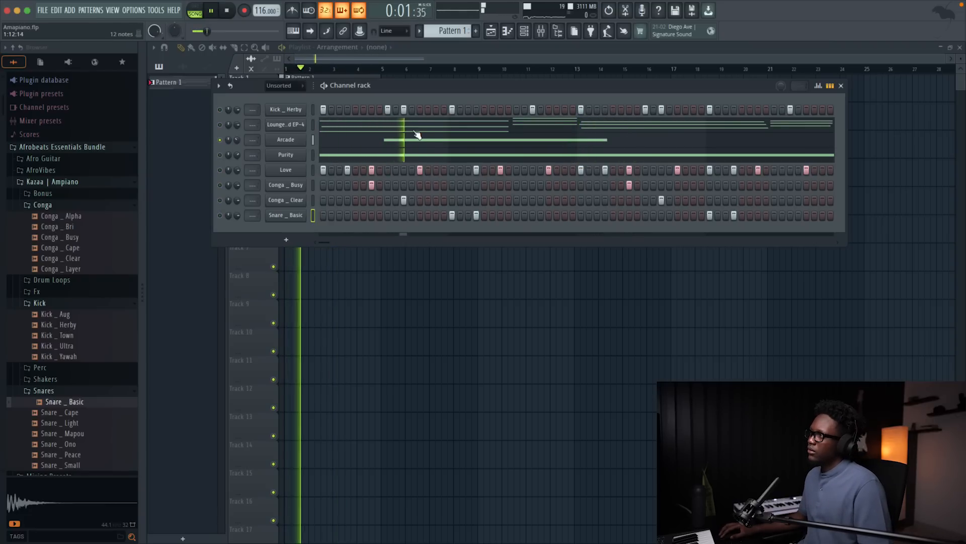
pyautogui.click(227, 11)
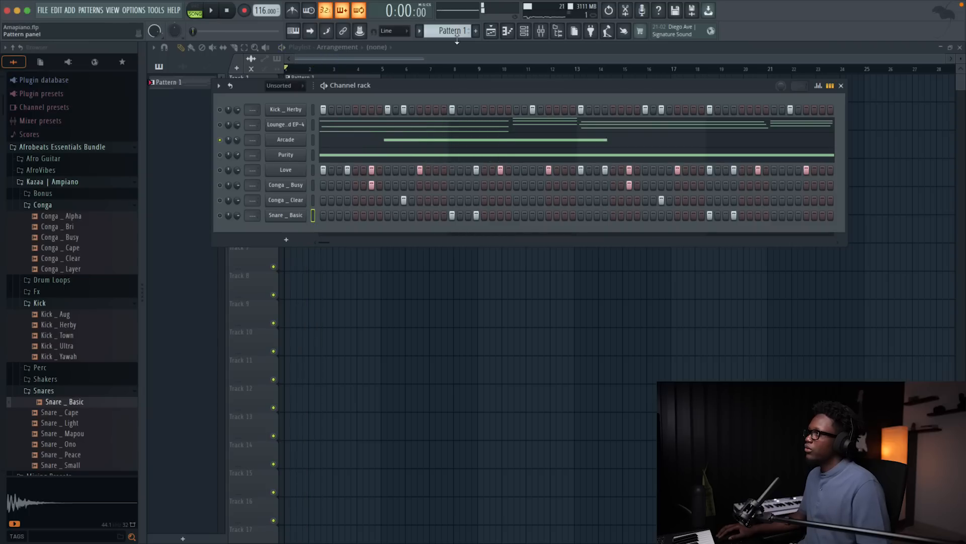
# Quick-render Pattern 1 to an audio clip on Track 4, then open a chord piano roll
pyautogui.rightClick(453, 31)
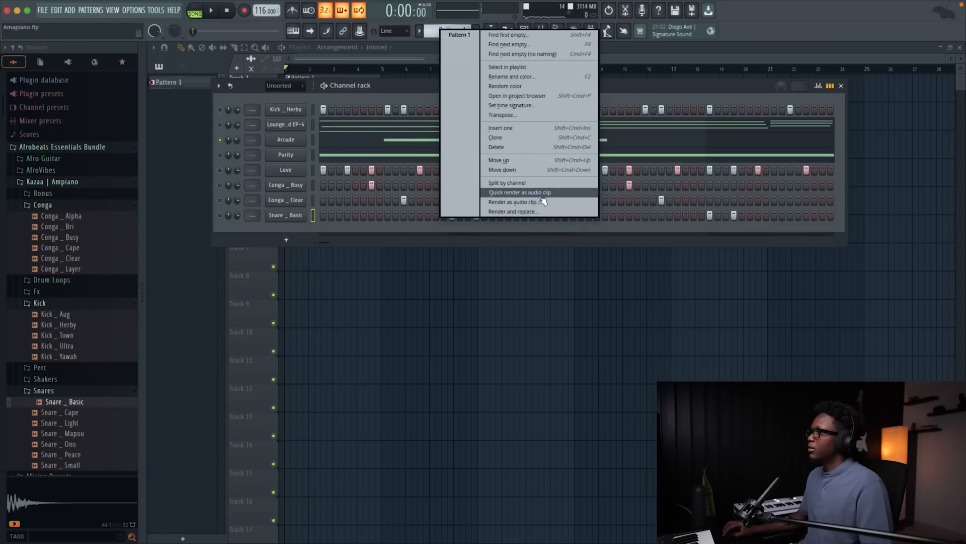
pyautogui.click(519, 193)
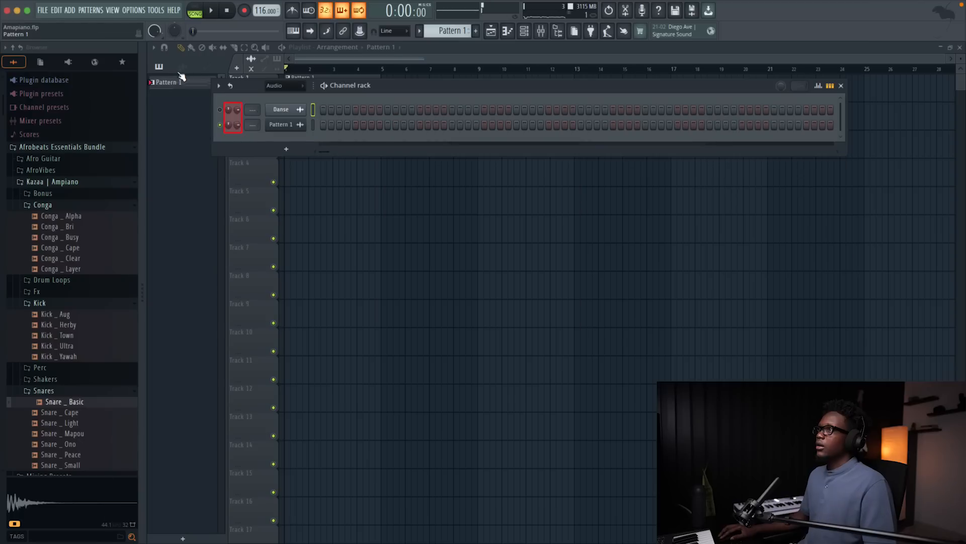
pyautogui.click(841, 85)
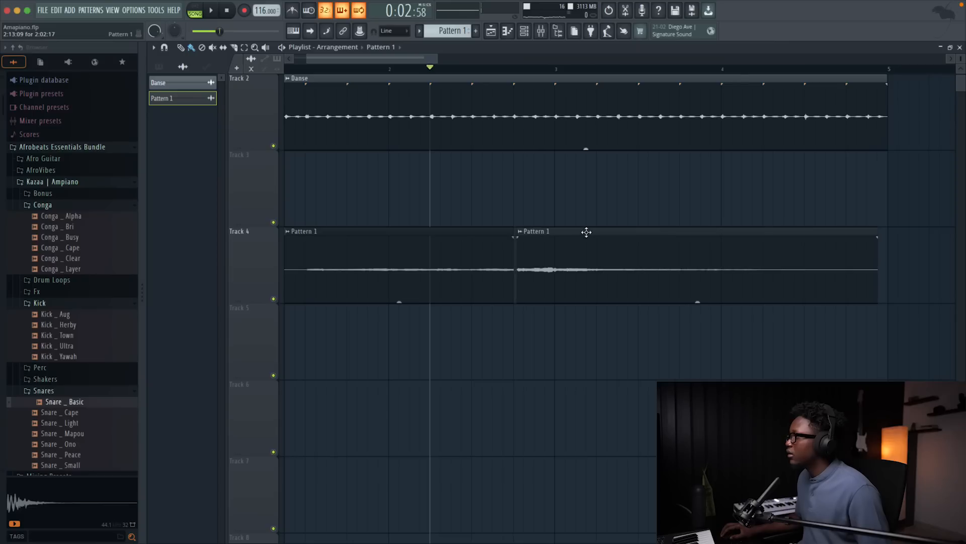
pyautogui.click(211, 10)
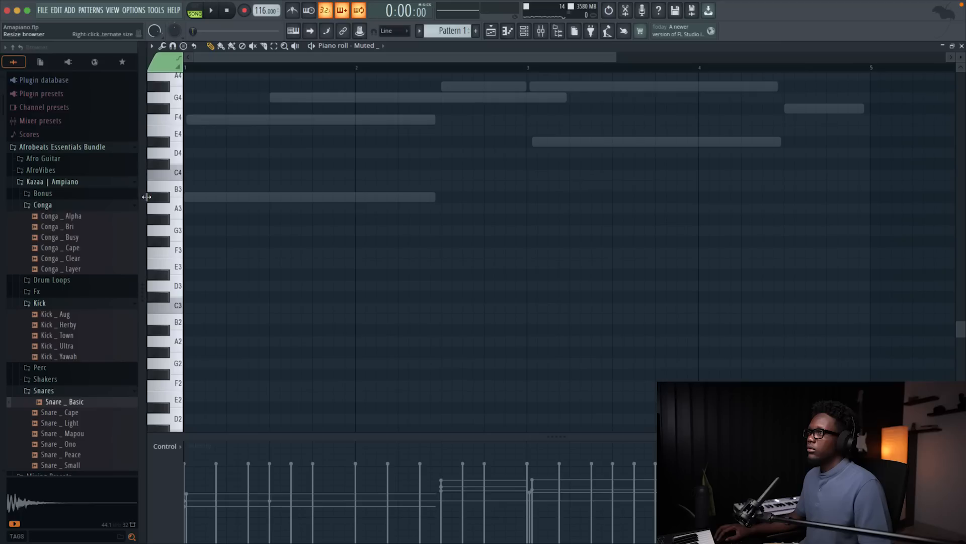
# Draw short and long melody notes over the chords and record more live
pyautogui.click(211, 10)
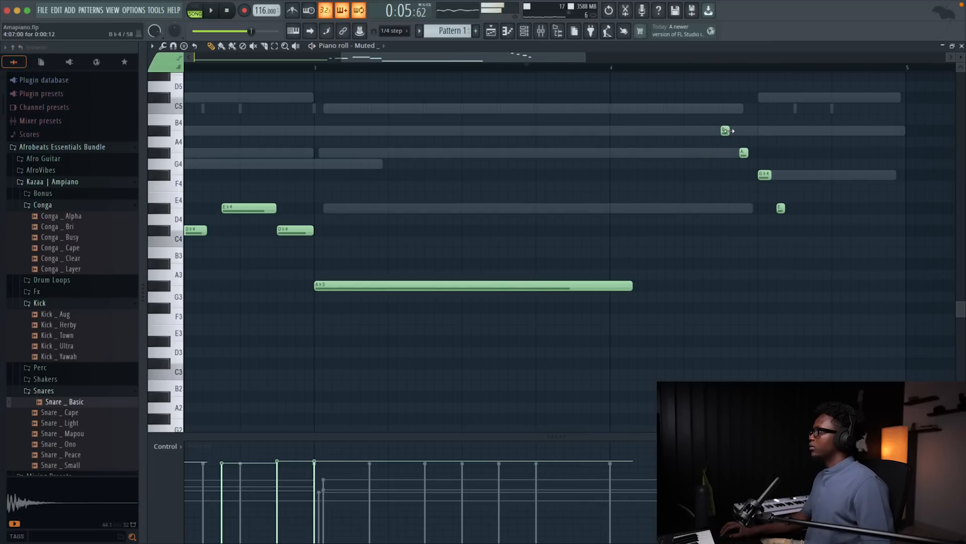
pyautogui.click(211, 11)
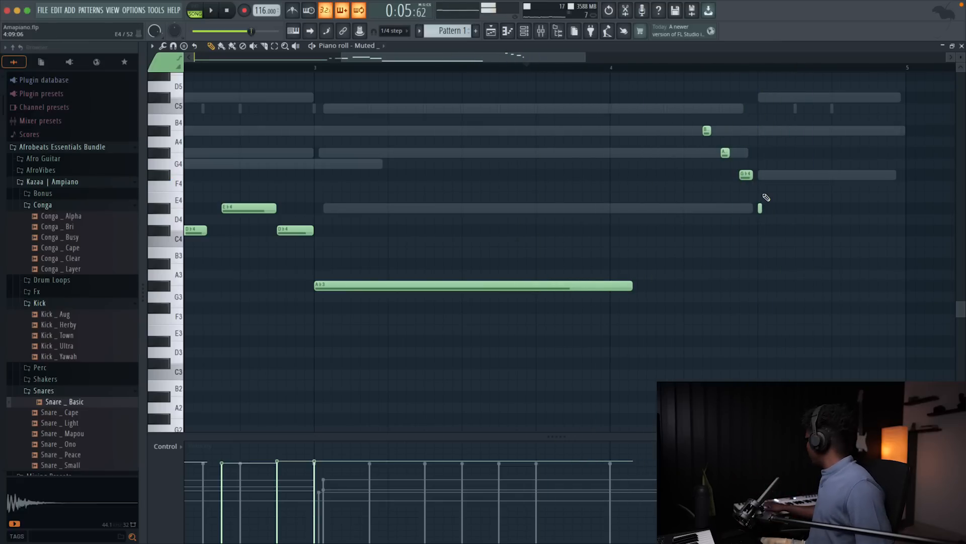
pyautogui.click(211, 11)
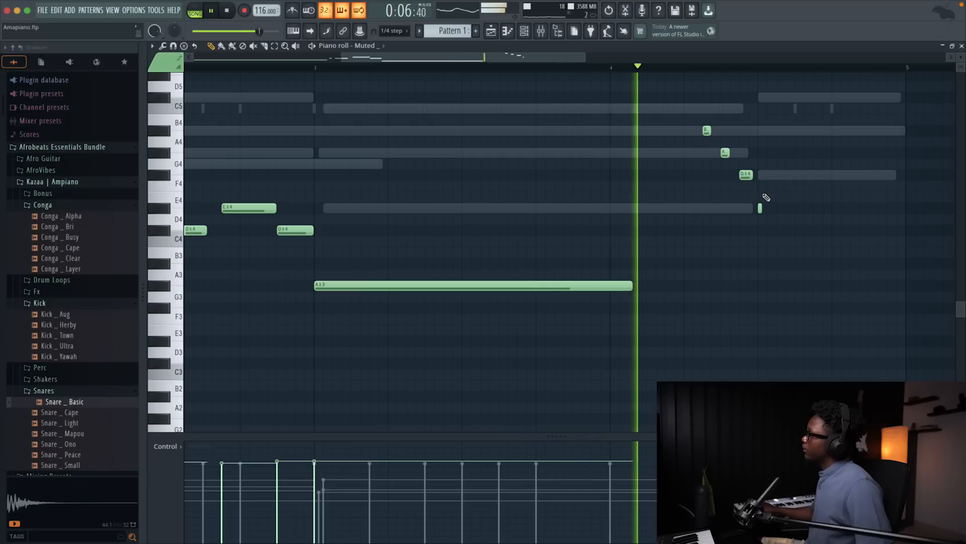
pyautogui.click(245, 10)
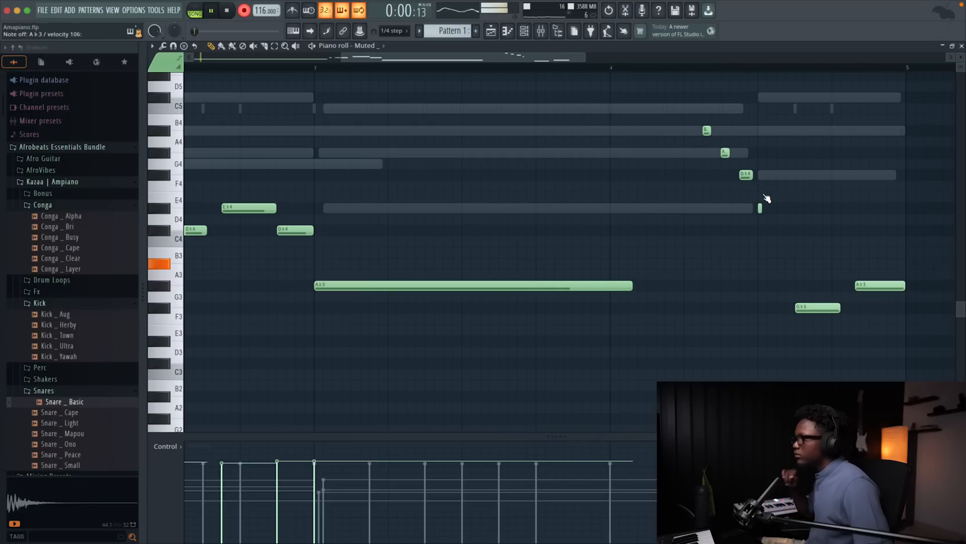
pyautogui.click(212, 10)
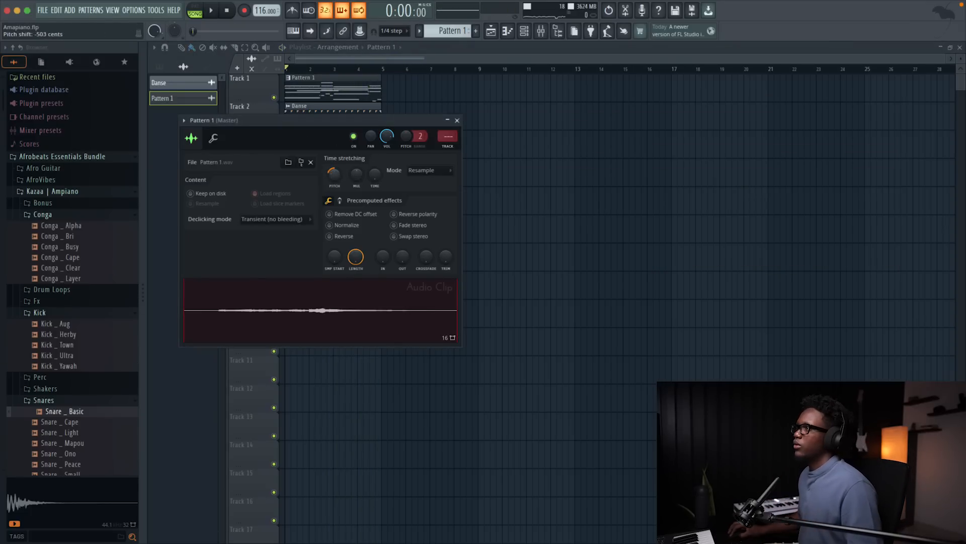
# Clone Pattern 1 into Pattern 2 and place it after Pattern 1, extending the Danse loop
pyautogui.click(211, 11)
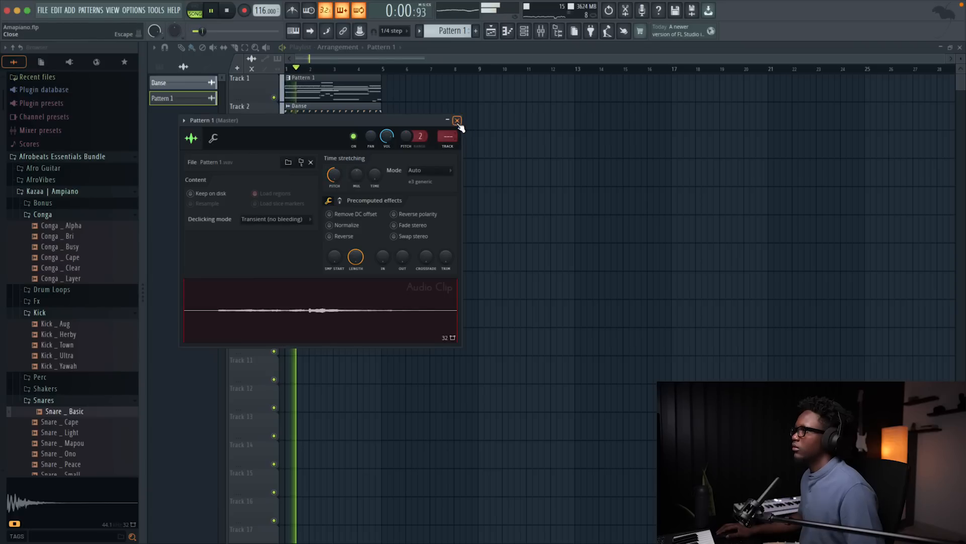
pyautogui.click(457, 121)
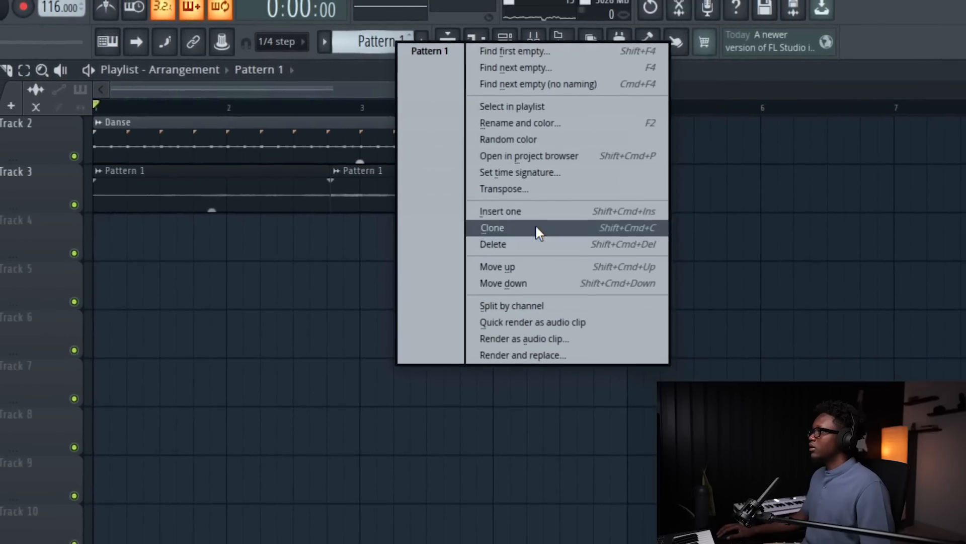
pyautogui.click(492, 227)
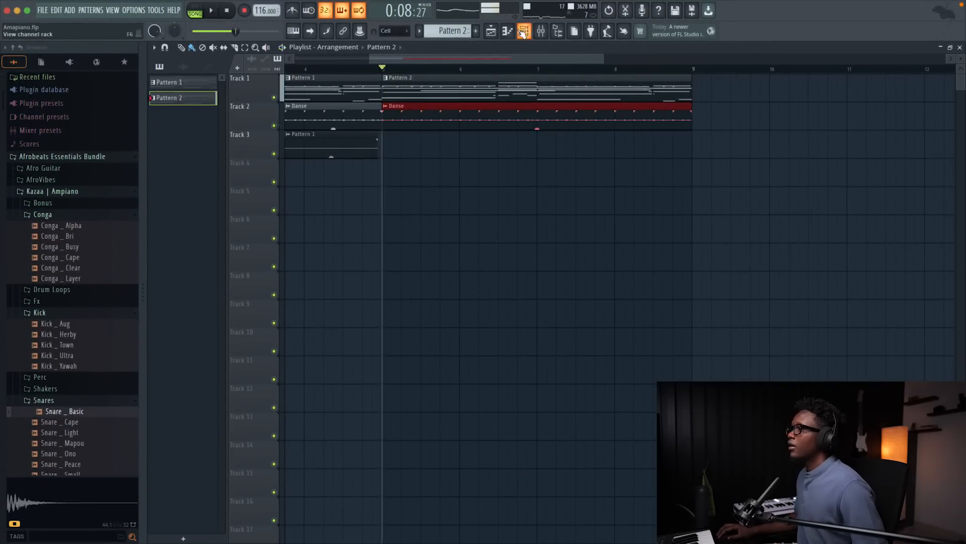
# Put the Kata Kata crash on Track 4 at bar 5 and repeat Pattern 2 to bar 13
pyautogui.click(524, 31)
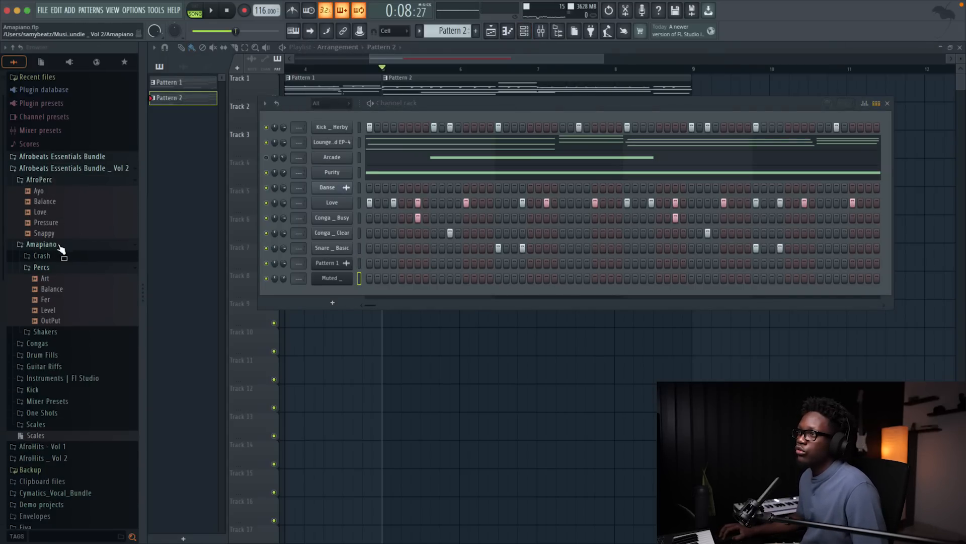
pyautogui.click(42, 255)
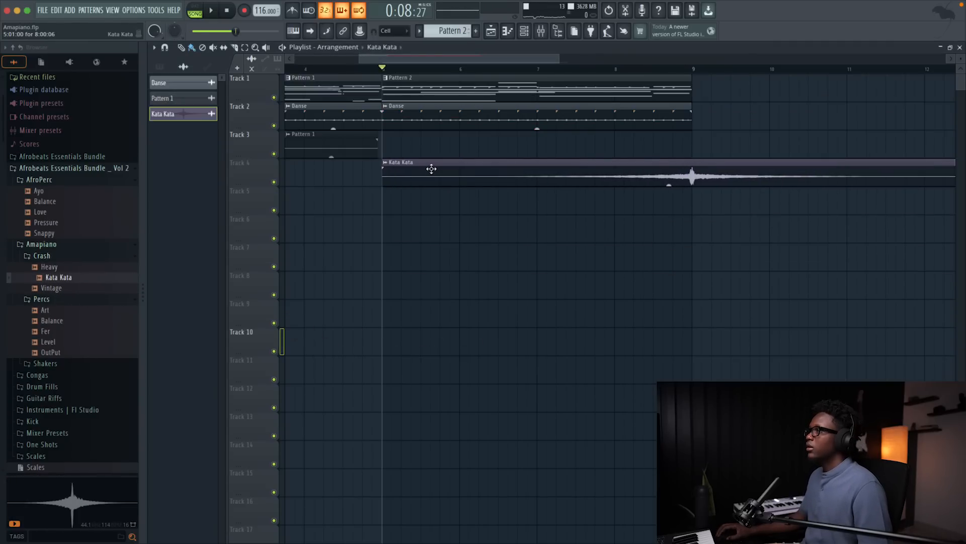
pyautogui.click(212, 10)
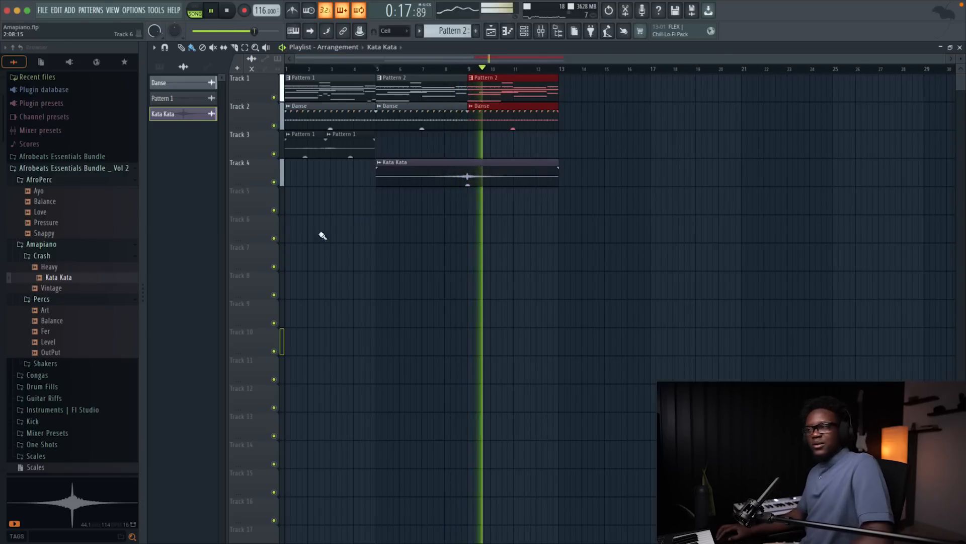
# Place the Ama Basic drum fill on Track 6 and the Vintage crash on Track 7
pyautogui.click(39, 190)
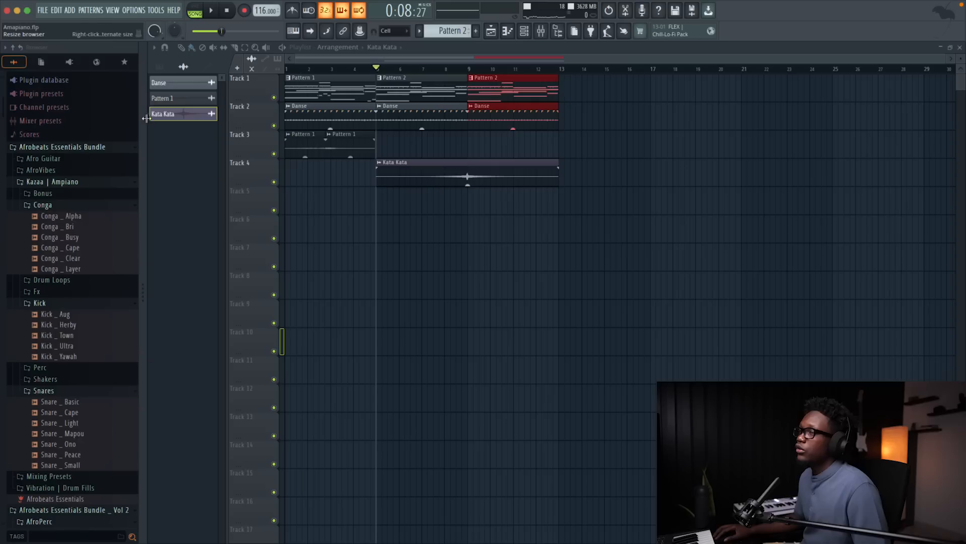
pyautogui.moveTo(58, 184)
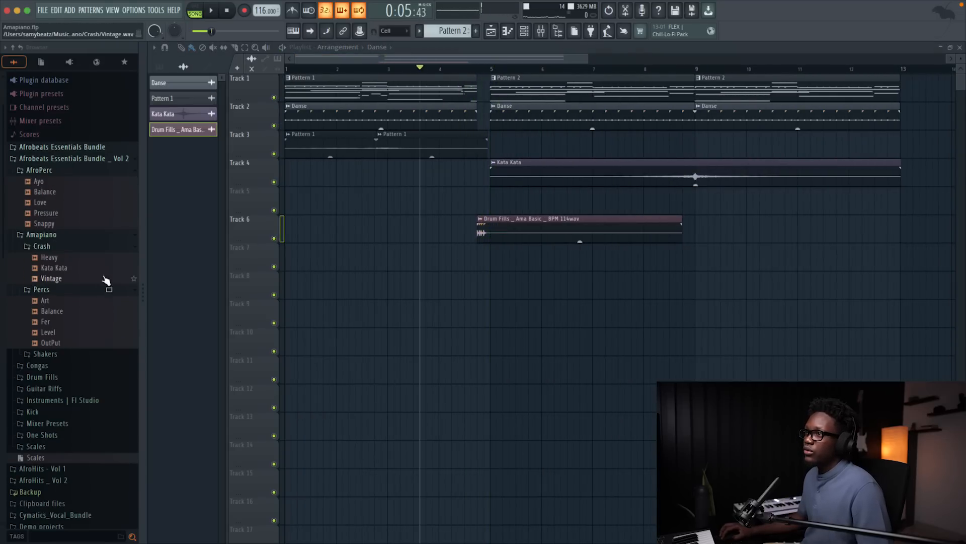
pyautogui.click(51, 278)
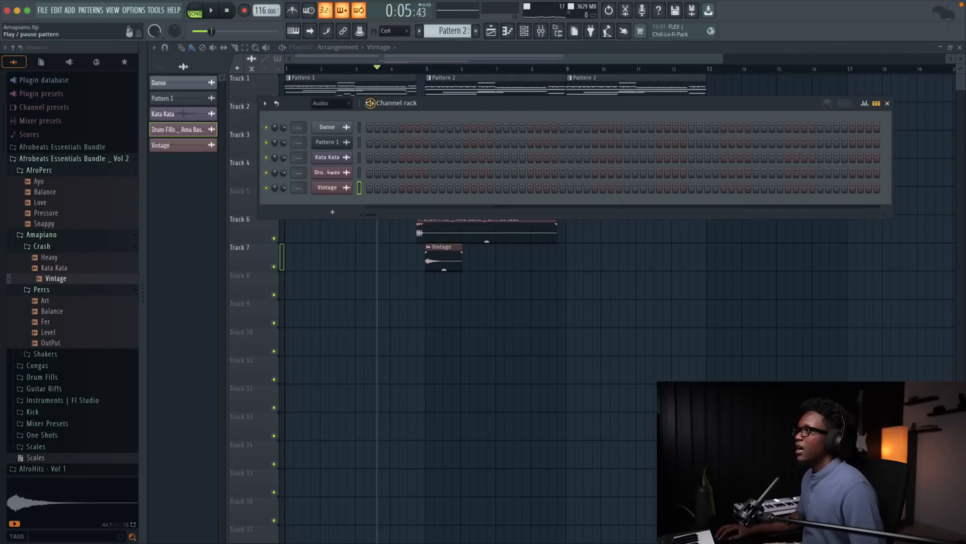
pyautogui.click(331, 102)
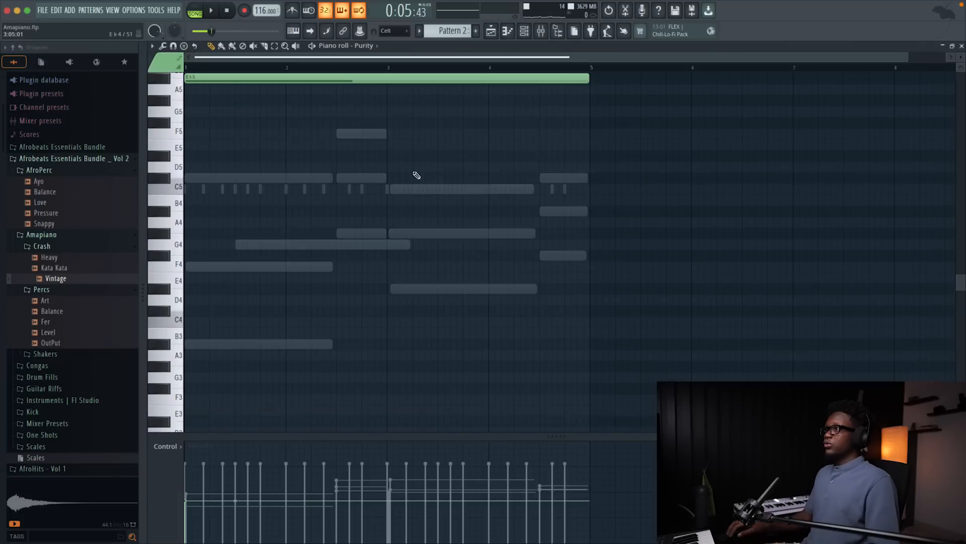
# Close the Purity notes and add a Solo Violin channel with a recorded melody
pyautogui.click(211, 10)
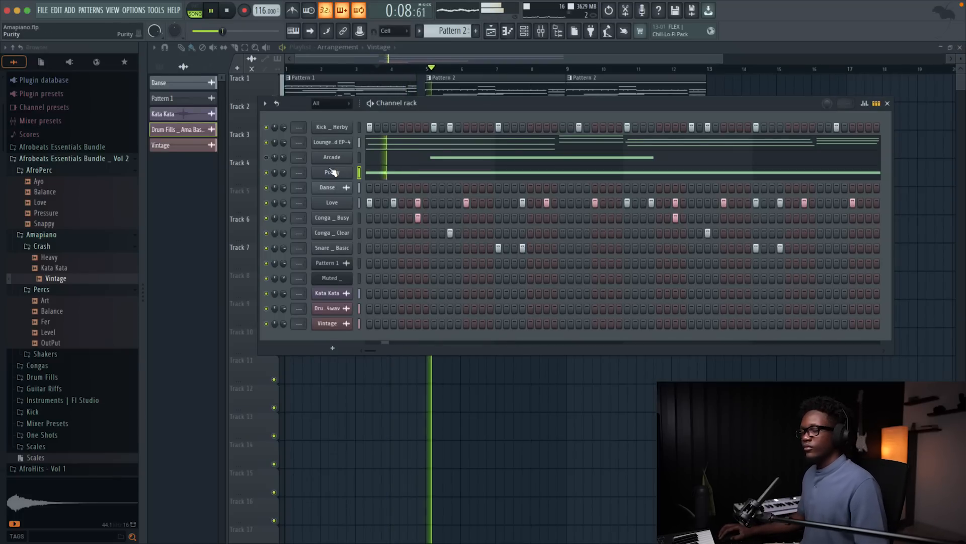
pyautogui.click(886, 103)
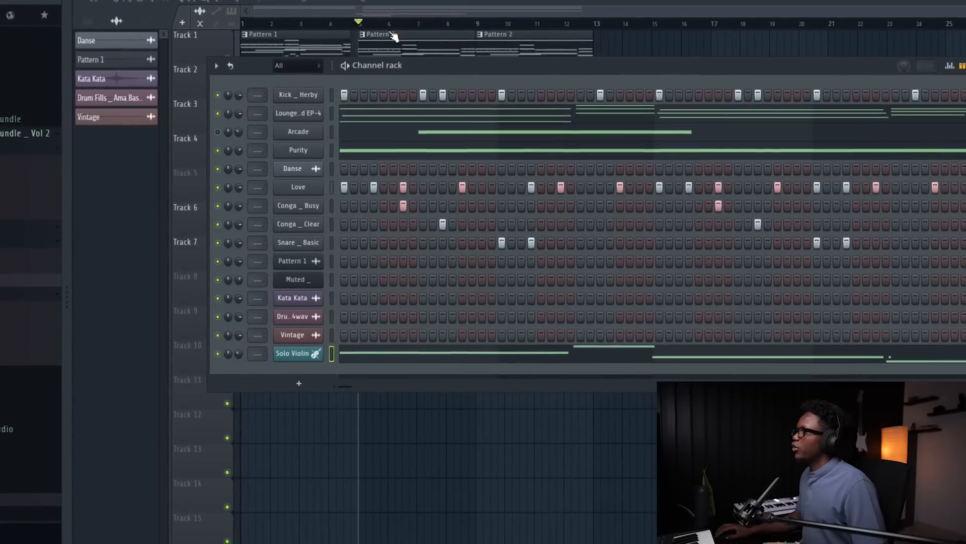
# Add a GMS synth with the Classic Detune preset and record a part
pyautogui.click(74, 11)
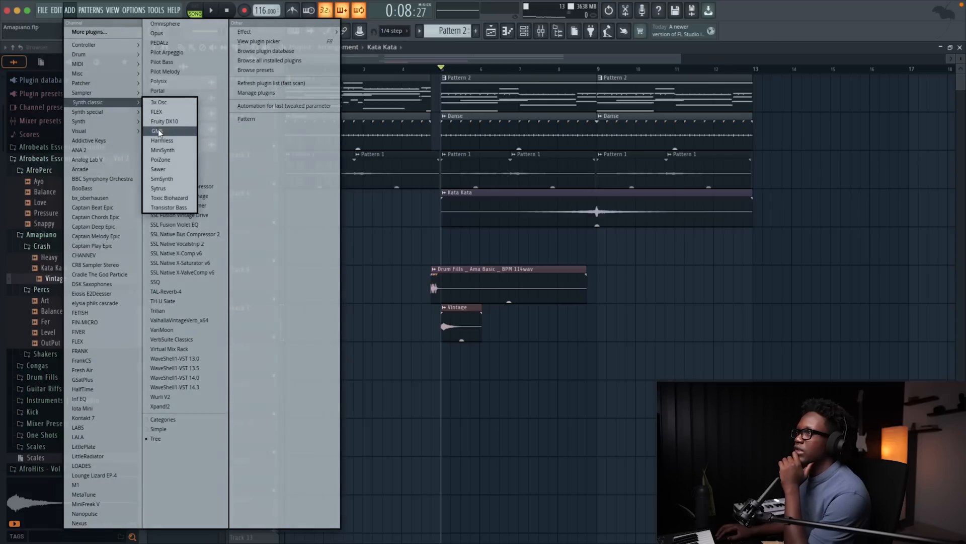
pyautogui.click(156, 131)
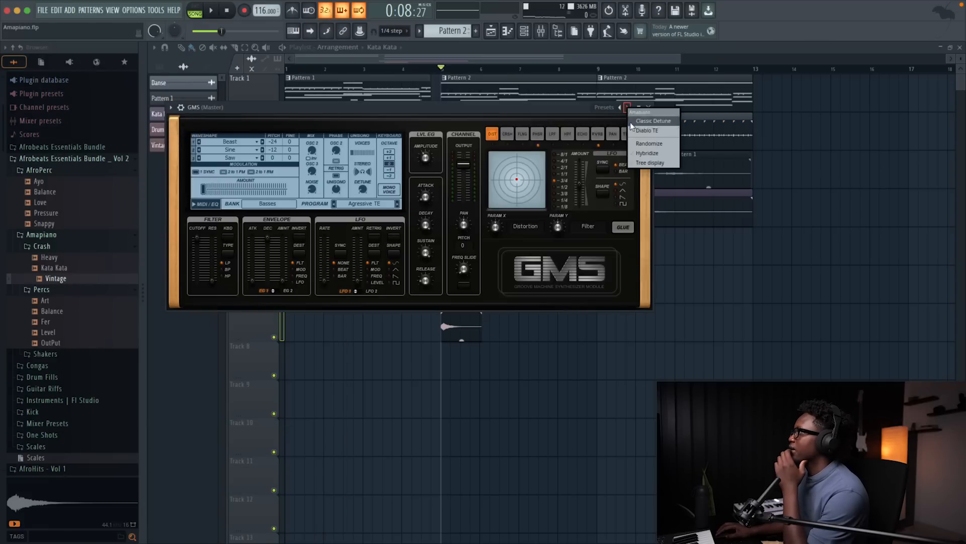
pyautogui.click(653, 120)
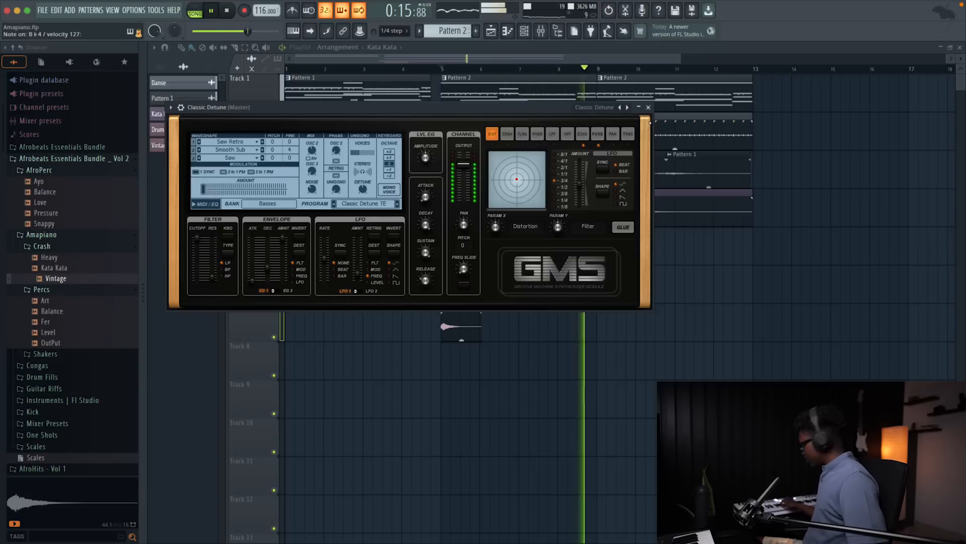
pyautogui.click(248, 10)
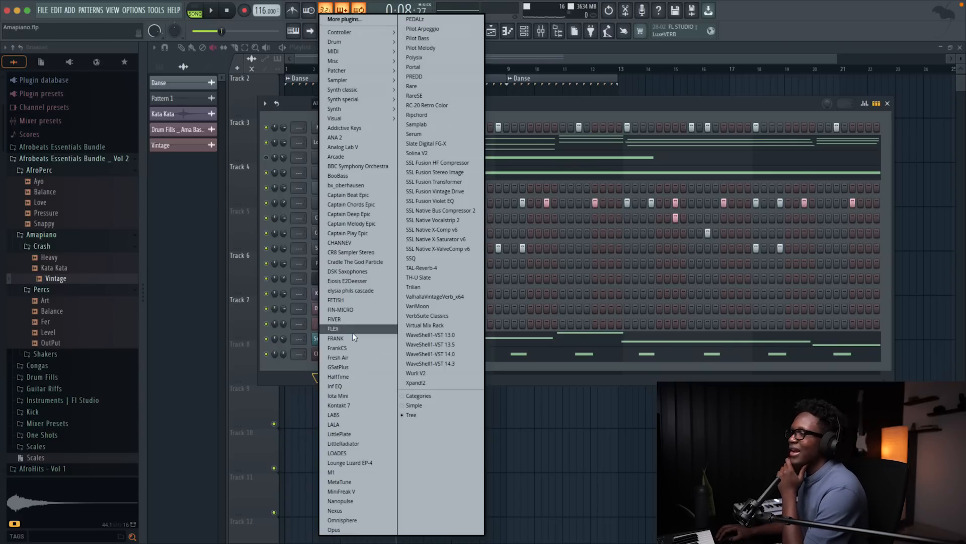
pyautogui.moveTo(344, 127)
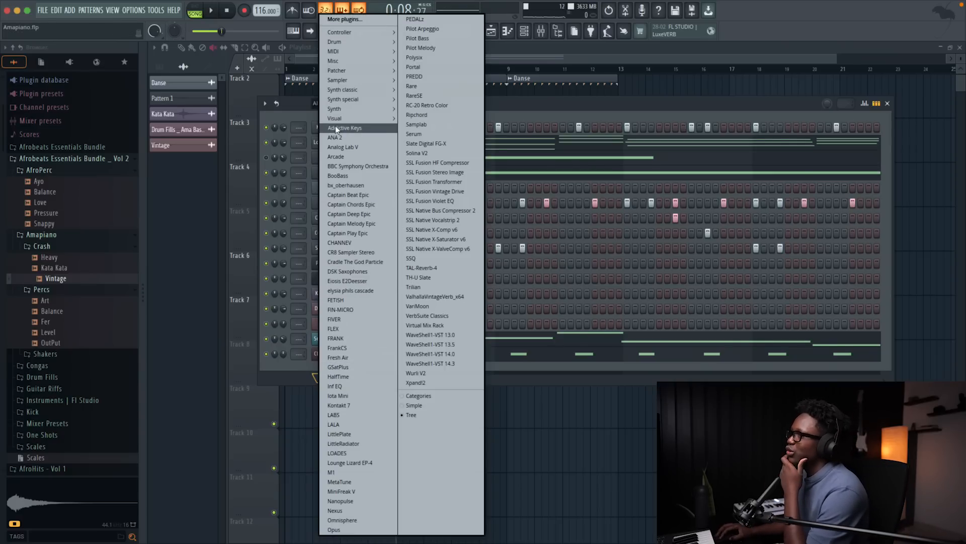
# Add a Fruity DX10 channel and load the Log Vibe Wöch log drum preset
pyautogui.click(341, 89)
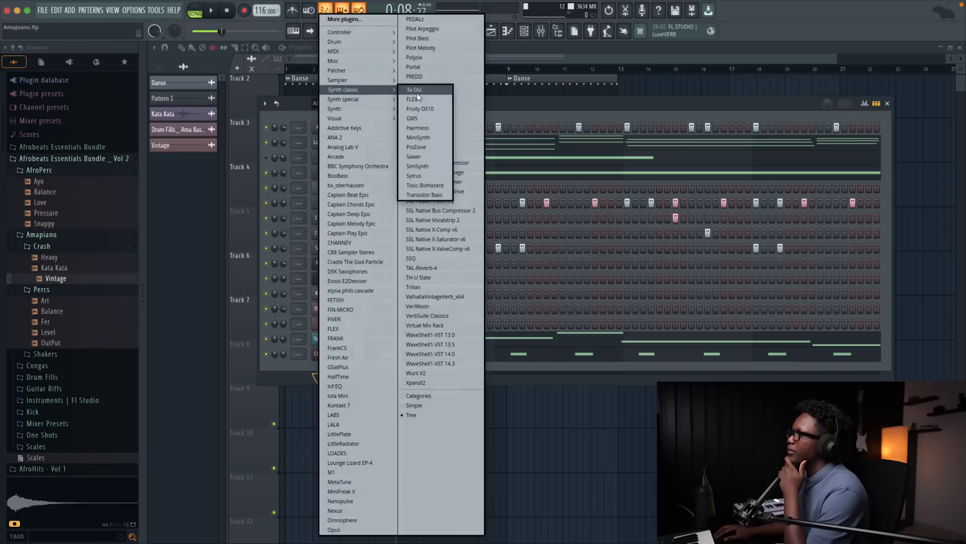
pyautogui.click(420, 99)
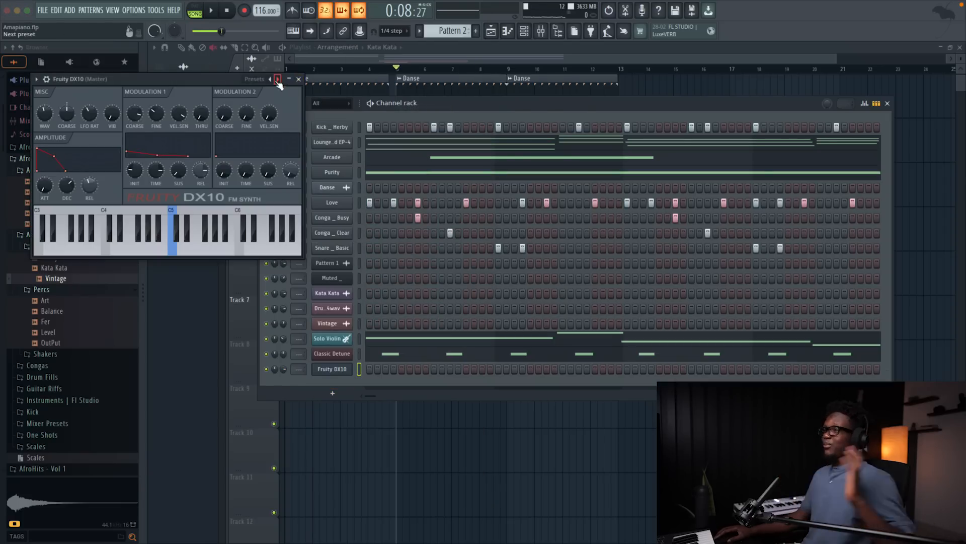
pyautogui.click(254, 79)
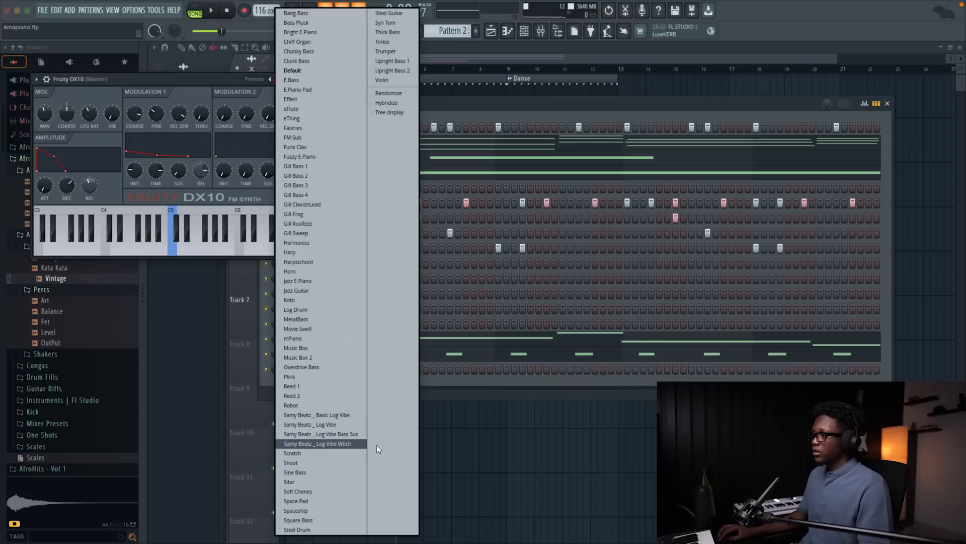
pyautogui.click(318, 444)
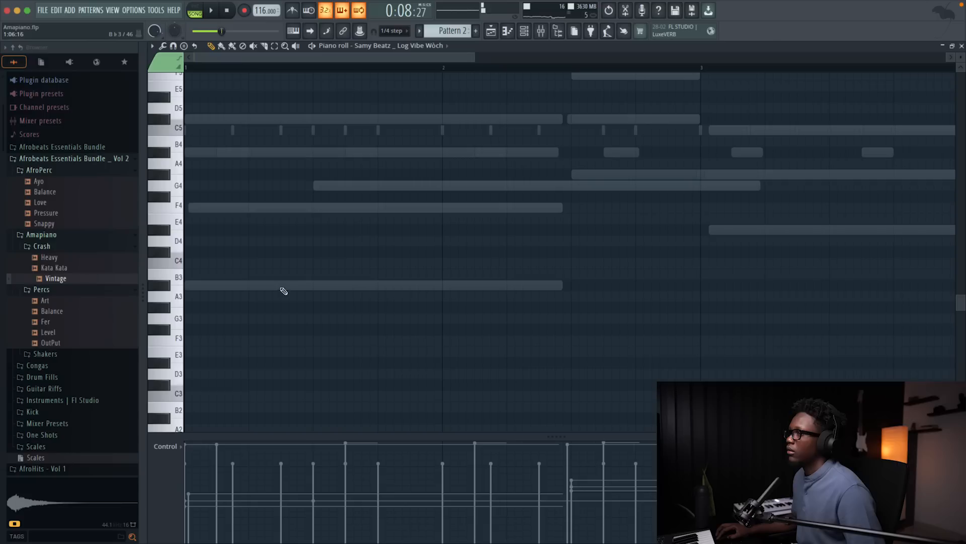
# Draw and lengthen a B3 log drum note, set snap to 1/3 beat, and add more notes
pyautogui.click(296, 285)
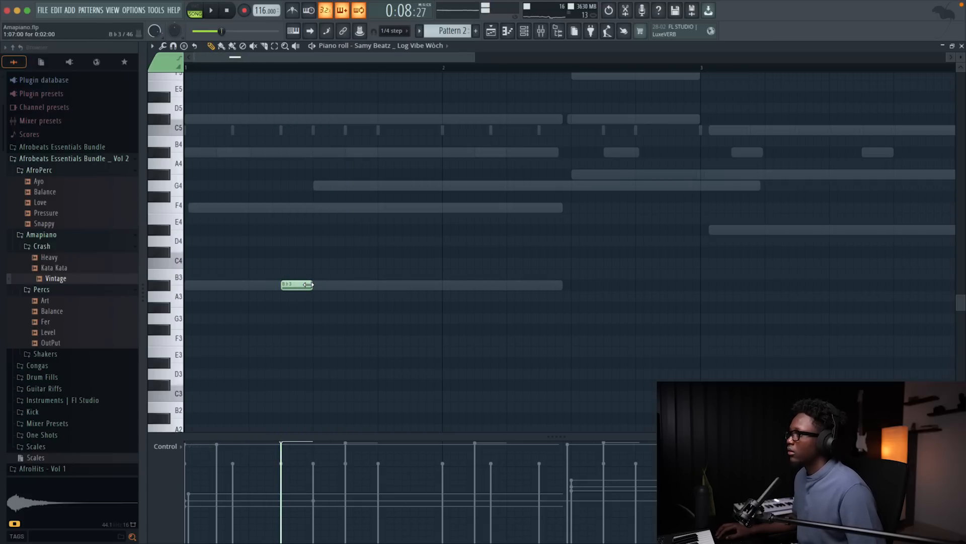
pyautogui.click(211, 11)
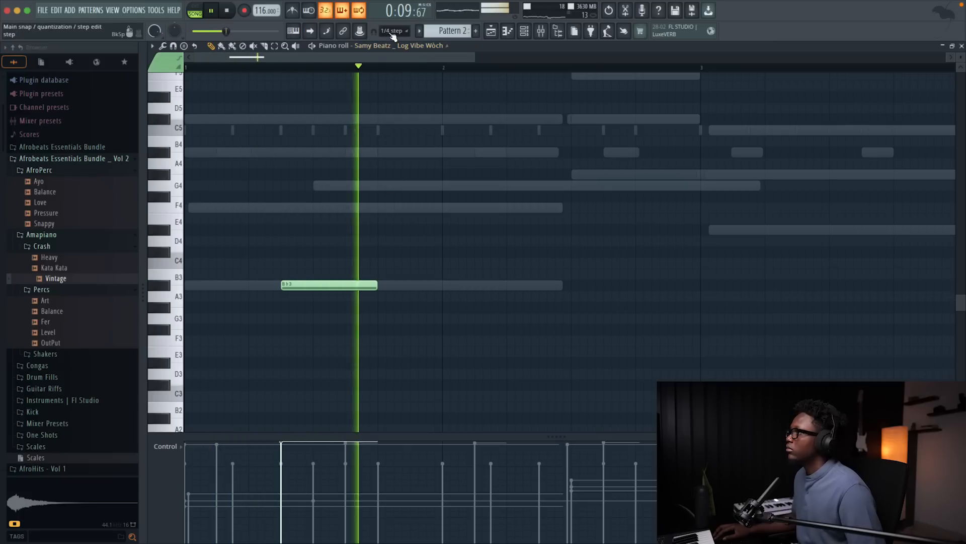
pyautogui.click(394, 31)
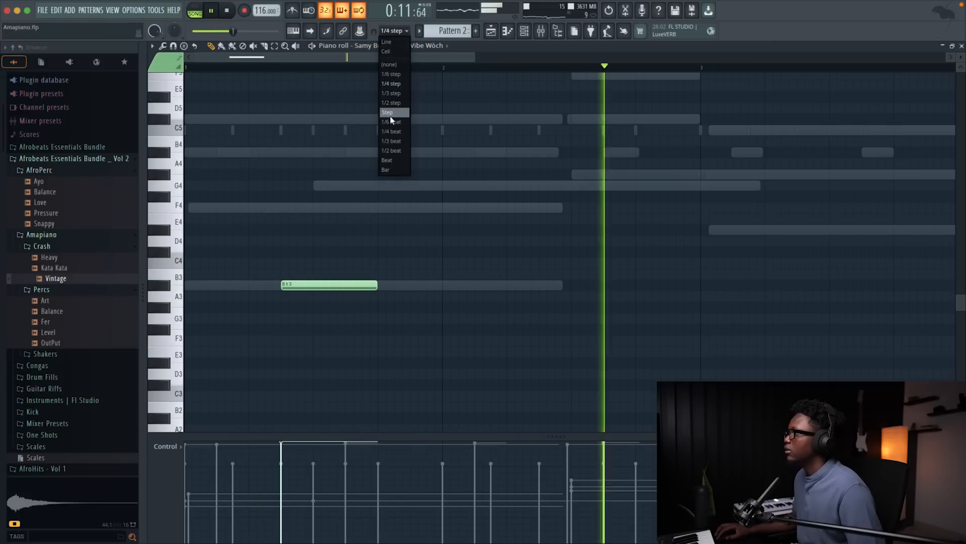
pyautogui.click(391, 140)
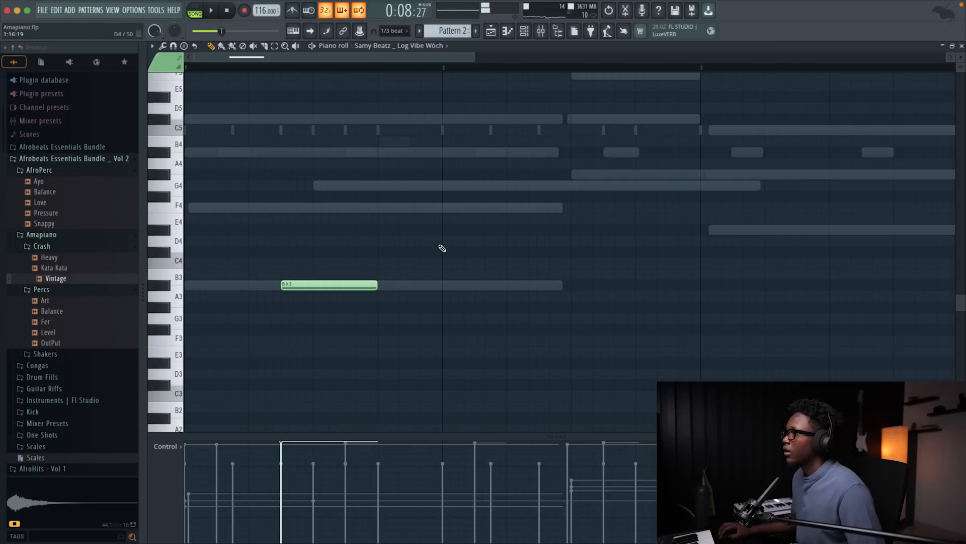
pyautogui.click(393, 285)
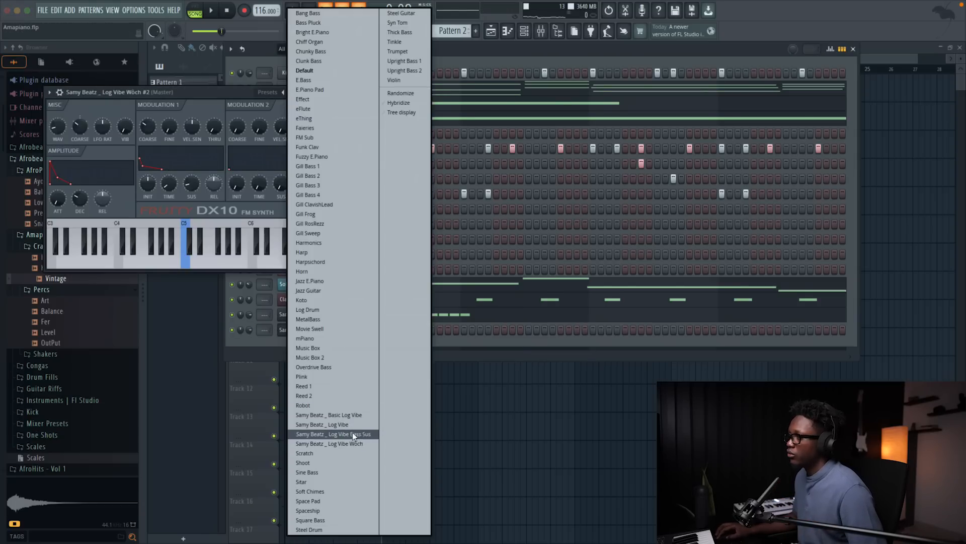
# Load the Log Vibe Bass Sus preset and draw a B3 note at the start of bar 1
pyautogui.click(333, 434)
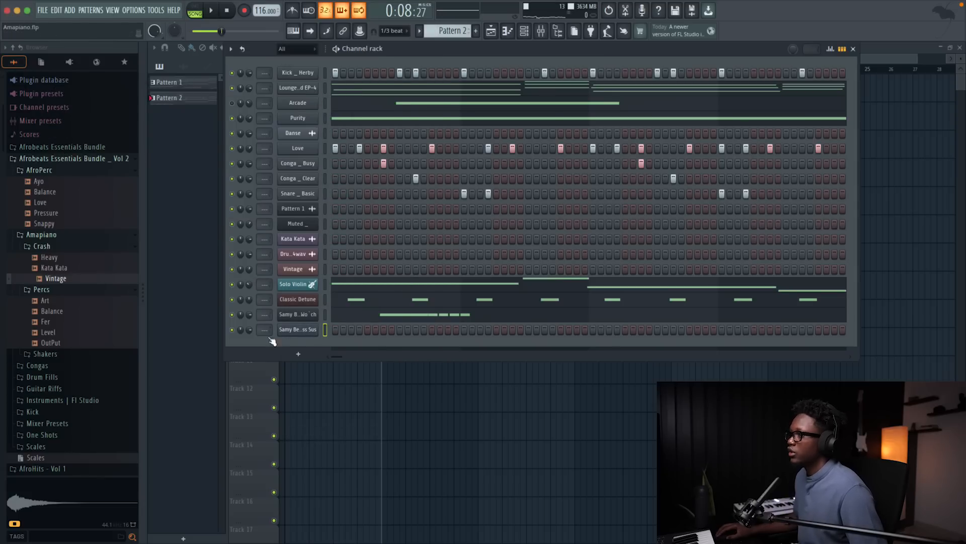
pyautogui.doubleClick(297, 329)
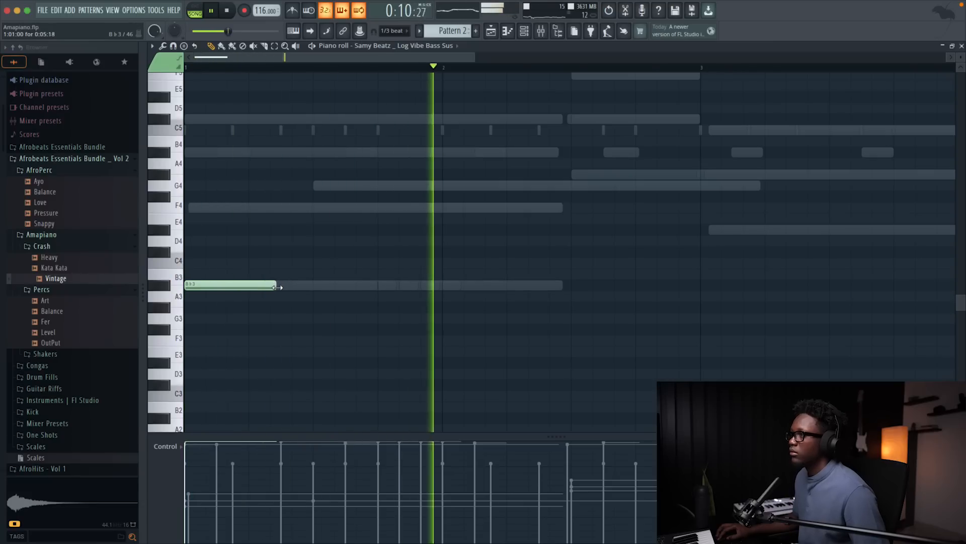
# Set snap to Cell and draw short B3, D4 and A3 bass notes across bars 2–4
pyautogui.click(393, 30)
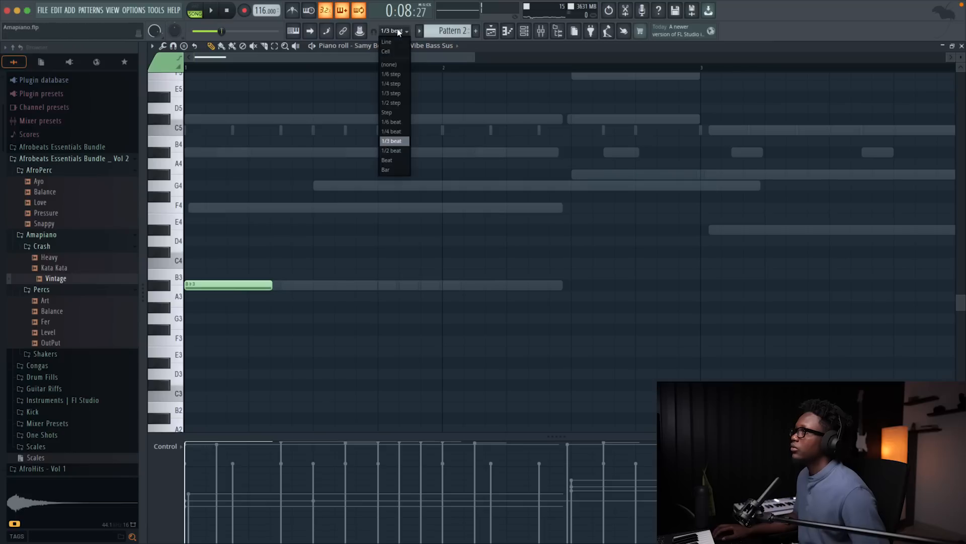
pyautogui.click(387, 51)
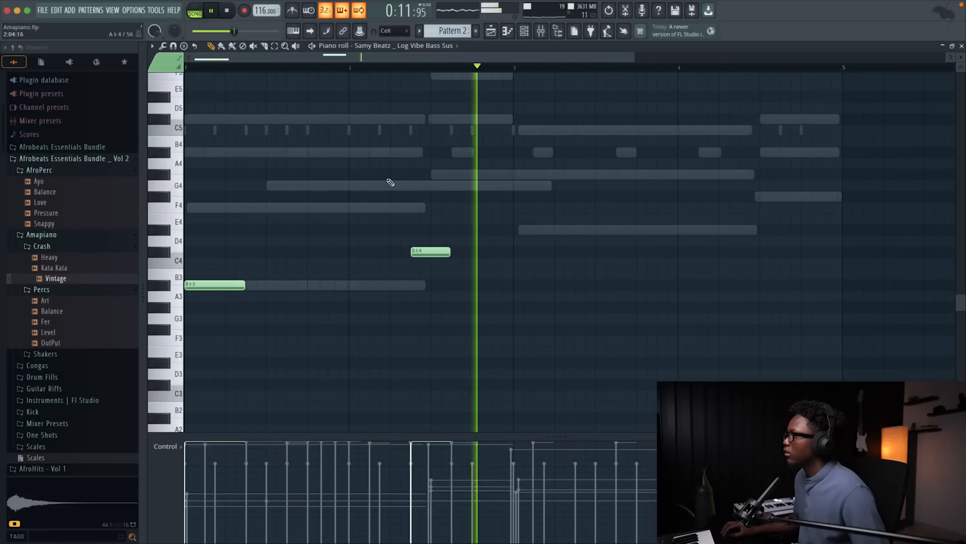
pyautogui.click(211, 11)
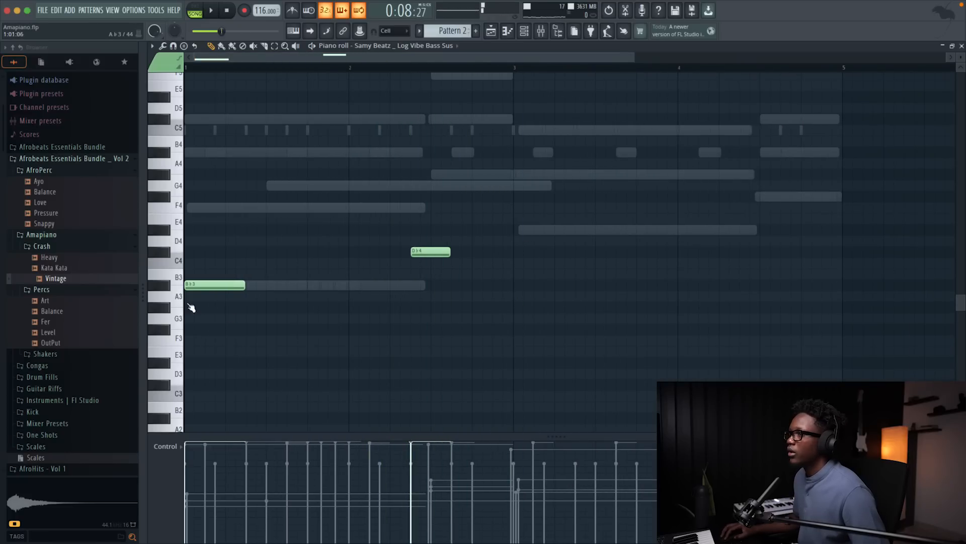
pyautogui.click(211, 10)
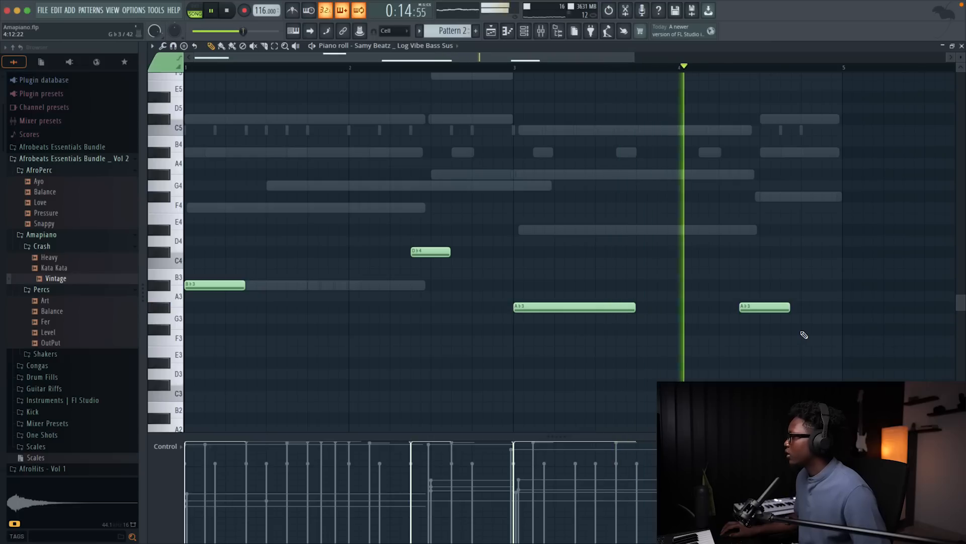
pyautogui.click(825, 328)
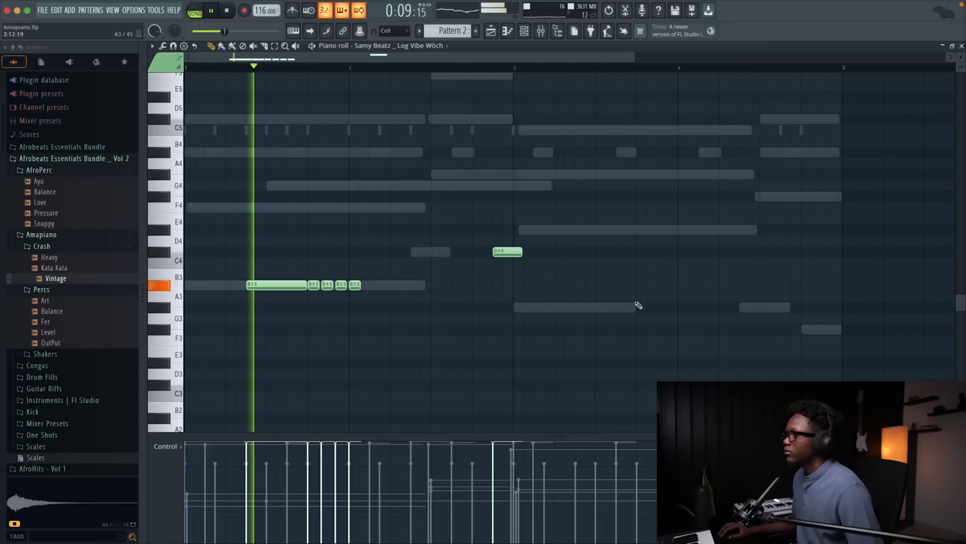
# Set snap to 1/4 step and paint a roll of short A3 notes ending bar 3
pyautogui.click(393, 31)
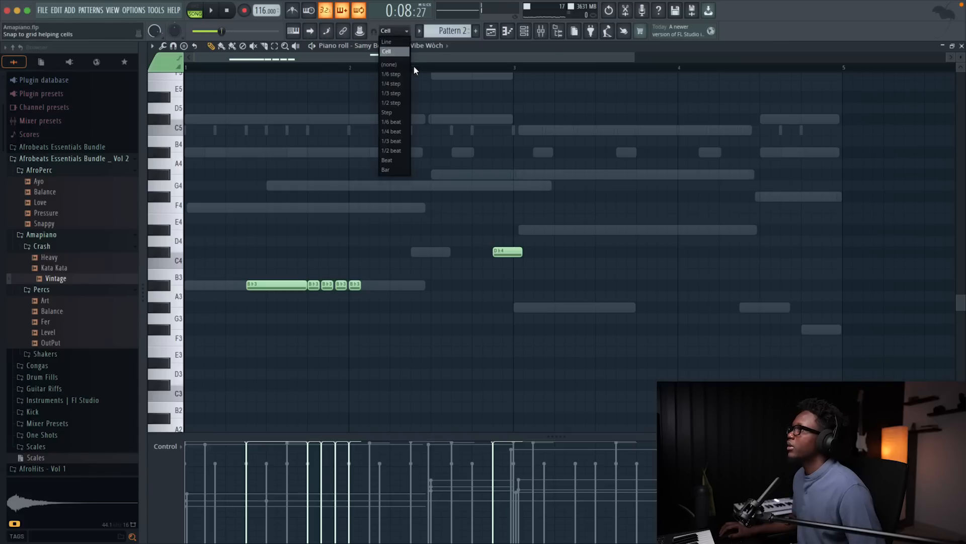
pyautogui.click(390, 84)
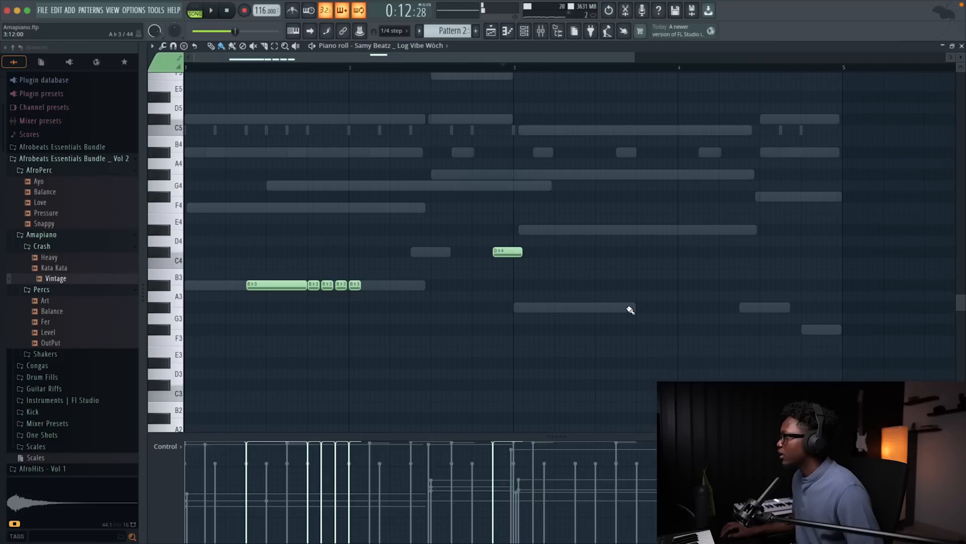
pyautogui.click(628, 308)
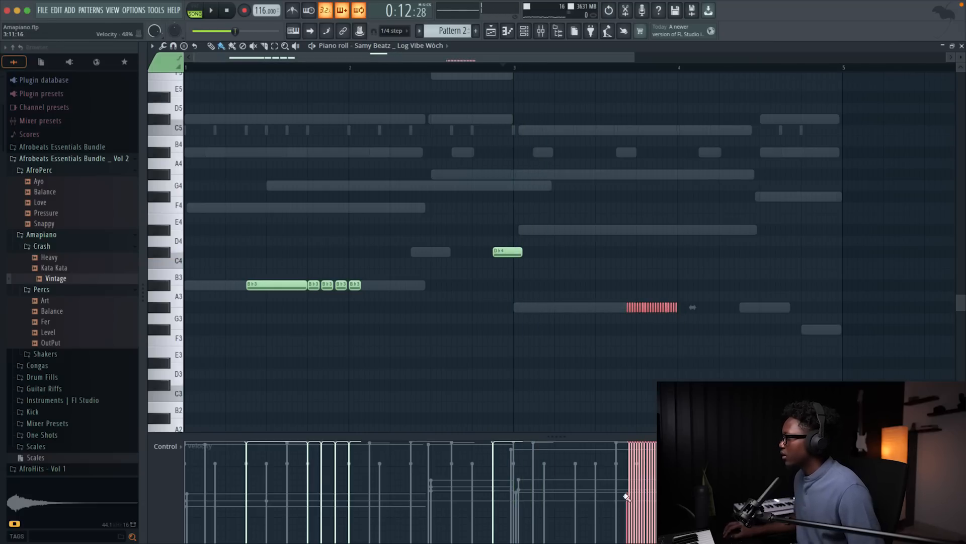
pyautogui.click(211, 10)
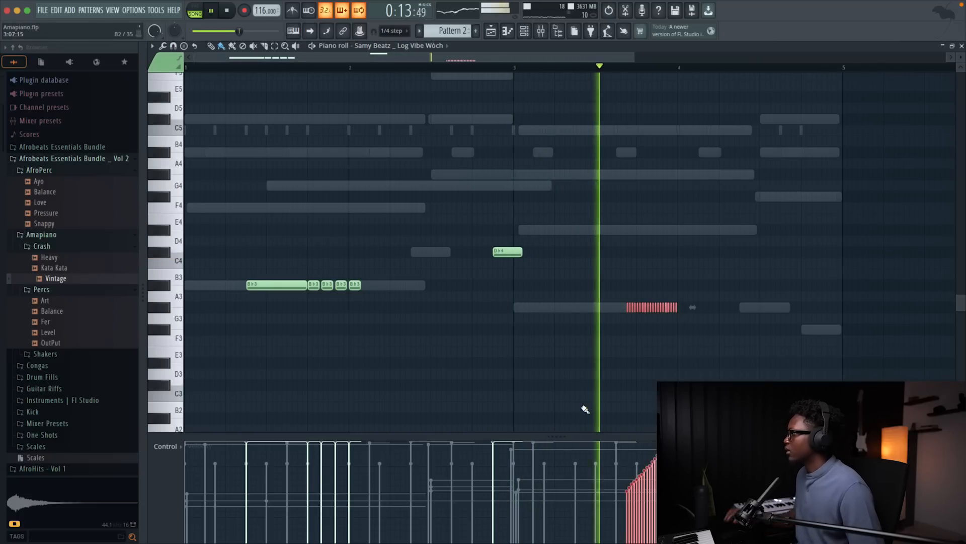
pyautogui.click(211, 10)
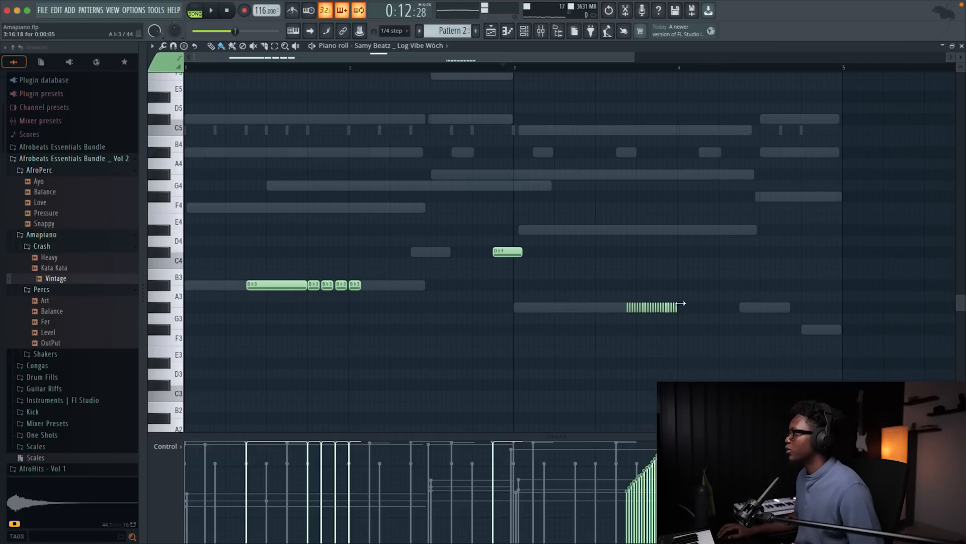
pyautogui.click(709, 307)
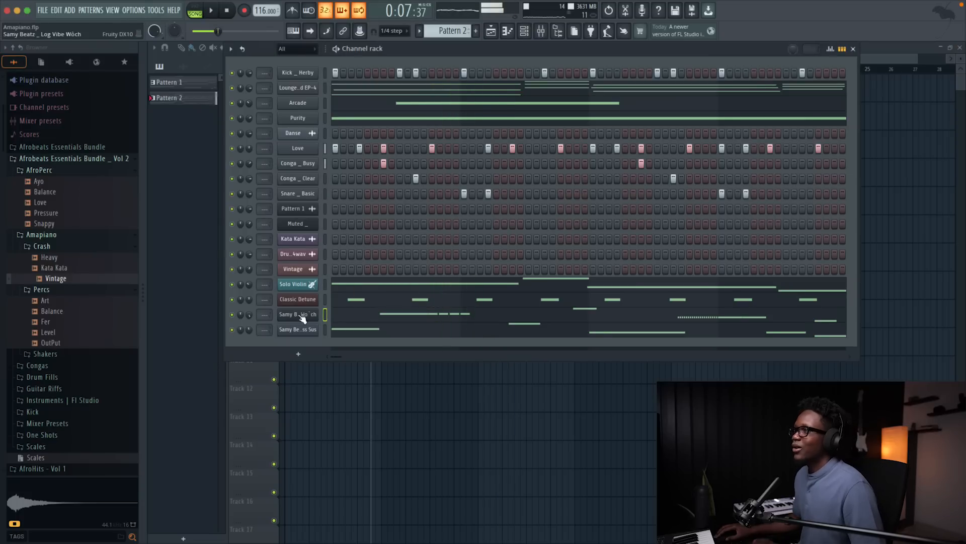
# Clone the Log Vibe Wöch DX10 channel and draw D4 hits and an F3 note in bars 2–4
pyautogui.click(297, 314)
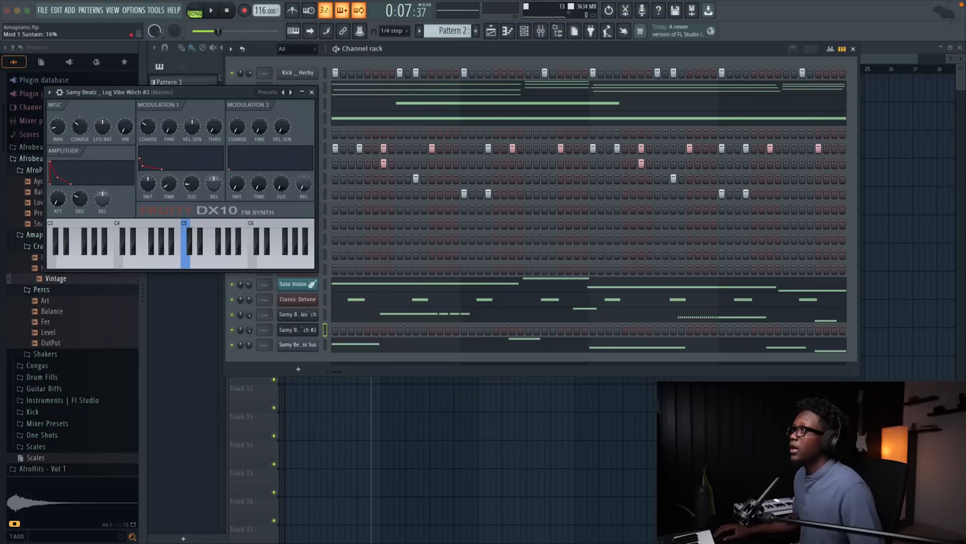
pyautogui.click(267, 91)
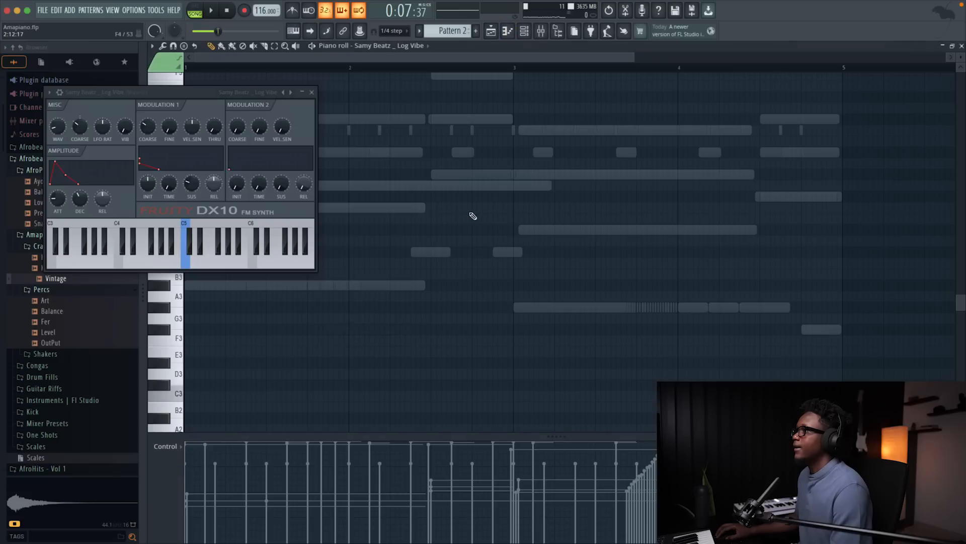
pyautogui.click(509, 252)
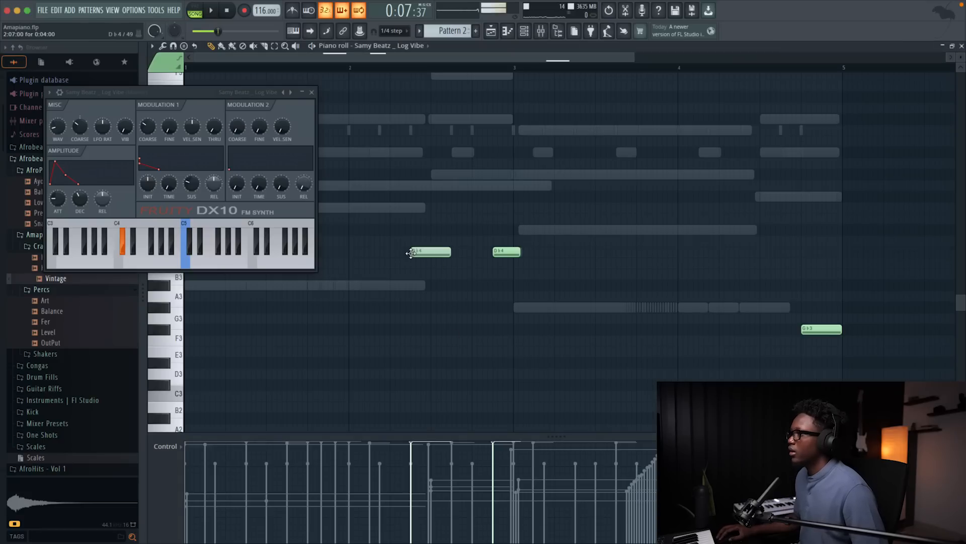
pyautogui.click(211, 11)
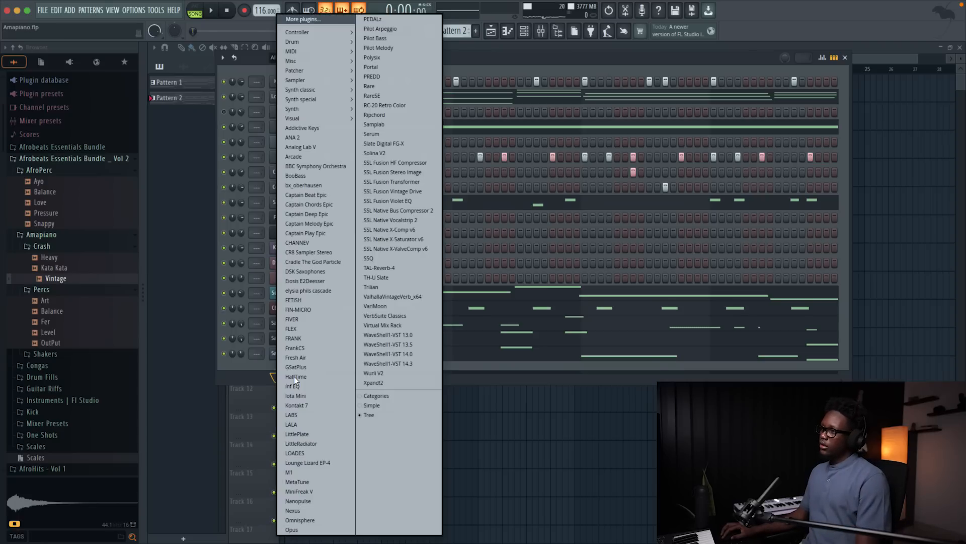
pyautogui.moveTo(307, 500)
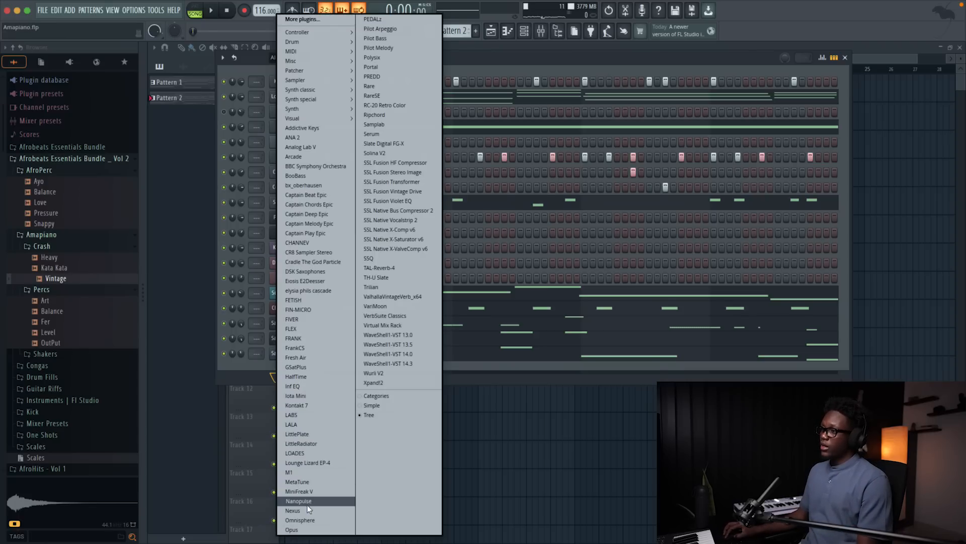
# Add a Nexus channel, filter presets to Lead, and select Classic JP Leader 4
pyautogui.click(293, 510)
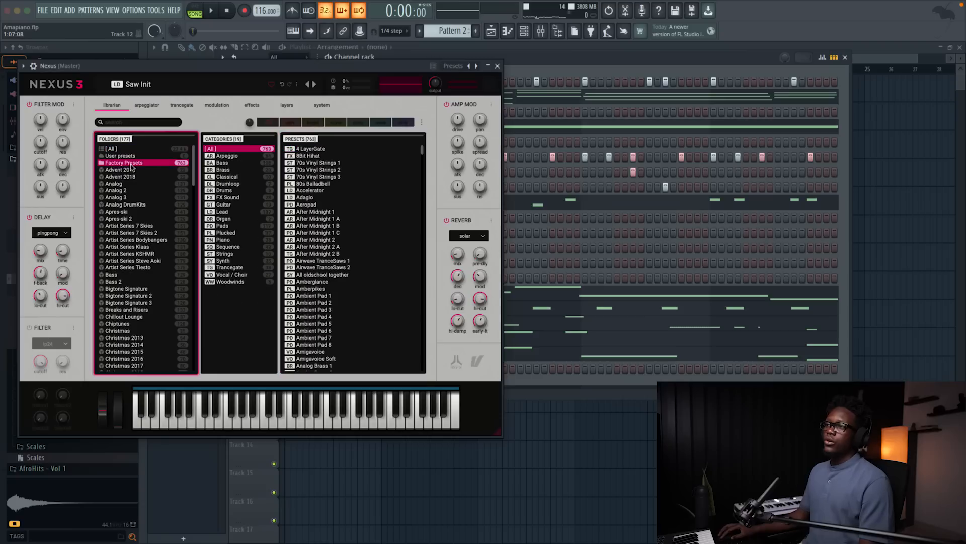
pyautogui.click(220, 211)
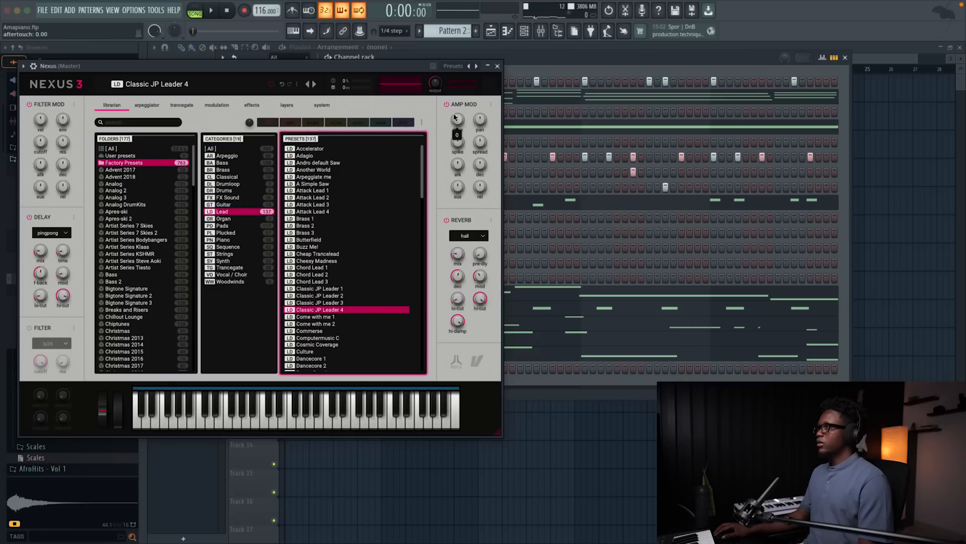
pyautogui.click(497, 66)
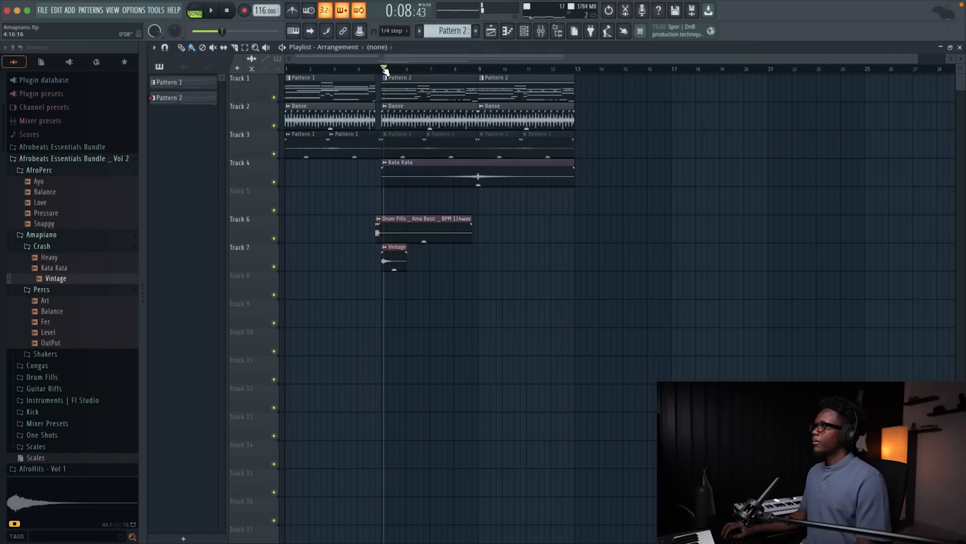
# Enable recording and play a Nexus lead melody across the pattern
pyautogui.click(524, 31)
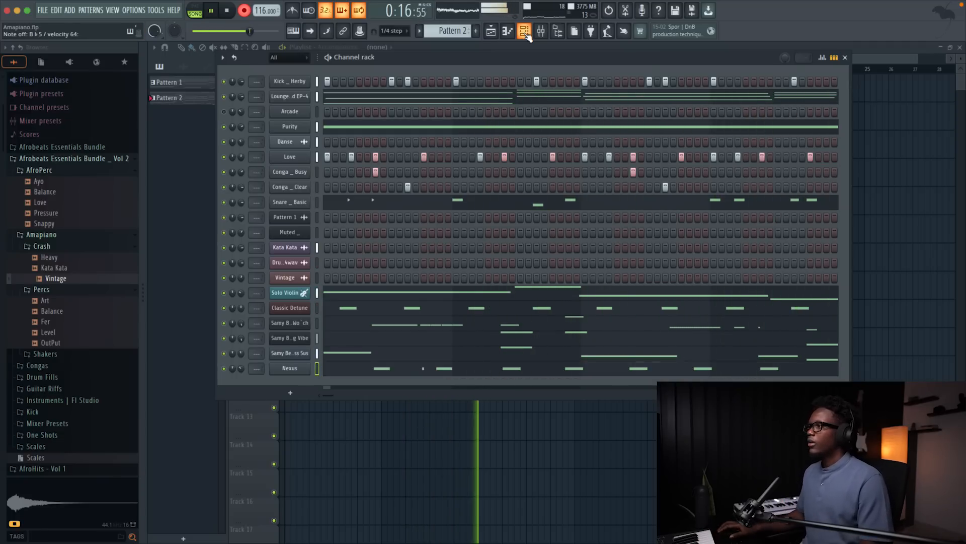
pyautogui.click(226, 11)
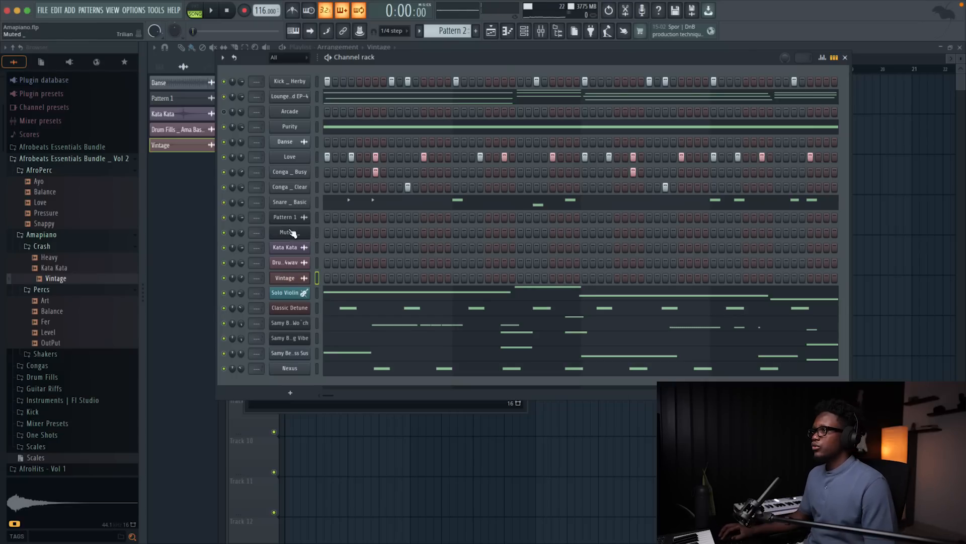
pyautogui.click(288, 171)
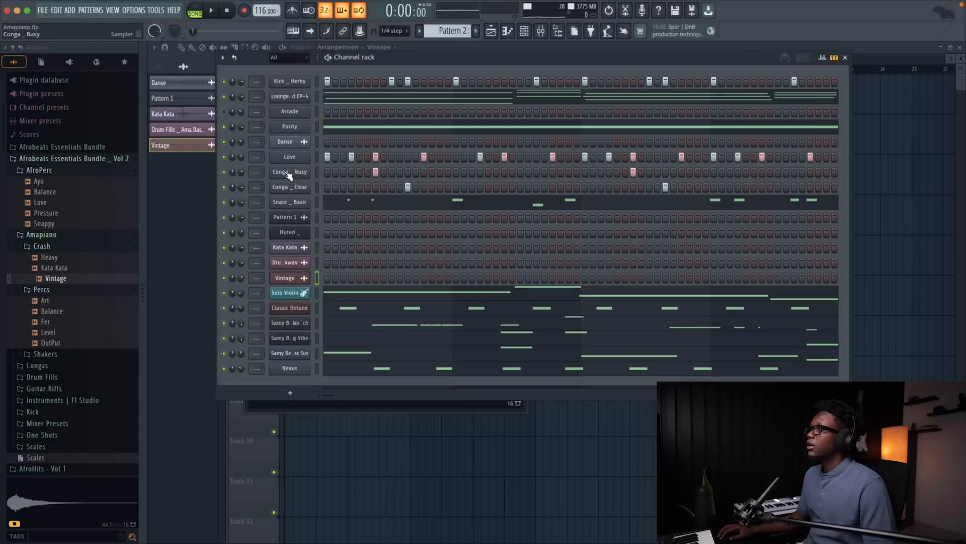
pyautogui.click(289, 156)
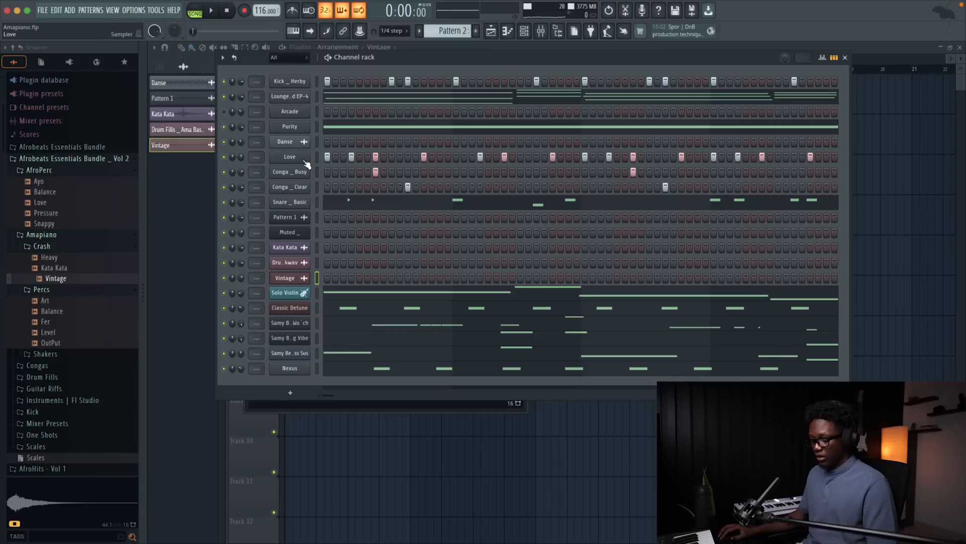
pyautogui.click(285, 141)
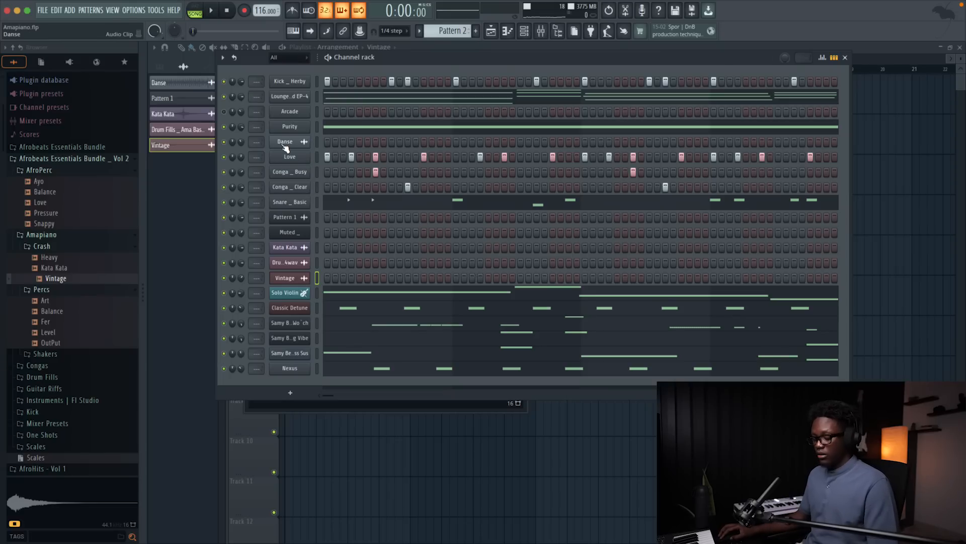